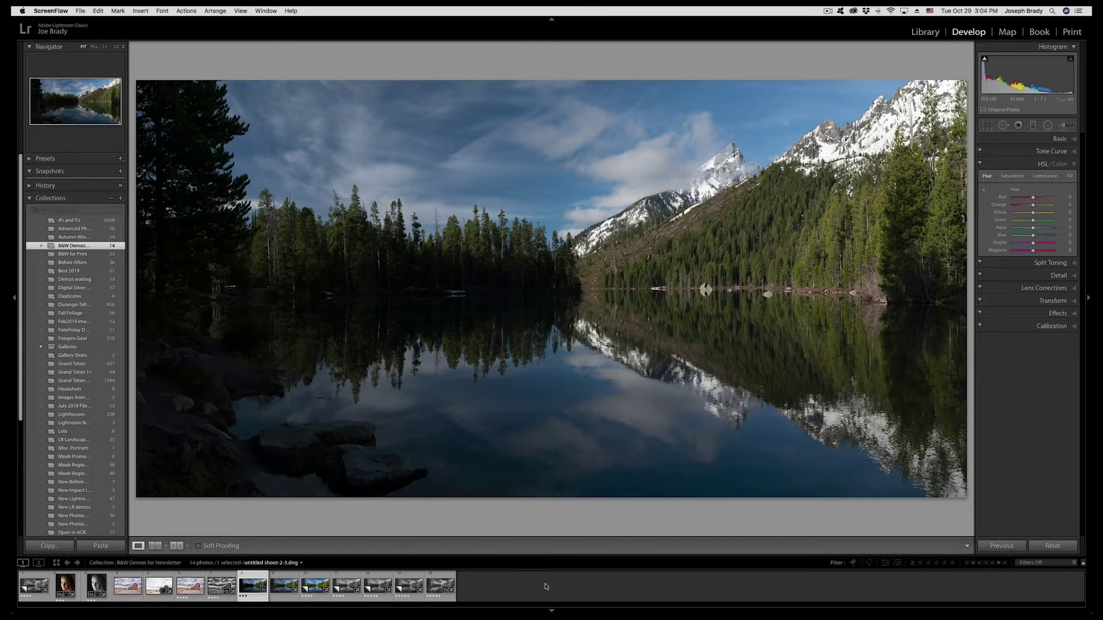
{"action": "mouse_move", "coordinate": [1039, 114]}
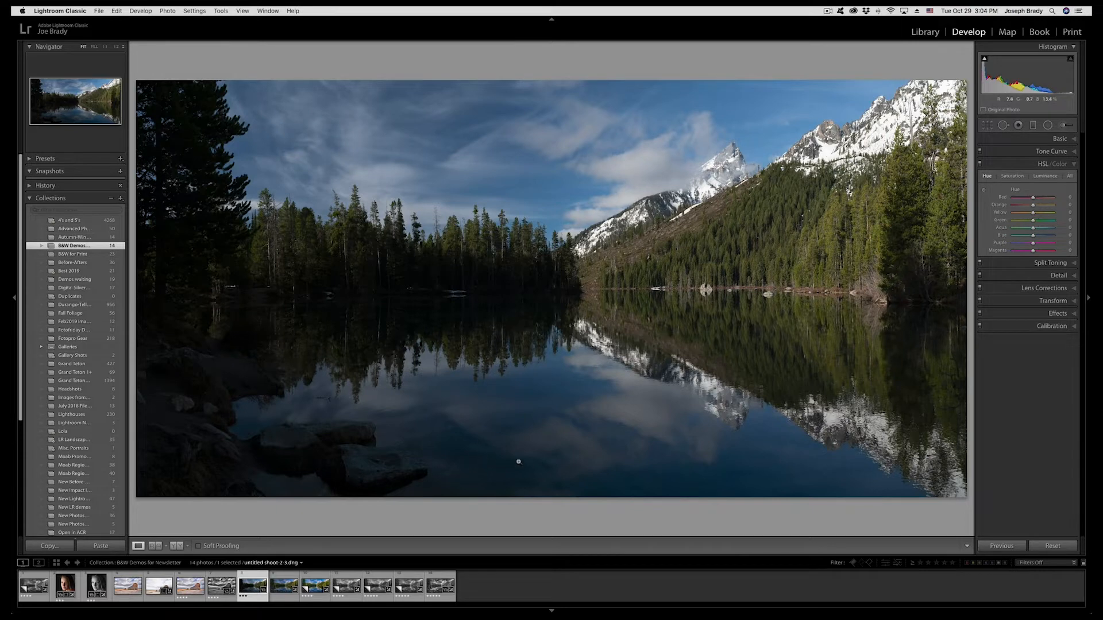
In the Basic panel, set Highlights -36, Shadows +100, Exposure +0.55, Texture +35, Clarity +23, Vibrance +31, Saturation +22.
{"action": "left_click", "coordinate": [1059, 139]}
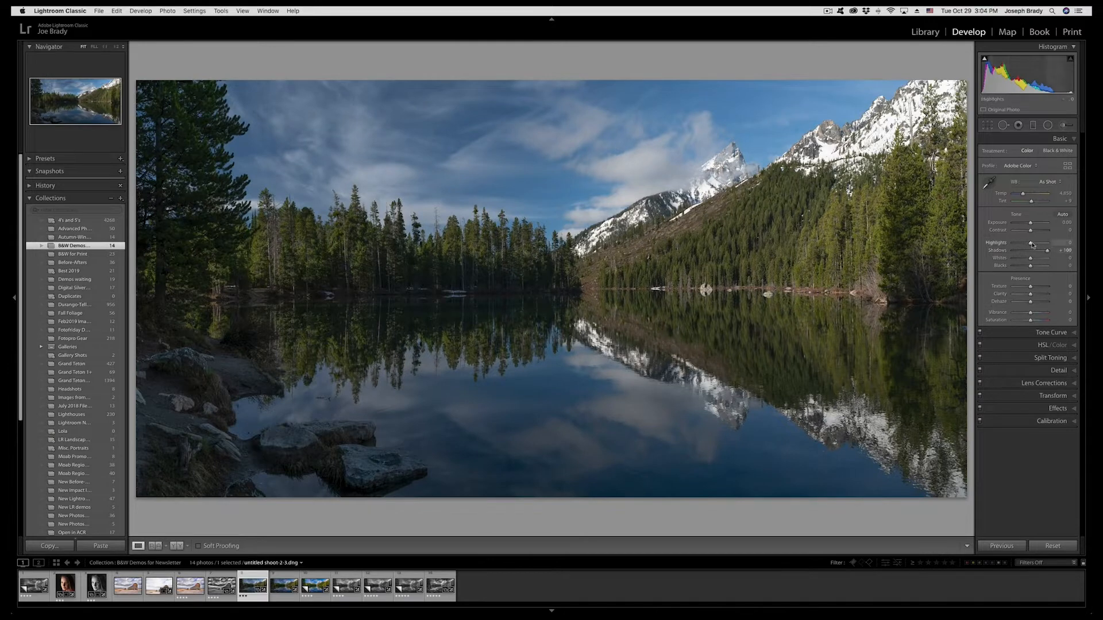
{"action": "left_click_drag", "start_coordinate": [1034, 229], "coordinate": [1048, 230]}
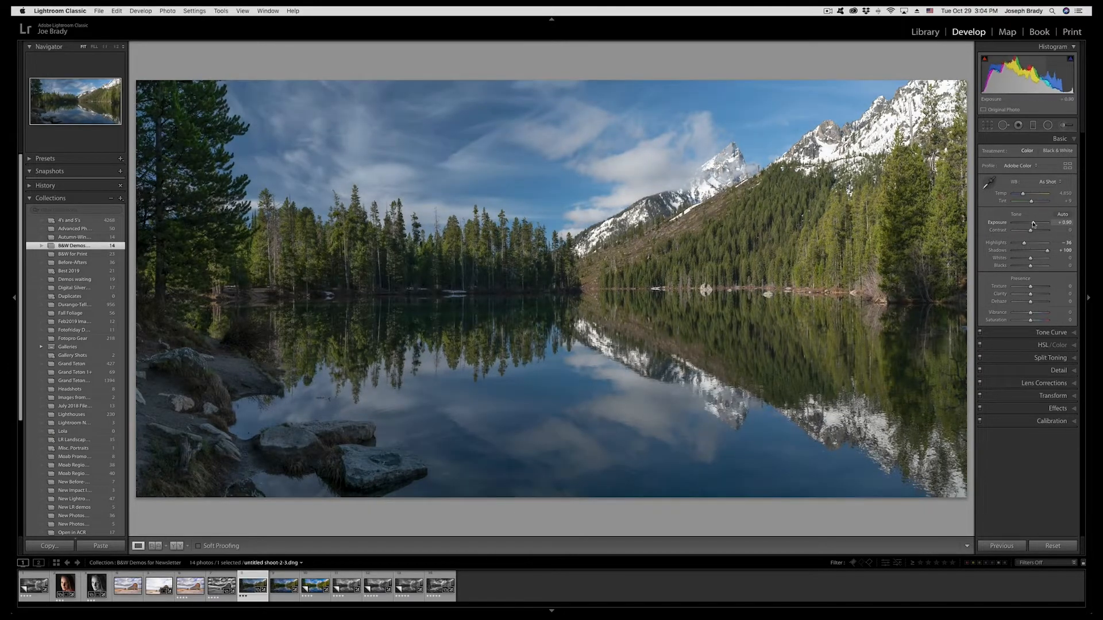
{"action": "left_click_drag", "start_coordinate": [1044, 228], "coordinate": [1033, 229]}
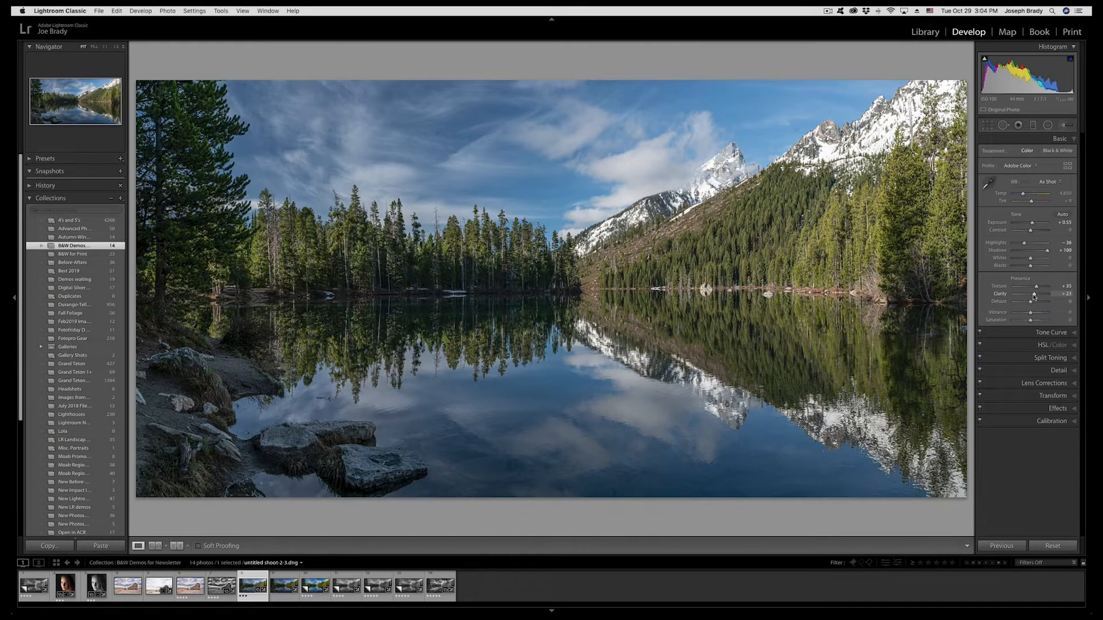
{"action": "left_click_drag", "start_coordinate": [1034, 320], "coordinate": [1035, 320]}
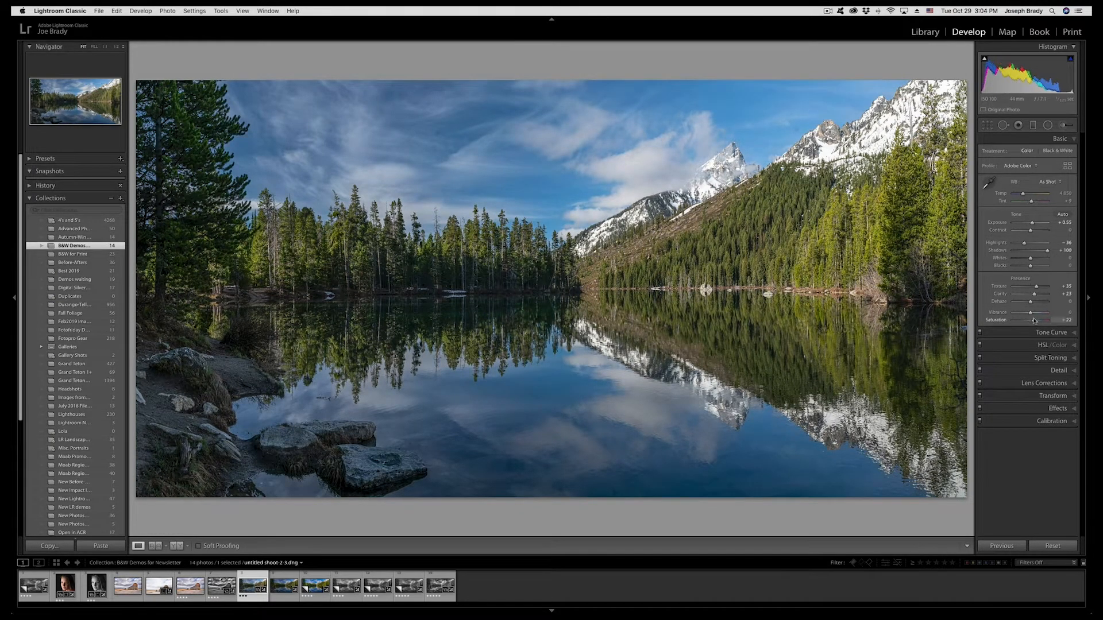
{"action": "left_click_drag", "start_coordinate": [1028, 313], "coordinate": [1035, 312]}
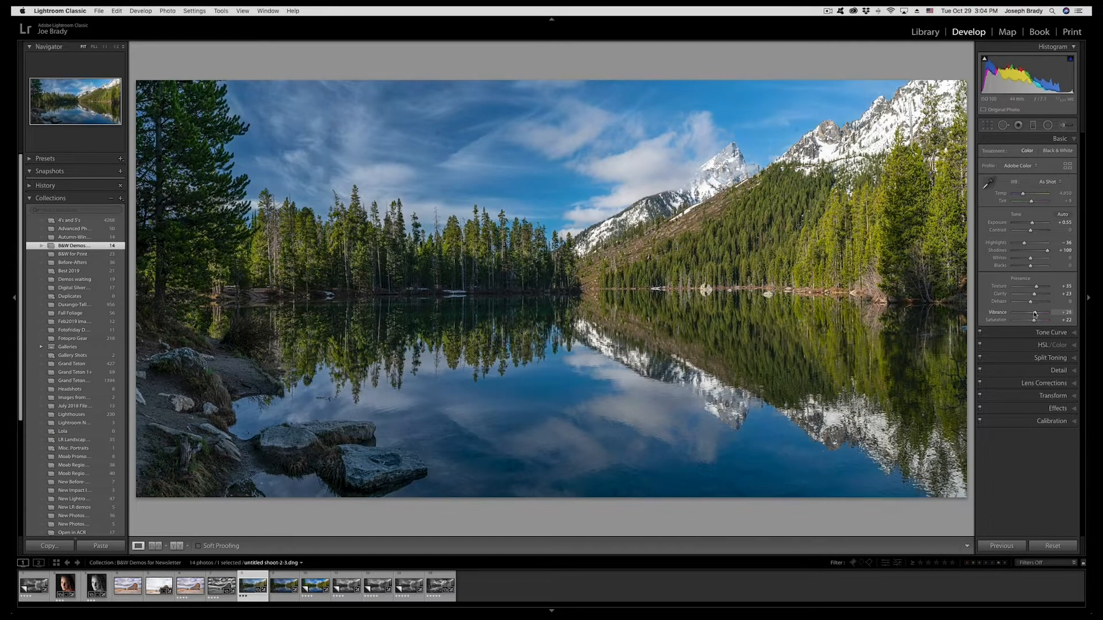
{"action": "left_click_drag", "start_coordinate": [1034, 313], "coordinate": [1048, 313]}
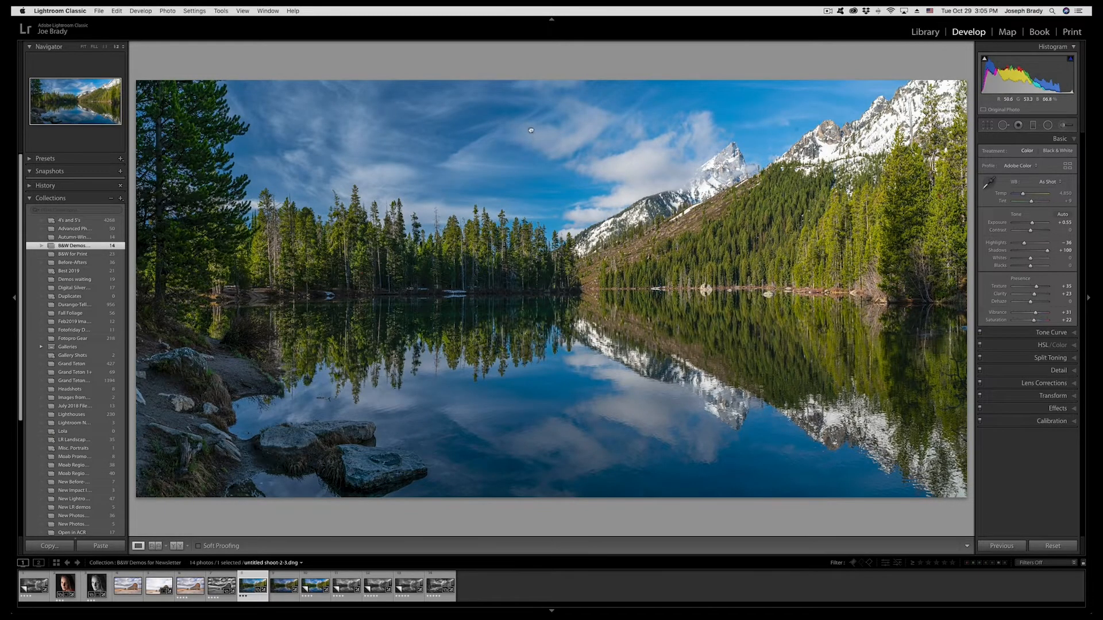
Select the Spot Removal tool in Heal mode and turn on Visualize Spots.
{"action": "left_click", "coordinate": [530, 130]}
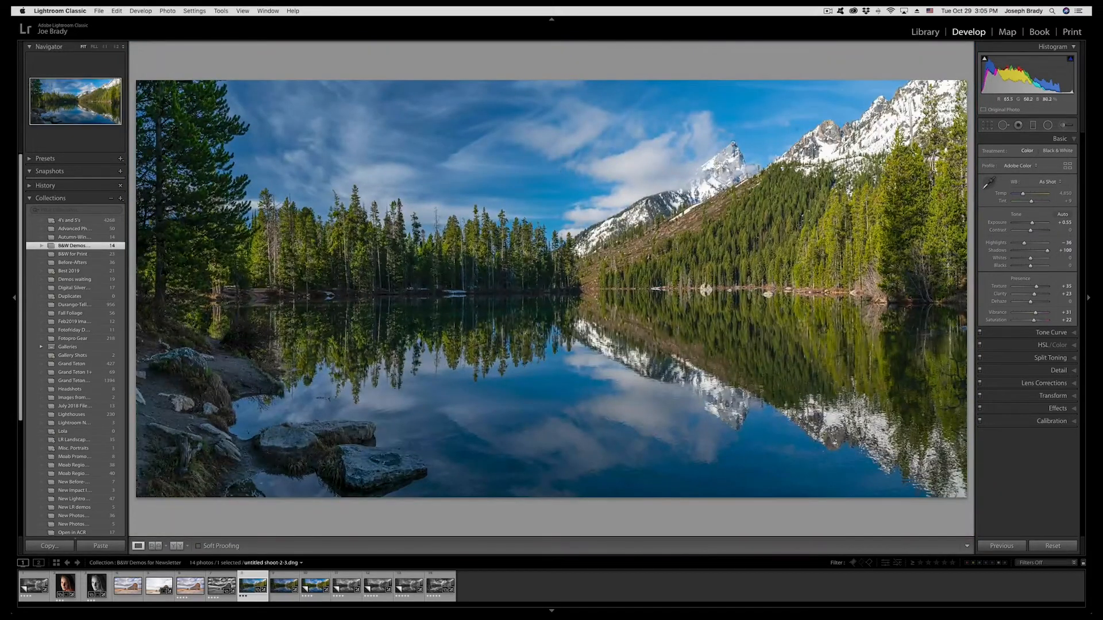
{"action": "left_click", "coordinate": [997, 125]}
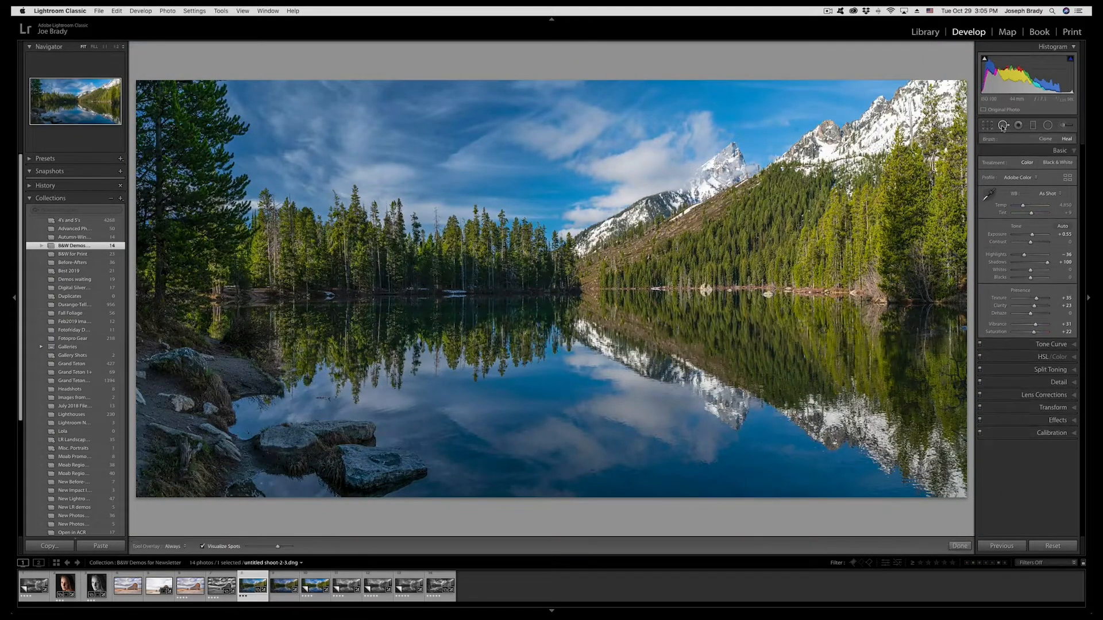
{"action": "left_click", "coordinate": [1002, 125]}
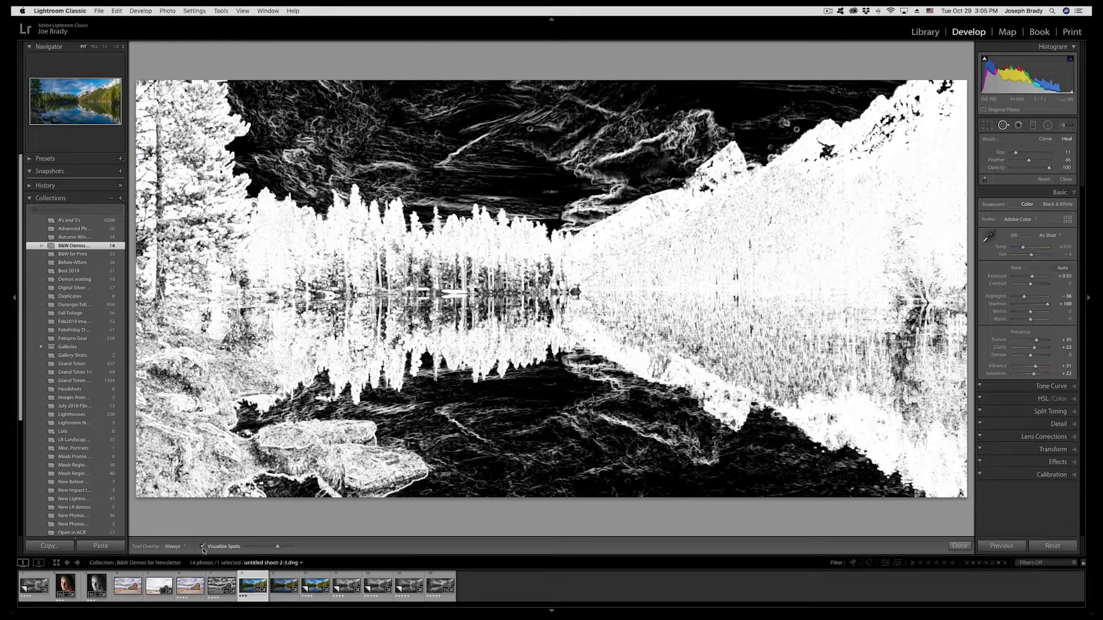
{"action": "left_click", "coordinate": [203, 547]}
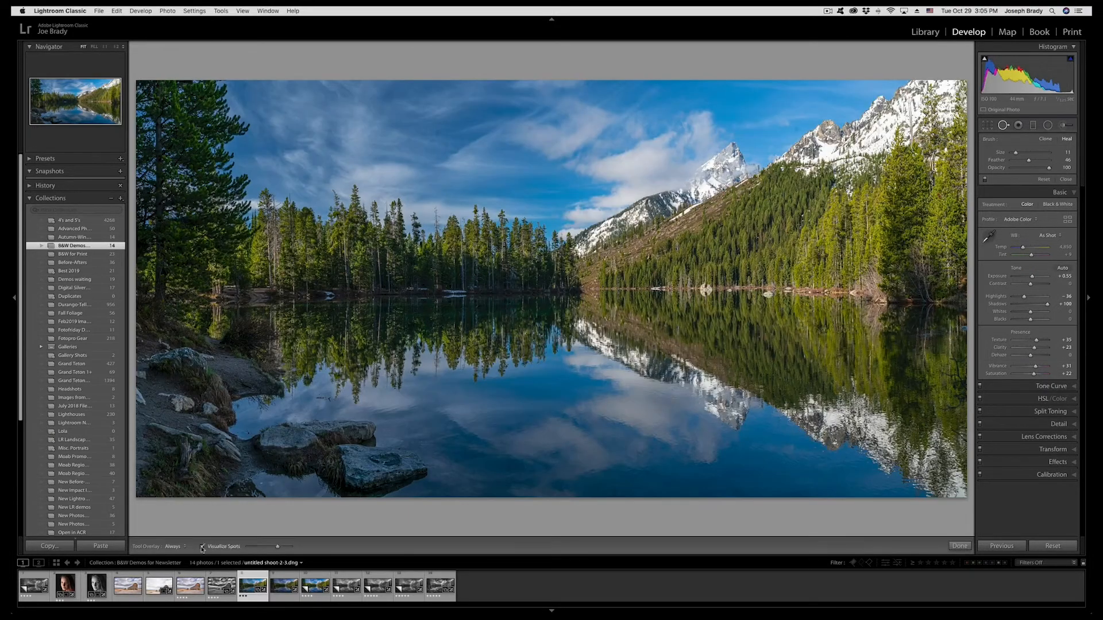
{"action": "left_click", "coordinate": [203, 546]}
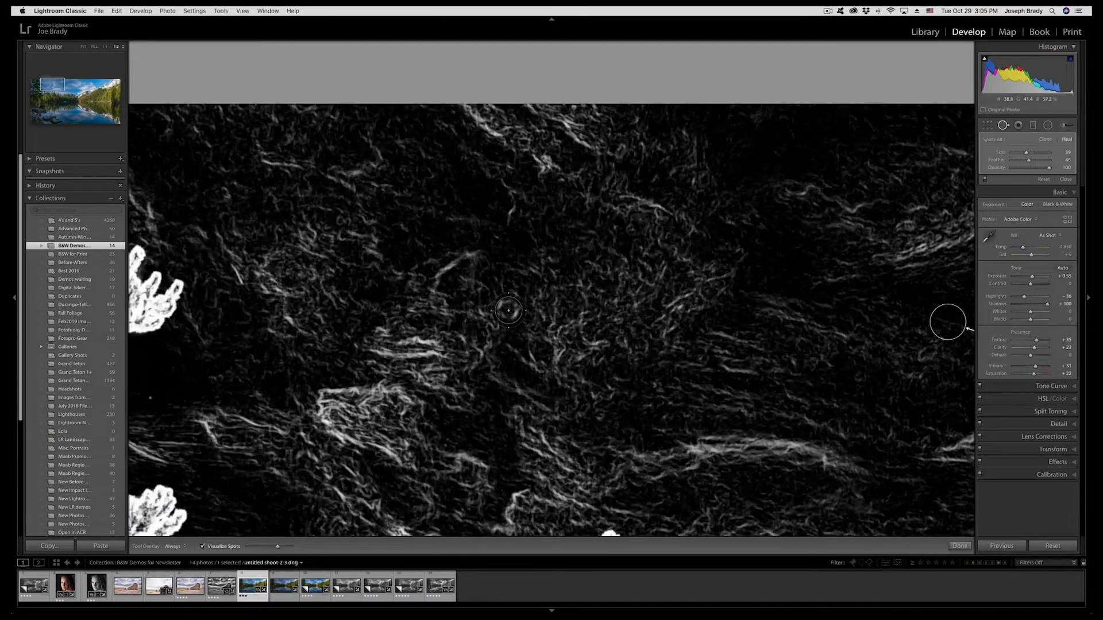
Heal the dust spots in the sky and clouds, comparing against the visualize view.
{"action": "left_click_drag", "start_coordinate": [508, 310], "coordinate": [782, 357]}
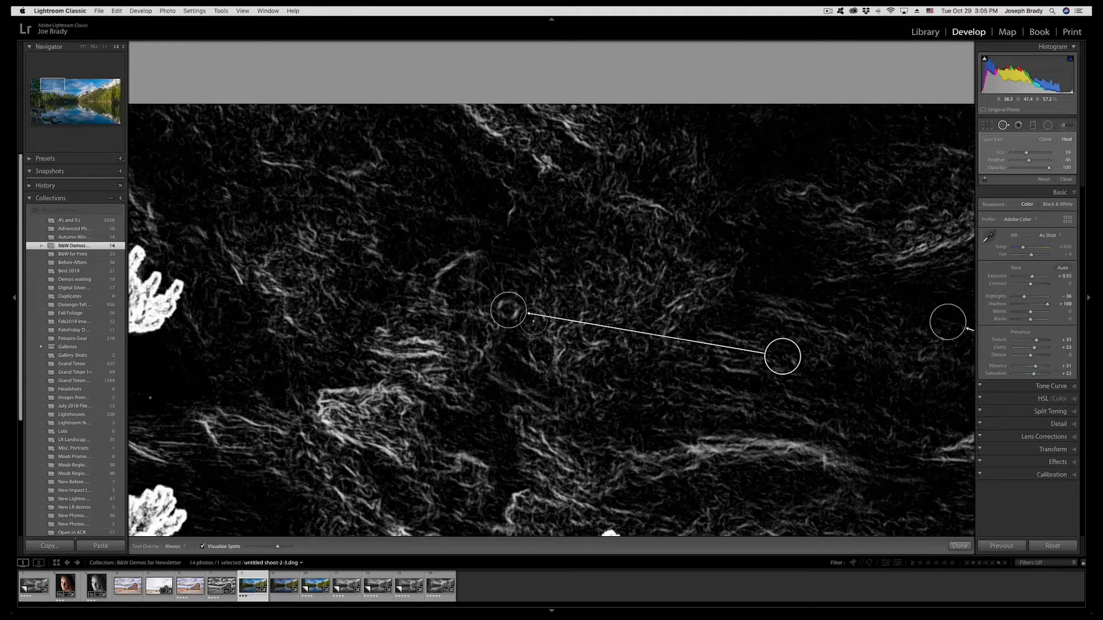
{"action": "left_click", "coordinate": [202, 547]}
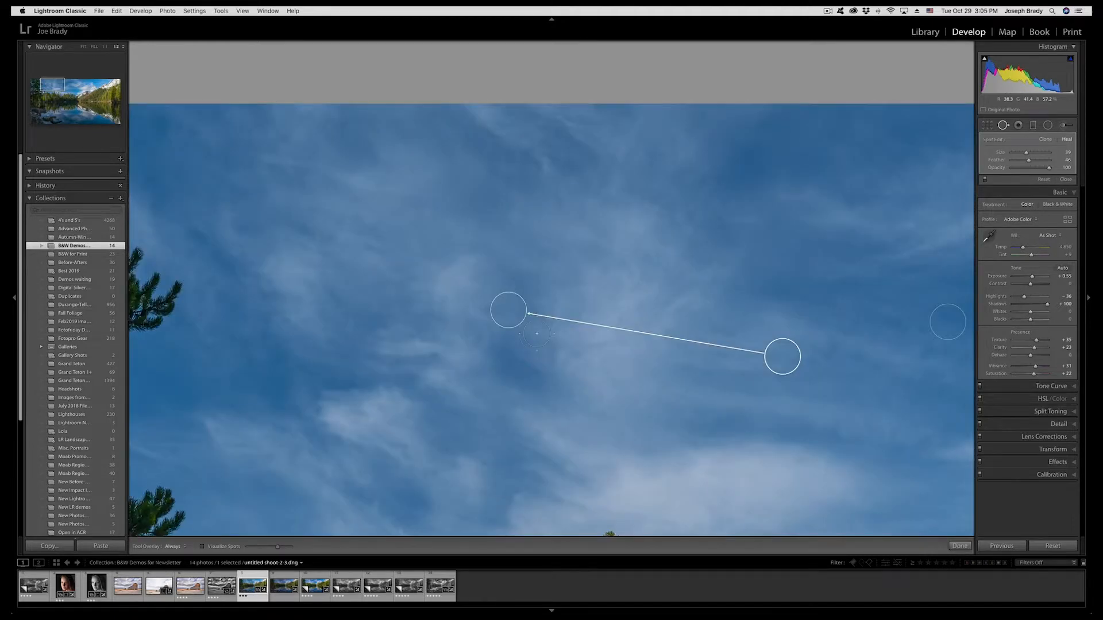
{"action": "left_click", "coordinate": [202, 547]}
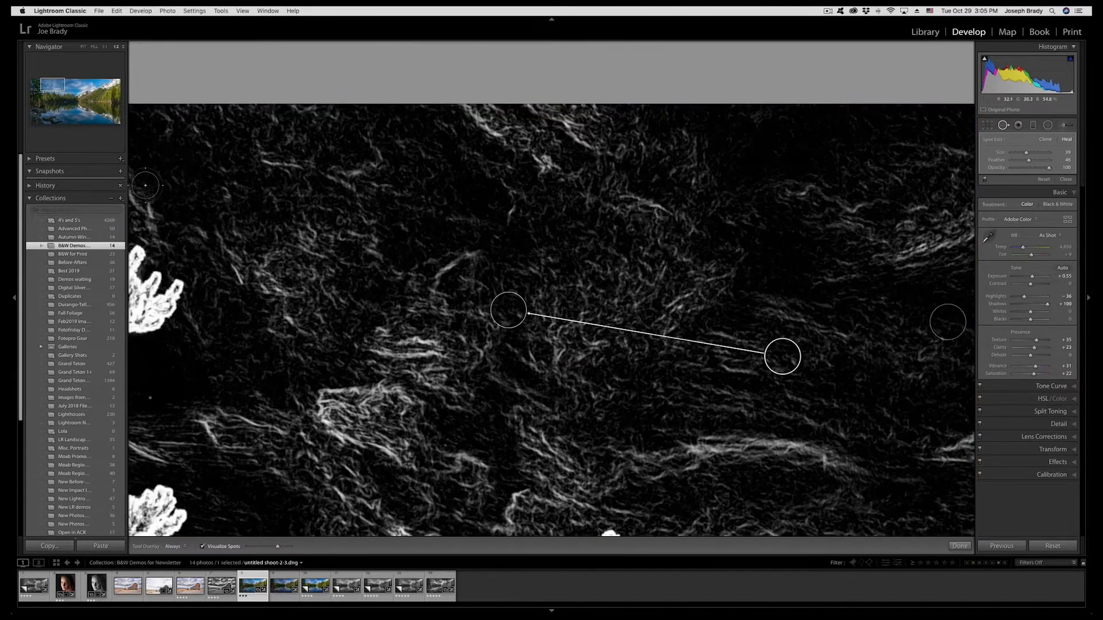
{"action": "mouse_move", "coordinate": [150, 400]}
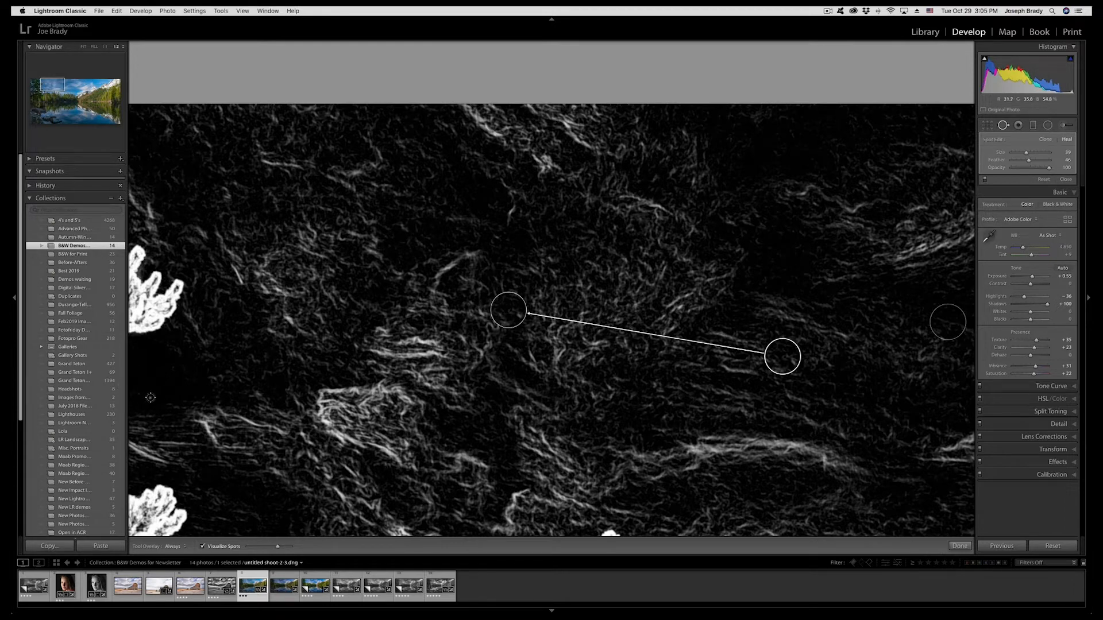
{"action": "left_click", "coordinate": [202, 546]}
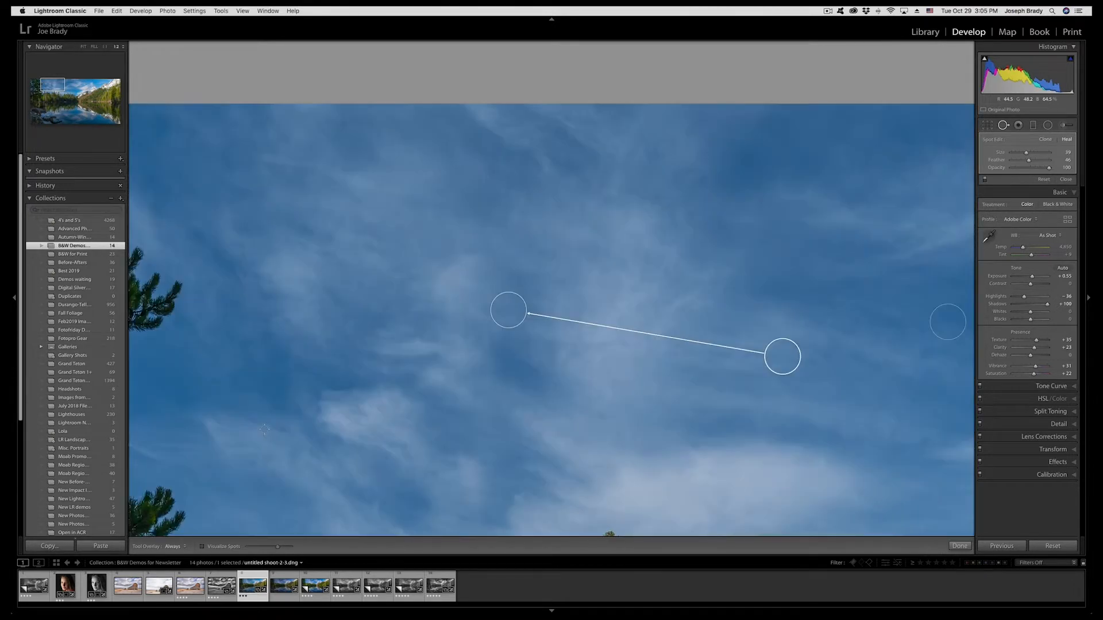
{"action": "left_click", "coordinate": [203, 547]}
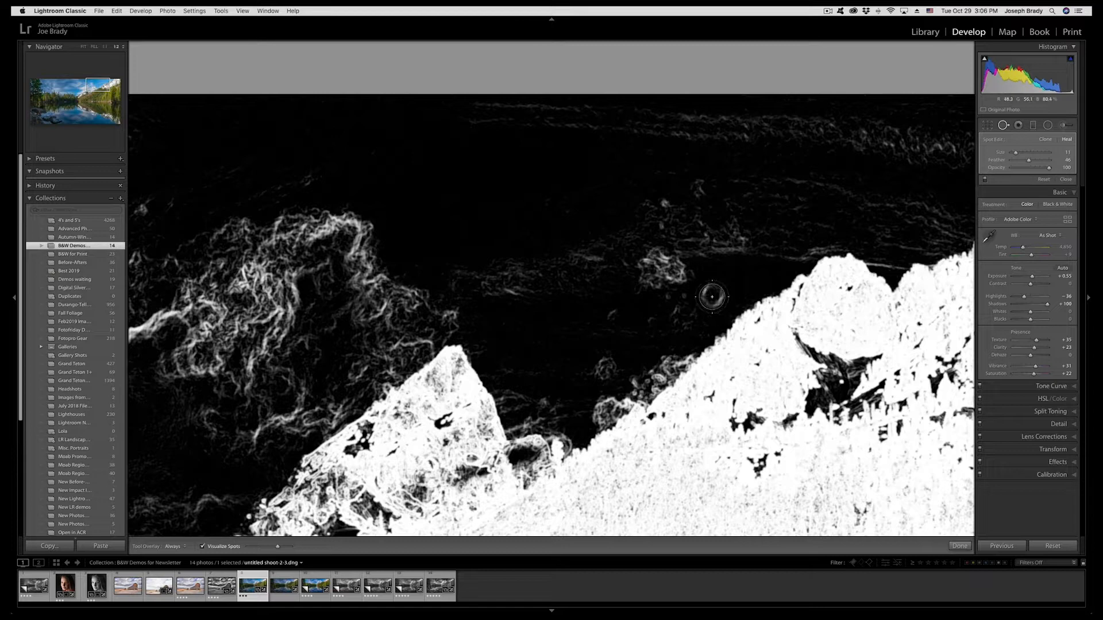
{"action": "mouse_move", "coordinate": [746, 310]}
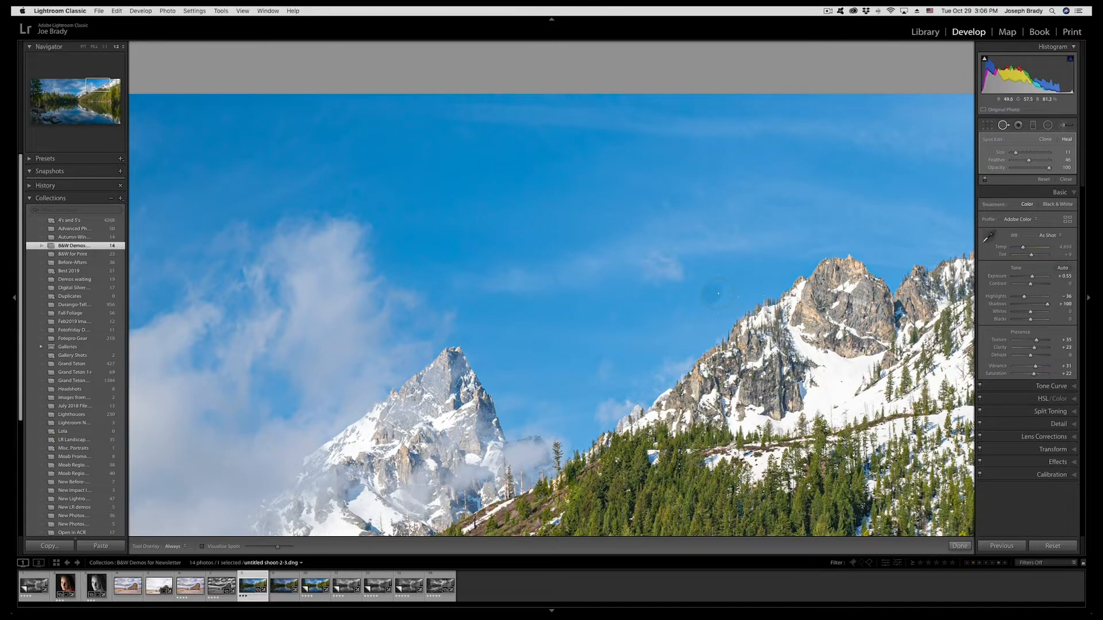
{"action": "left_click", "coordinate": [202, 546]}
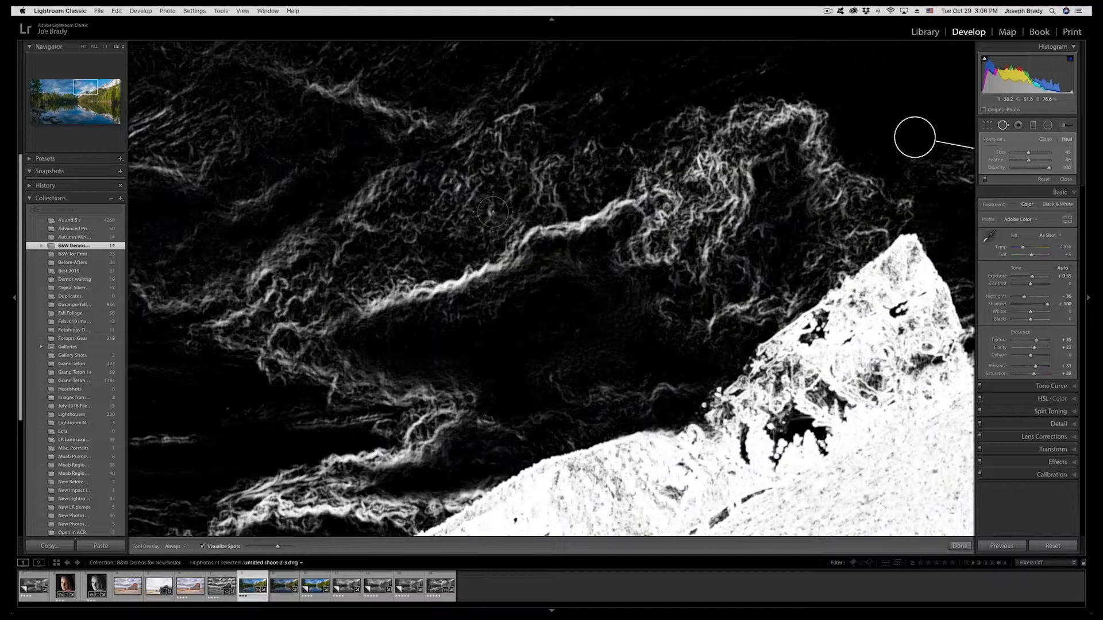
{"action": "left_click", "coordinate": [203, 546]}
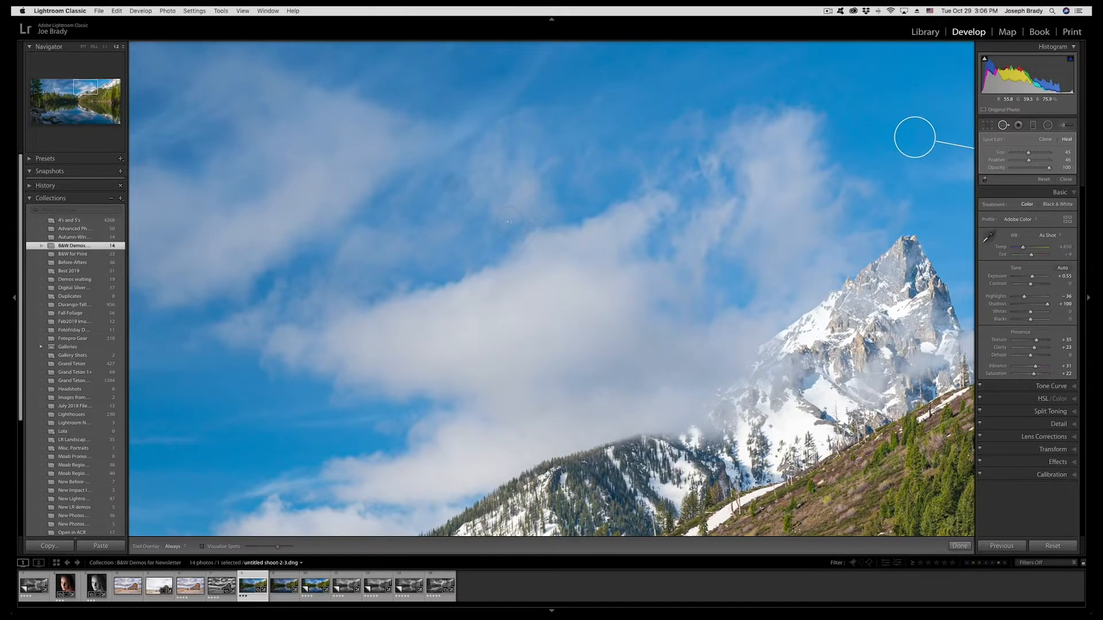
{"action": "left_click", "coordinate": [203, 547]}
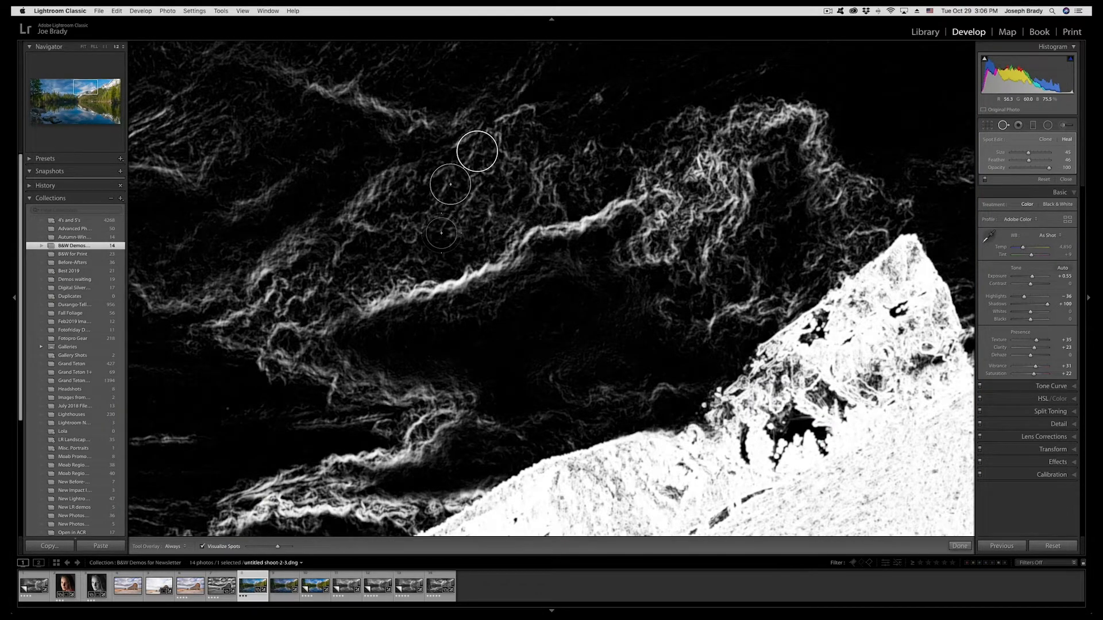
{"action": "left_click", "coordinate": [204, 546]}
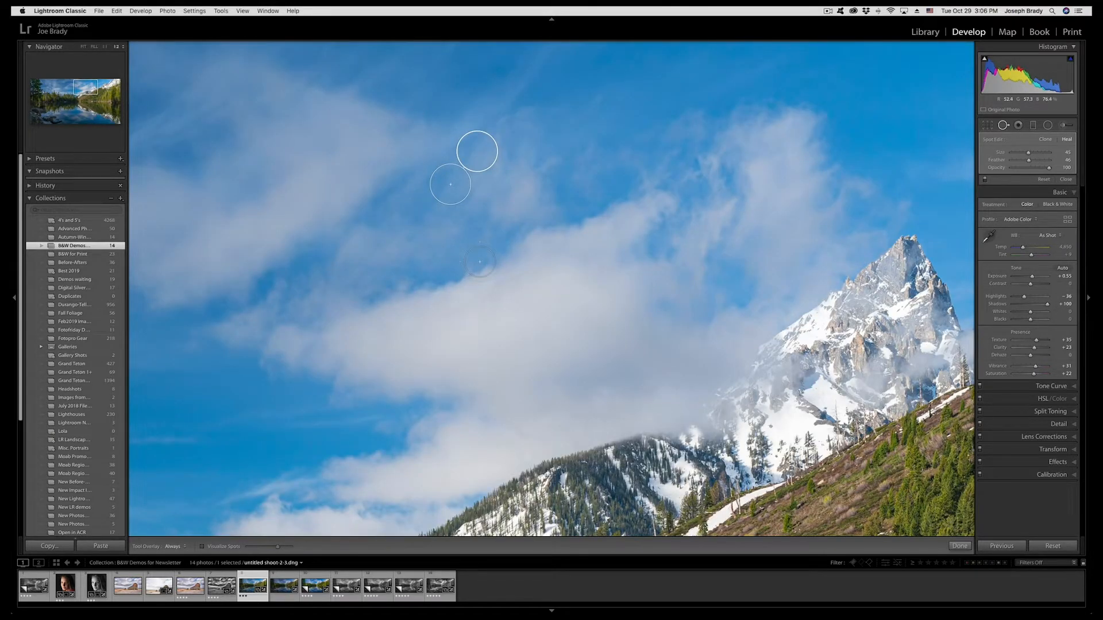
{"action": "left_click", "coordinate": [206, 546]}
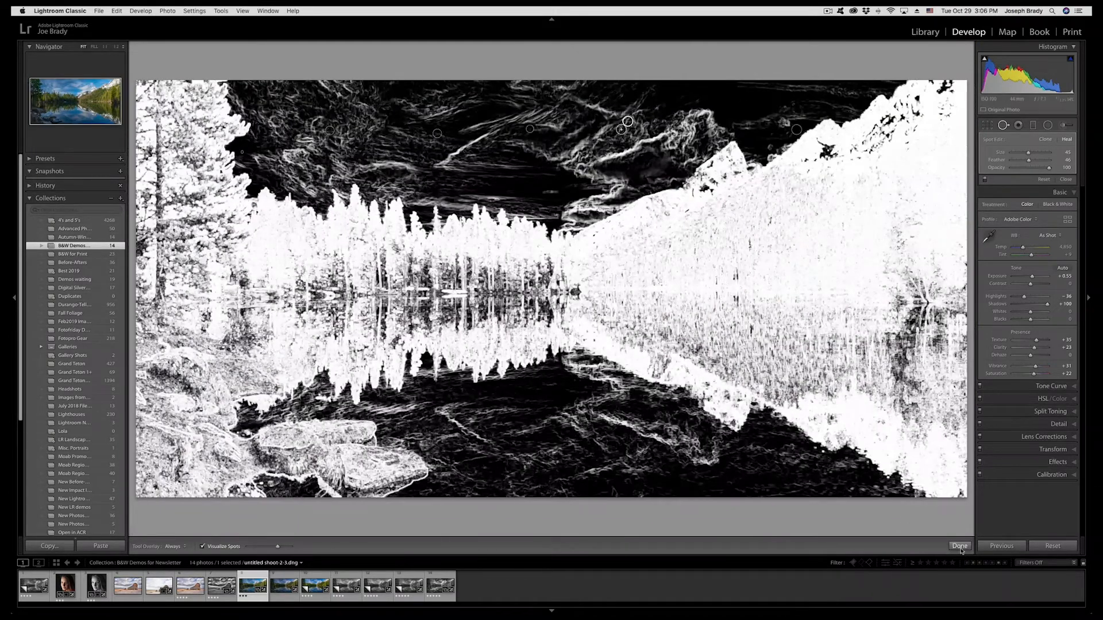
Exit Spot Removal and set Dehaze to +12.
{"action": "left_click", "coordinate": [960, 546]}
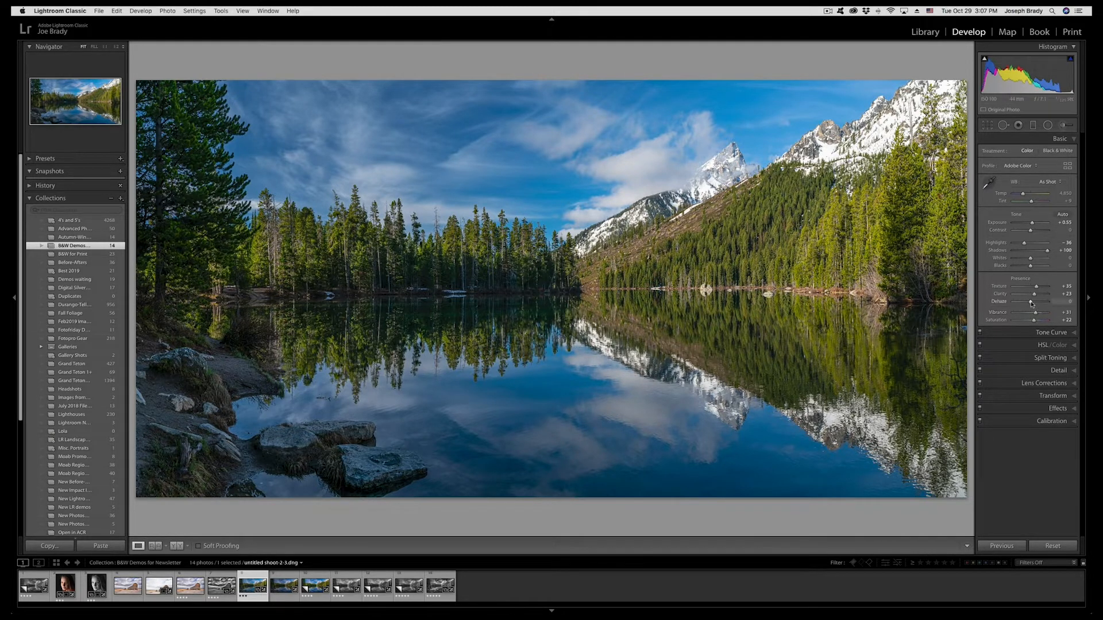
{"action": "left_click_drag", "start_coordinate": [1052, 308], "coordinate": [1059, 308]}
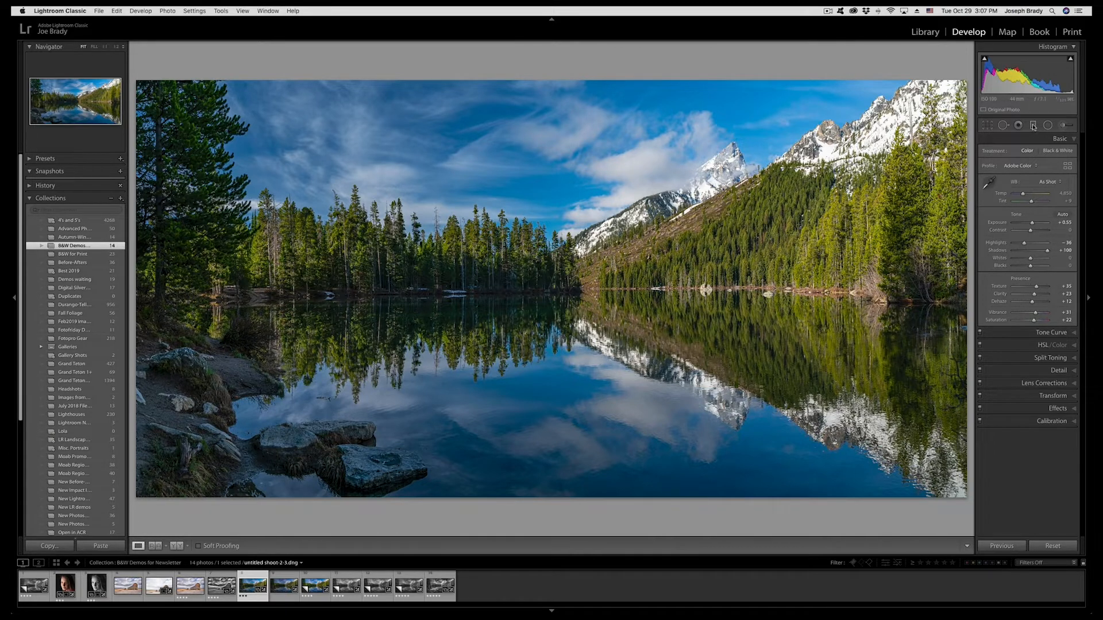
Raise exposure on the brushed left forest and reflection, checking the mask overlay coverage.
{"action": "left_click", "coordinate": [1032, 125]}
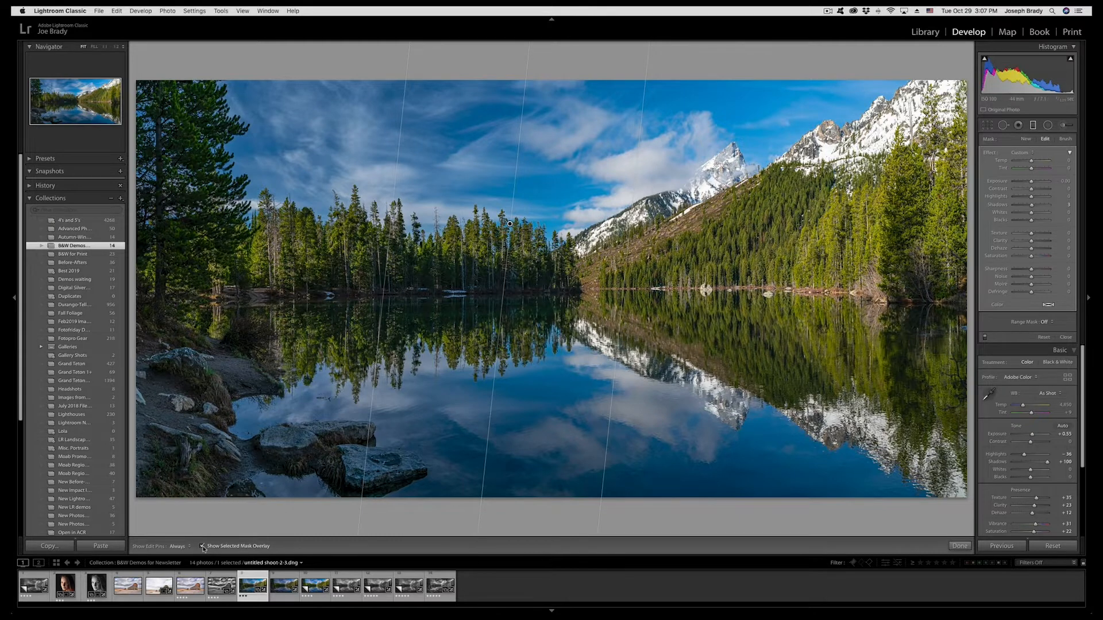
{"action": "left_click", "coordinate": [203, 546]}
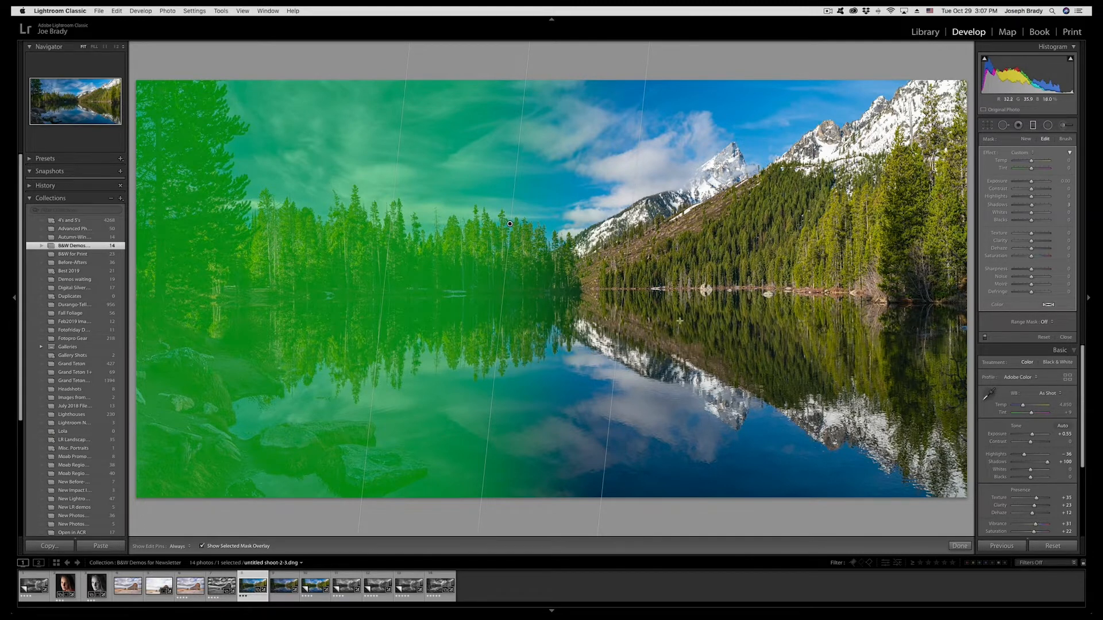
{"action": "left_click", "coordinate": [201, 545]}
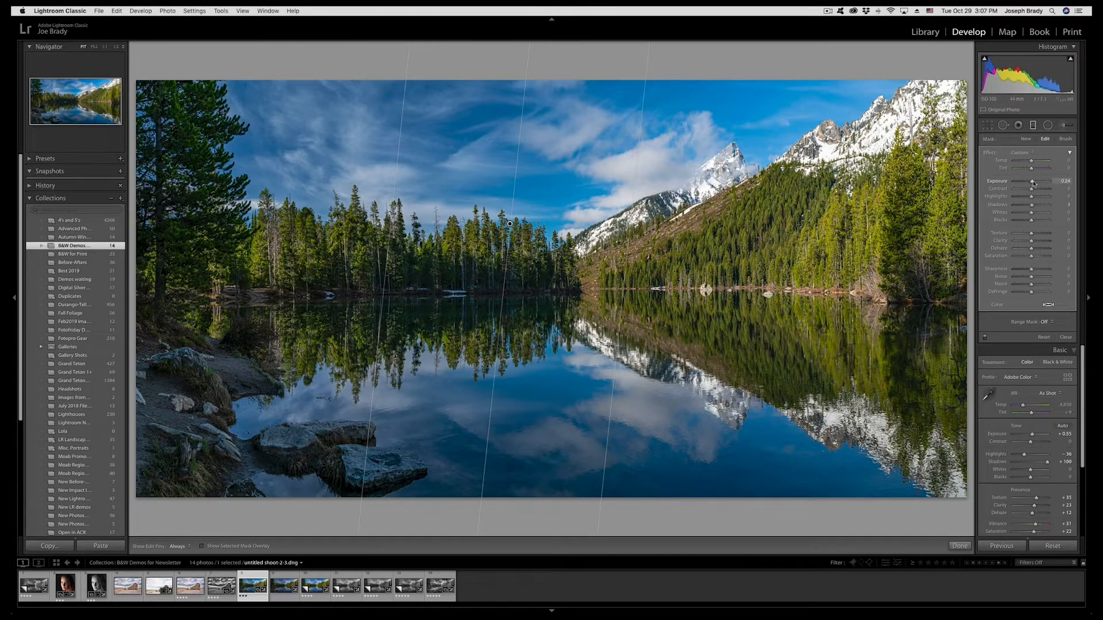
{"action": "left_click_drag", "start_coordinate": [1034, 184], "coordinate": [1039, 185]}
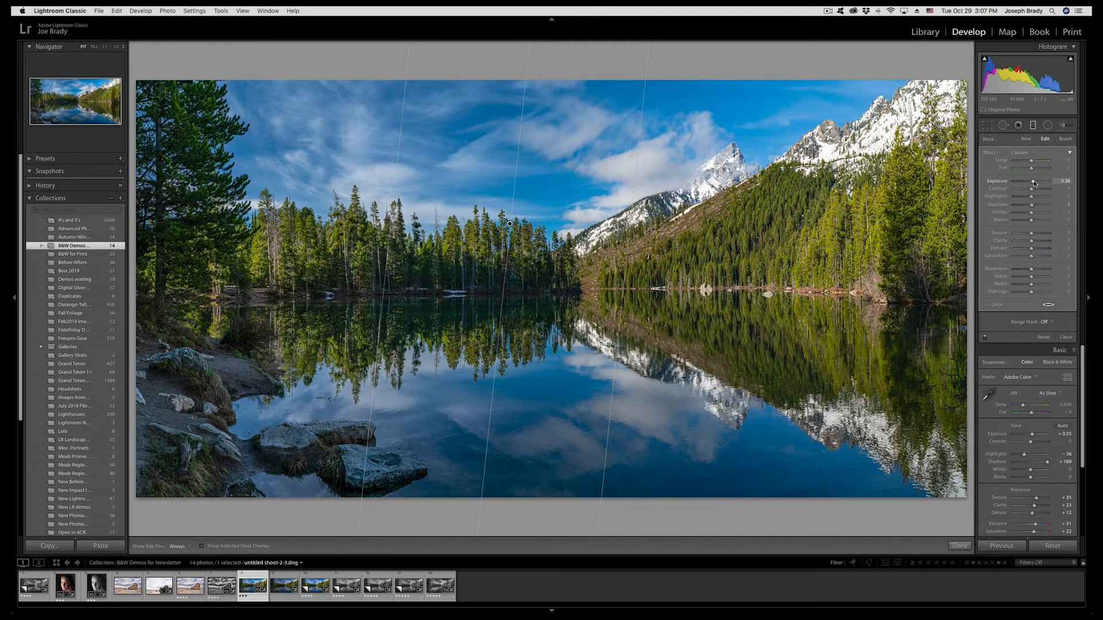
{"action": "left_click_drag", "start_coordinate": [1034, 182], "coordinate": [1038, 183]}
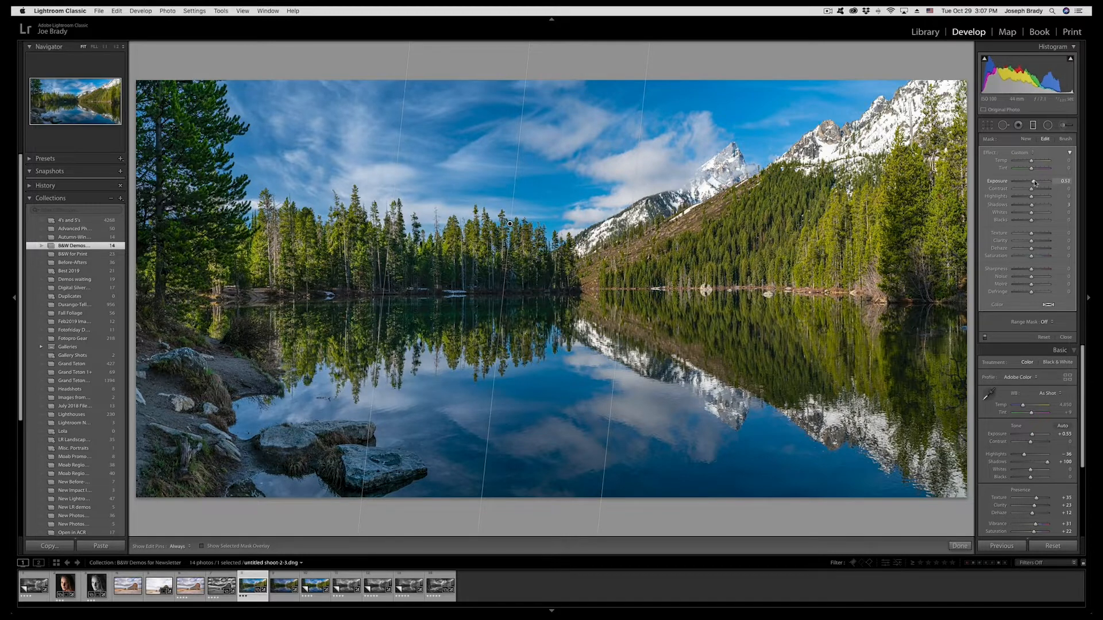
{"action": "left_click_drag", "start_coordinate": [1048, 182], "coordinate": [1044, 181]}
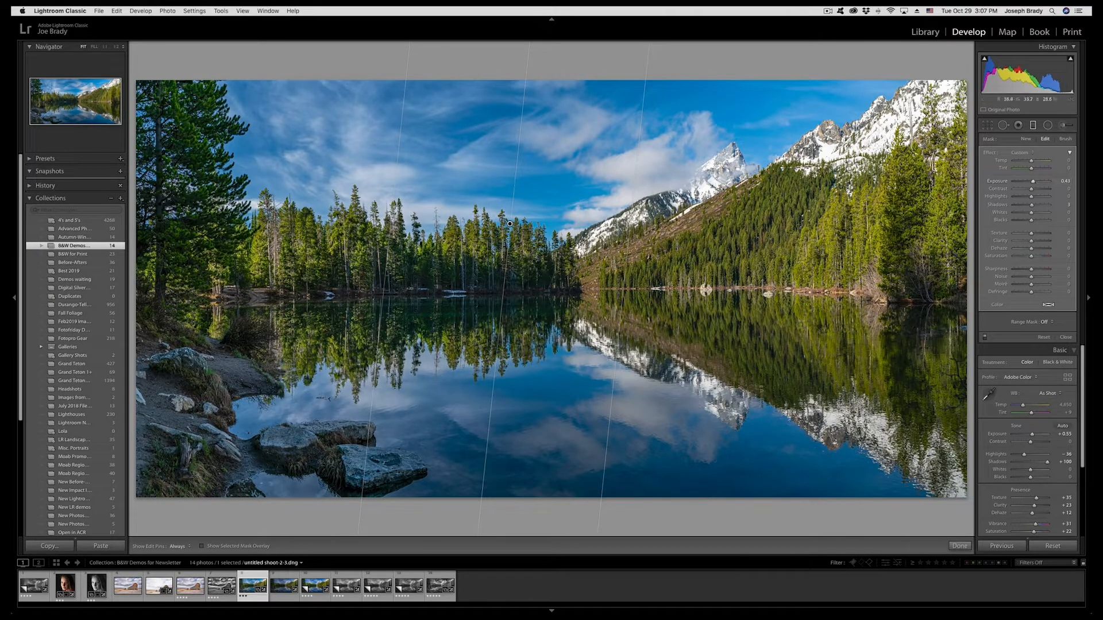
{"action": "left_click", "coordinate": [201, 546]}
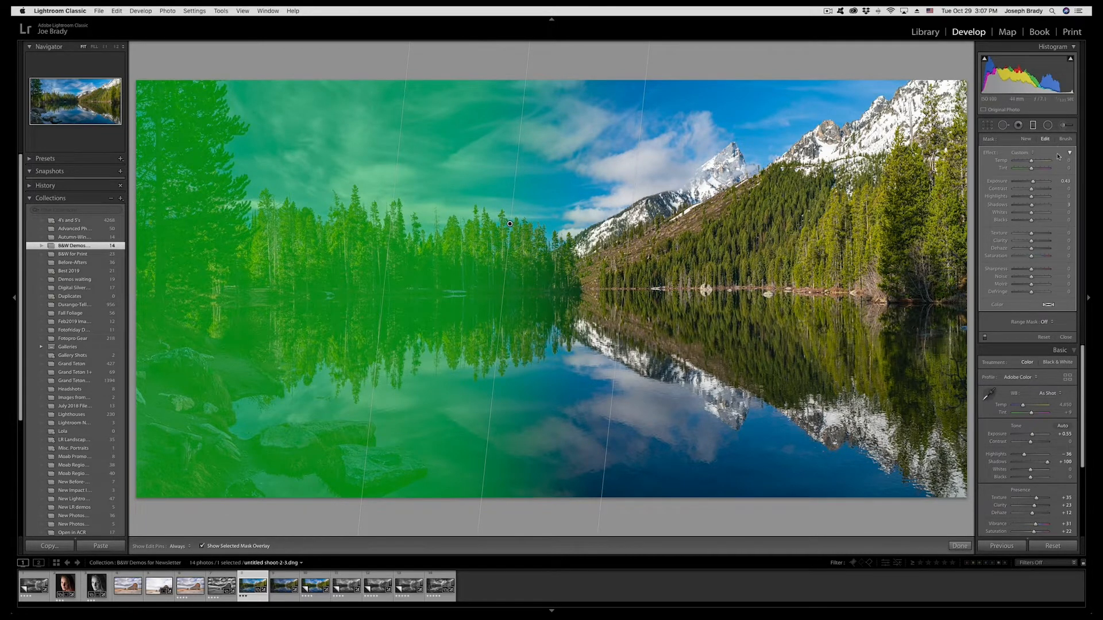
{"action": "left_click", "coordinate": [1066, 138]}
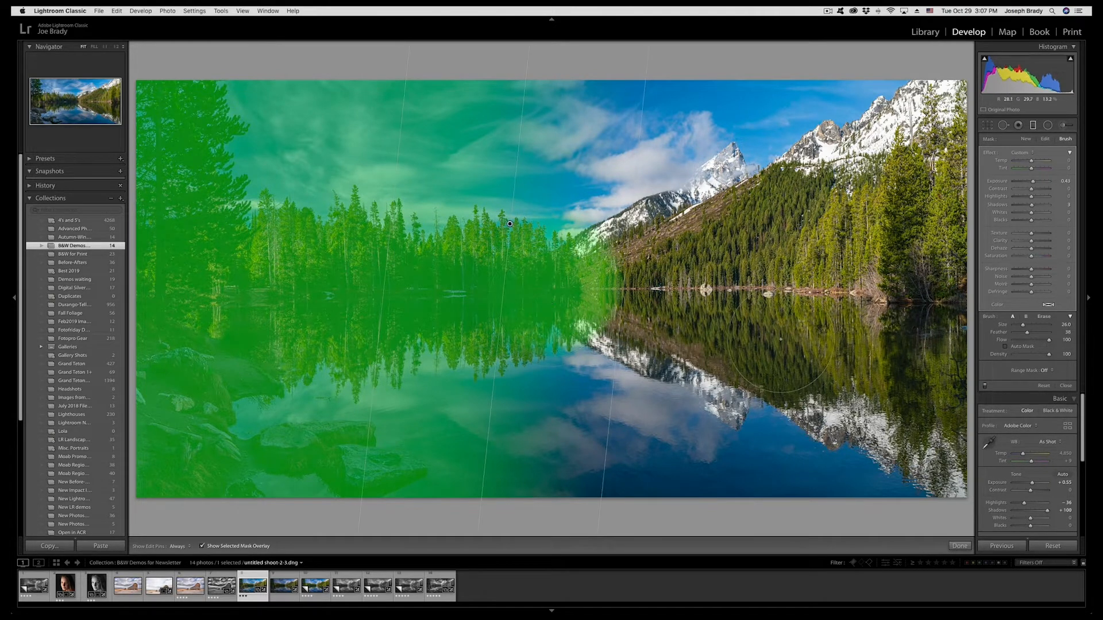
{"action": "left_click", "coordinate": [201, 546]}
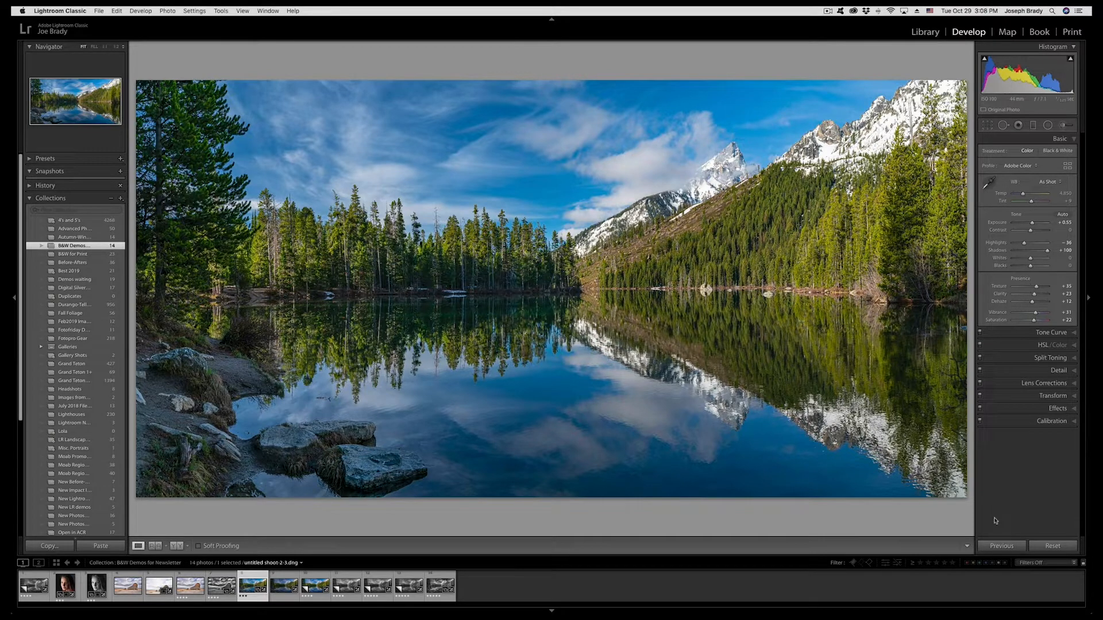
Create a virtual copy of the String Lake photo and set its treatment to Black & White.
{"action": "left_click", "coordinate": [170, 10]}
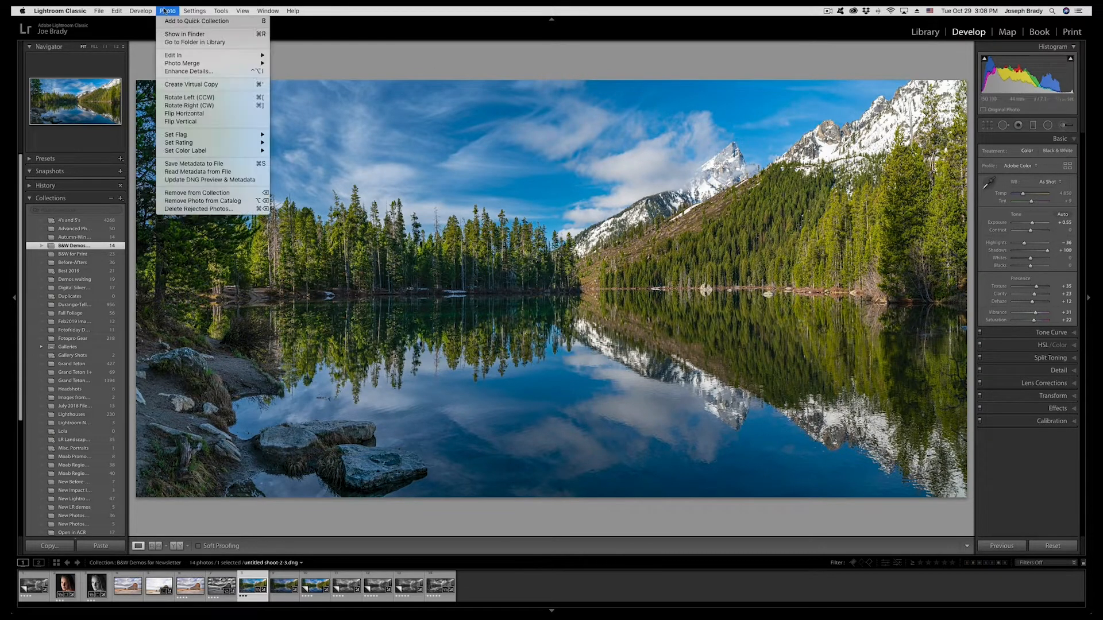
{"action": "mouse_move", "coordinate": [182, 63]}
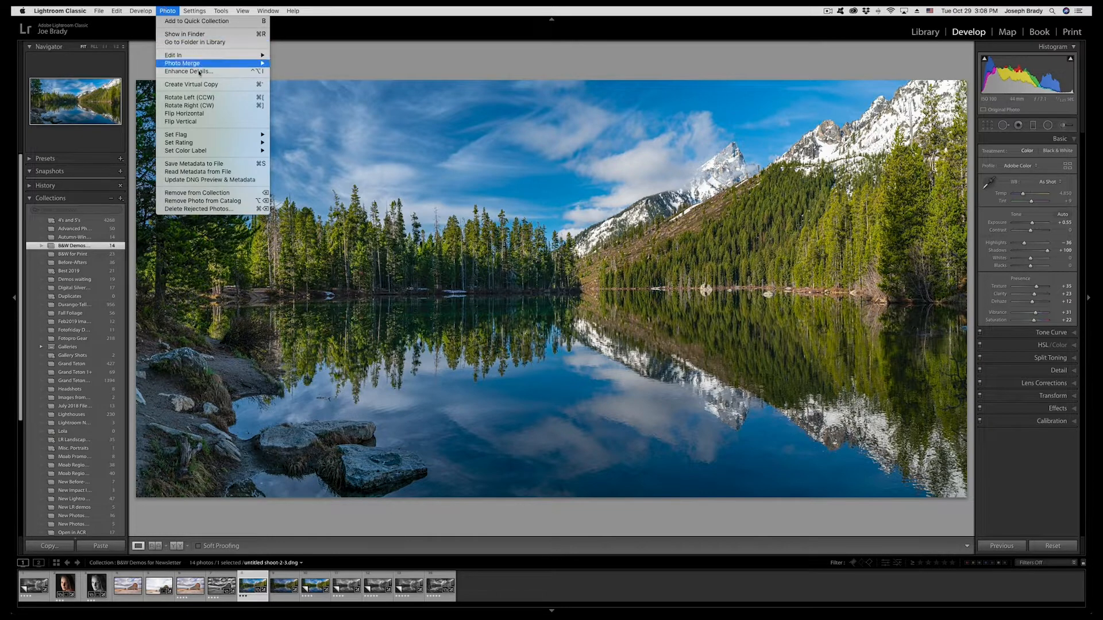
{"action": "mouse_move", "coordinate": [191, 85]}
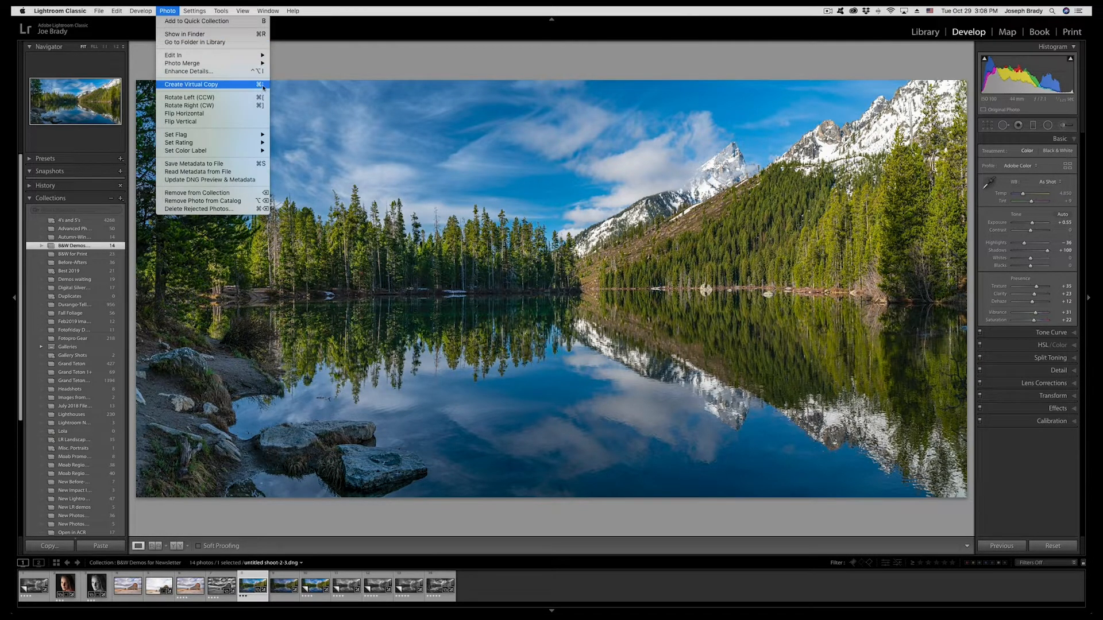
{"action": "left_click", "coordinate": [193, 85]}
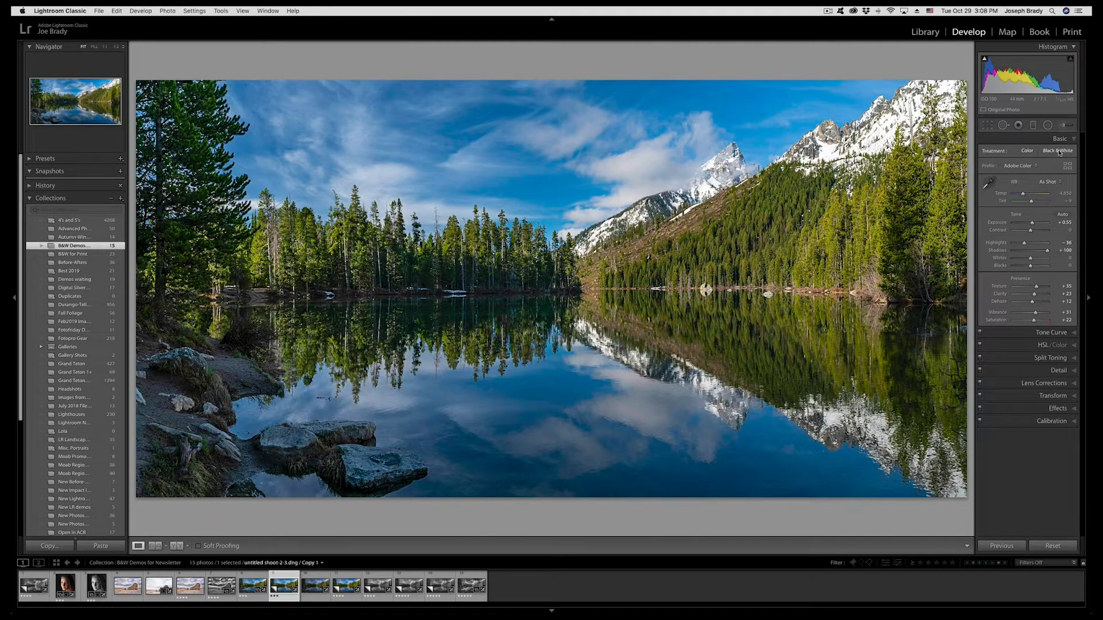
{"action": "left_click", "coordinate": [1058, 151]}
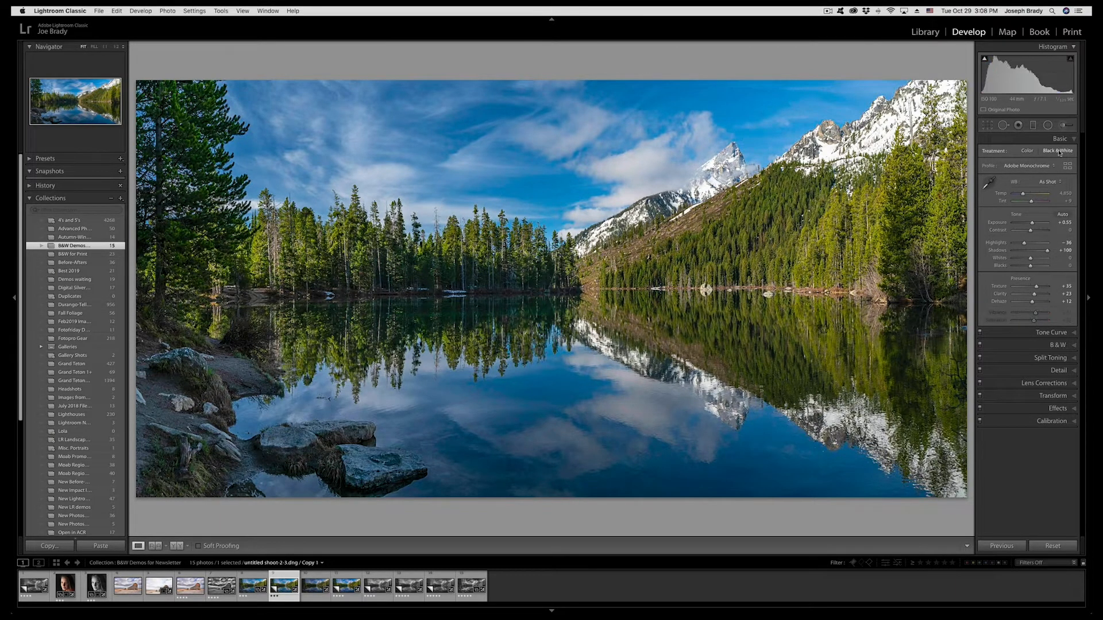
{"action": "left_click", "coordinate": [1057, 151]}
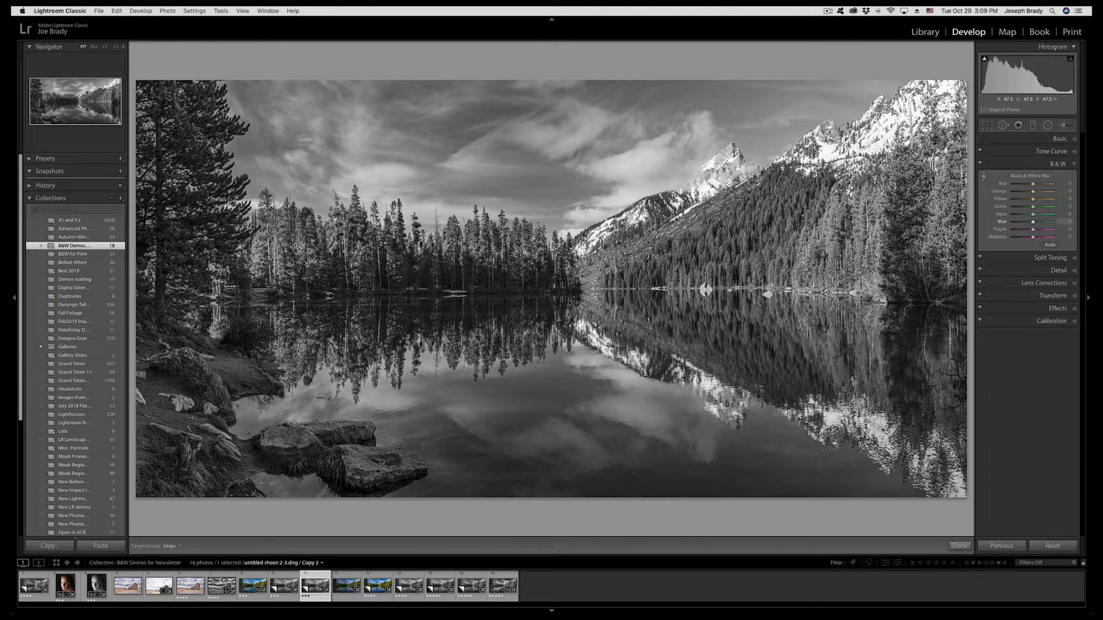
In the B&W mix, lower Blue to about -55 and raise Yellow +13 and Green +23.
{"action": "left_click_drag", "start_coordinate": [1041, 222], "coordinate": [1023, 222]}
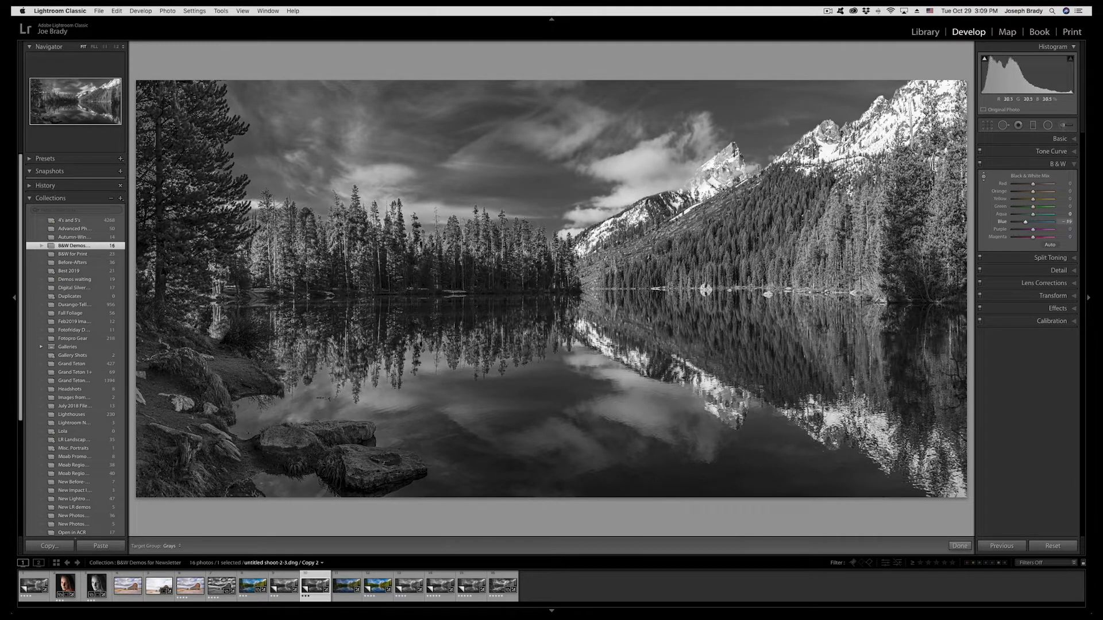
{"action": "left_click_drag", "start_coordinate": [1033, 224], "coordinate": [1024, 224]}
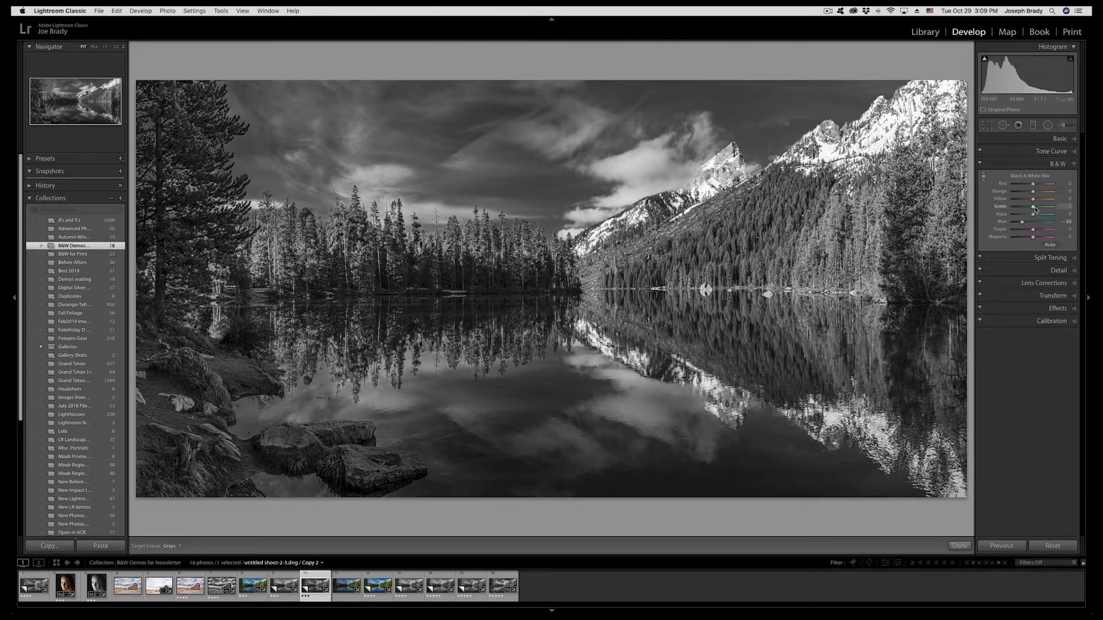
{"action": "left_click_drag", "start_coordinate": [1038, 199], "coordinate": [1048, 200]}
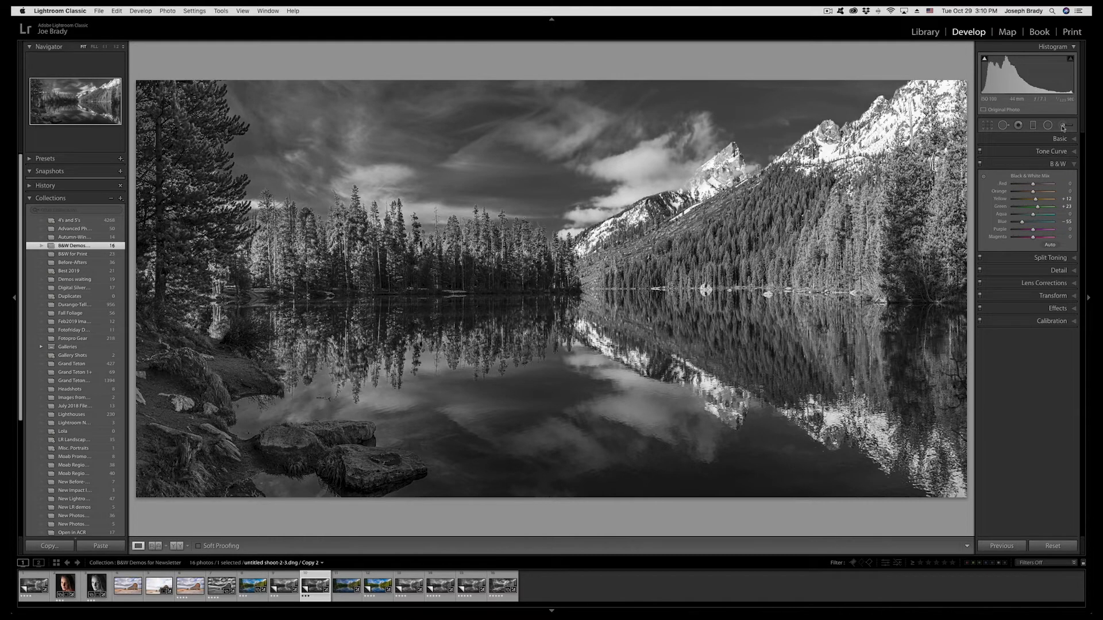
Brush over the left trees and reflection, then raise Exposure and lower Highlights.
{"action": "left_click", "coordinate": [1078, 127]}
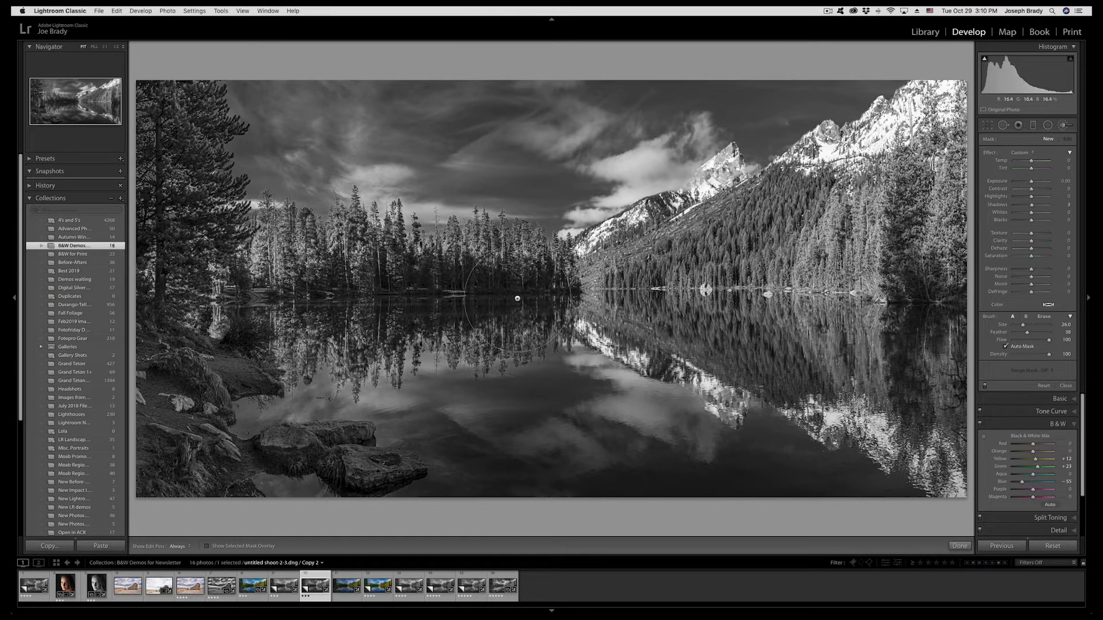
{"action": "left_click", "coordinate": [208, 546]}
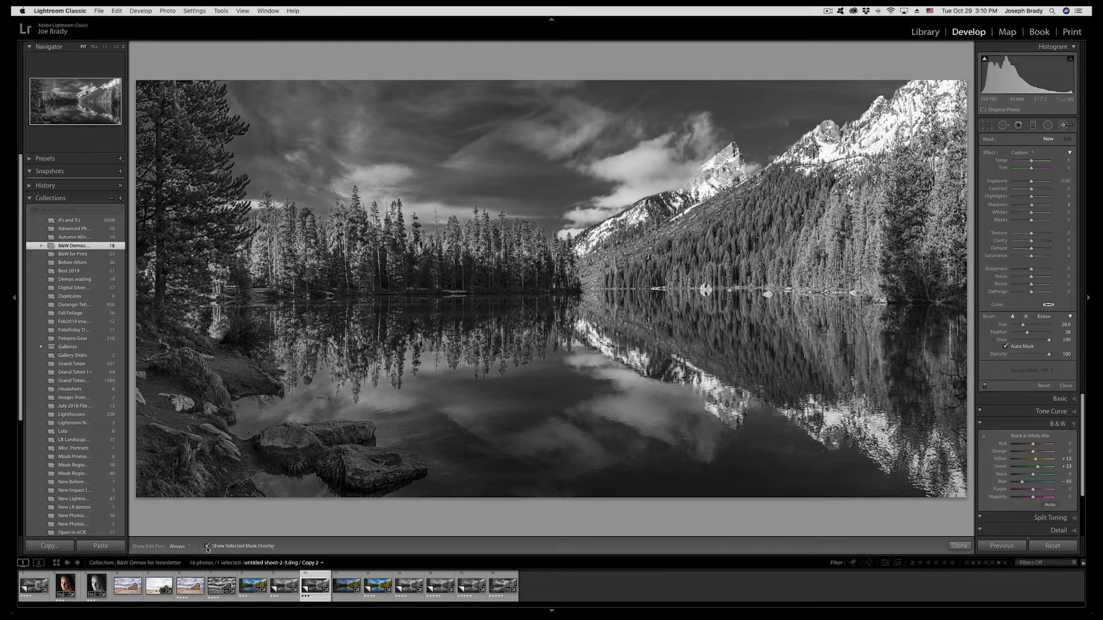
{"action": "left_click", "coordinate": [179, 547]}
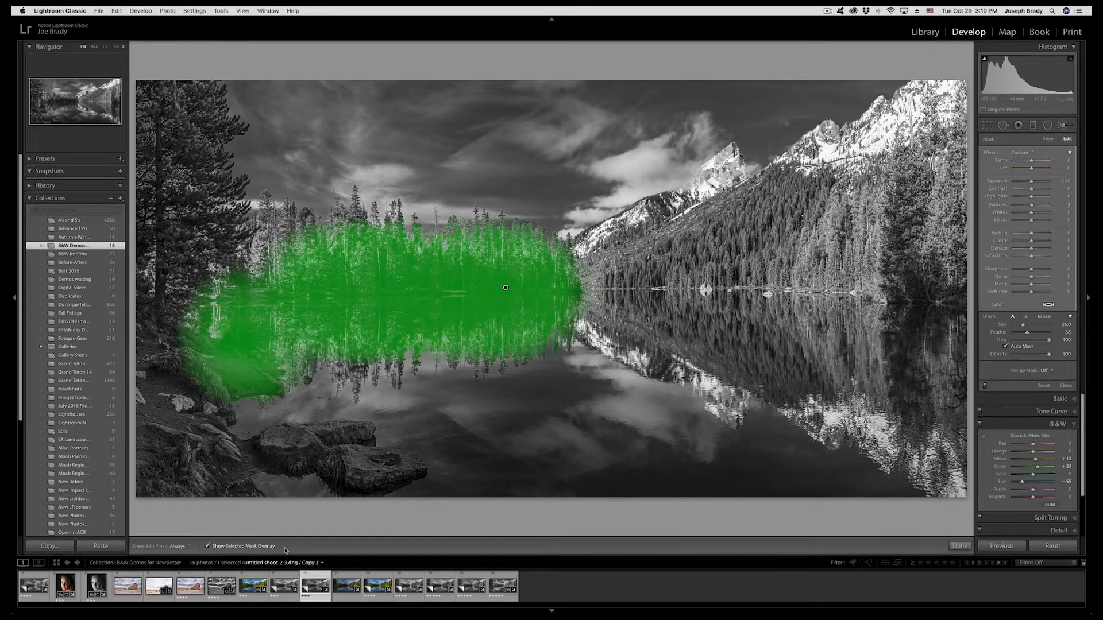
{"action": "left_click", "coordinate": [207, 546]}
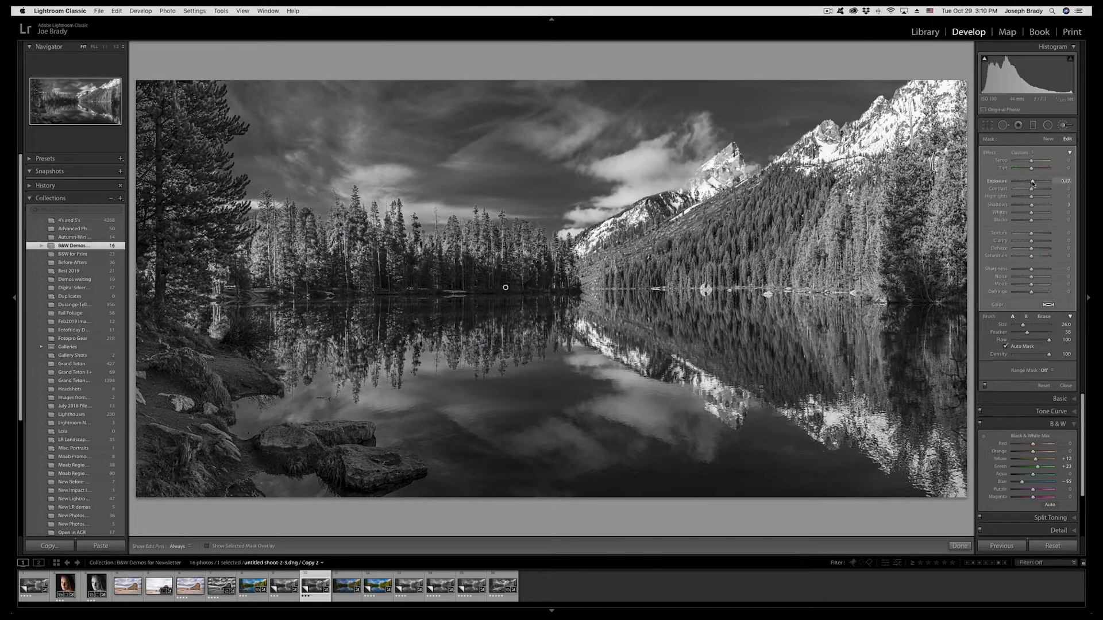
{"action": "left_click_drag", "start_coordinate": [1030, 181], "coordinate": [1031, 181]}
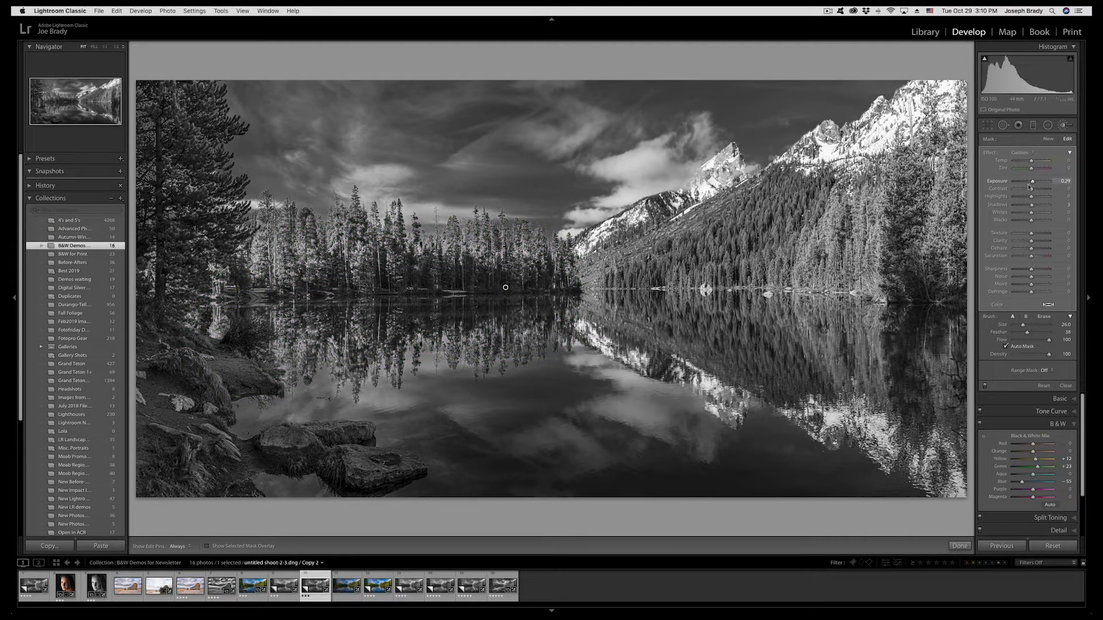
{"action": "left_click_drag", "start_coordinate": [1034, 197], "coordinate": [1024, 196]}
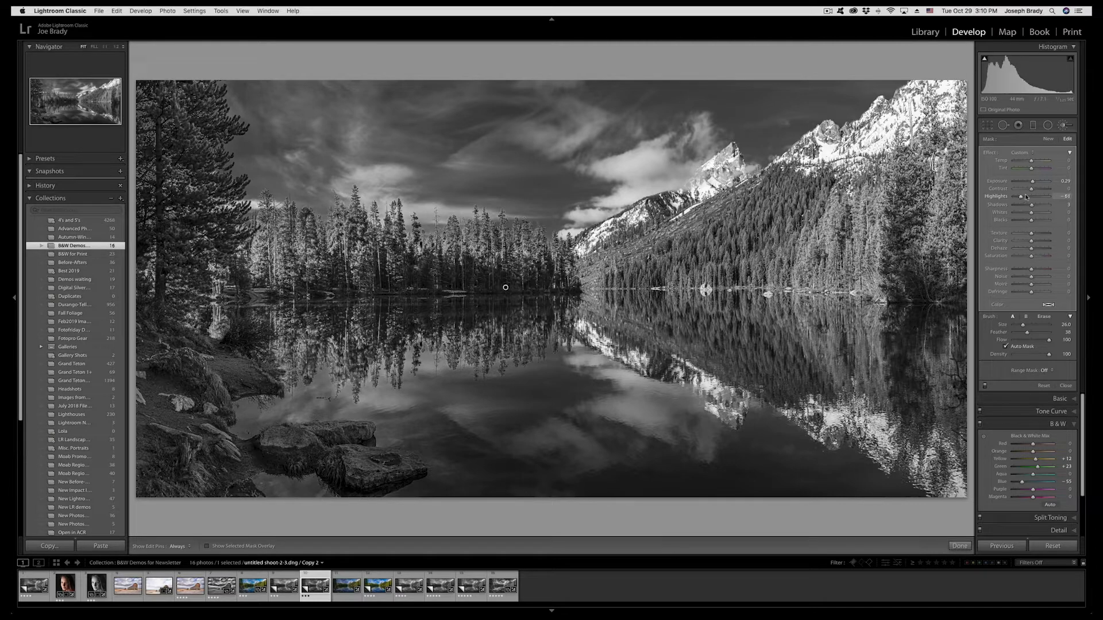
{"action": "left_click_drag", "start_coordinate": [1030, 204], "coordinate": [1040, 204]}
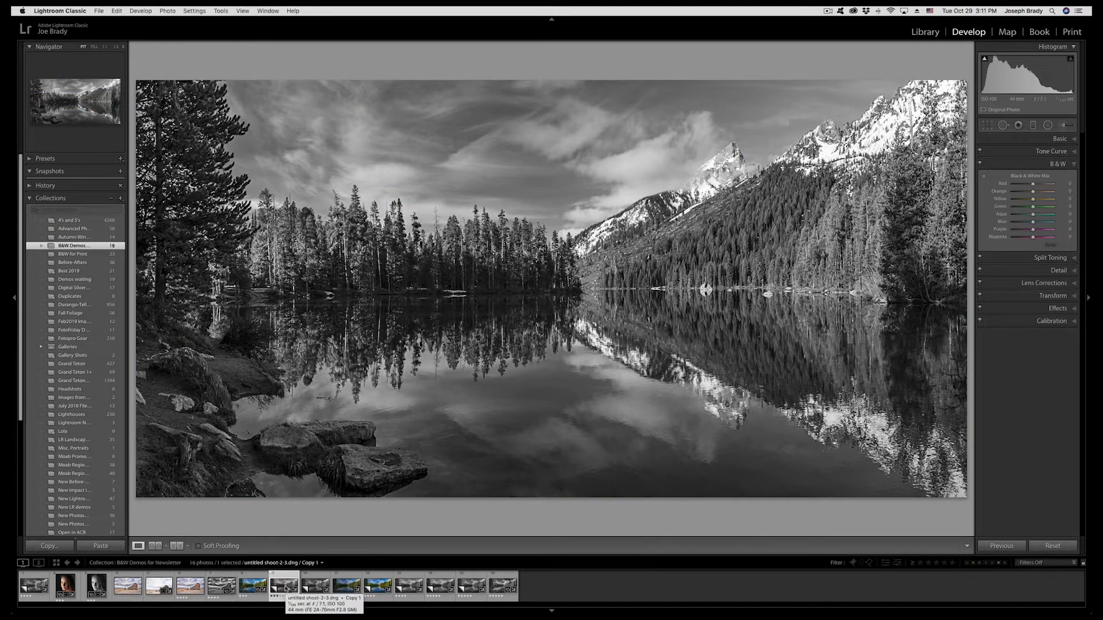
Select the Copy 2 black-and-white thumbnail in the filmstrip.
{"action": "left_click", "coordinate": [279, 591]}
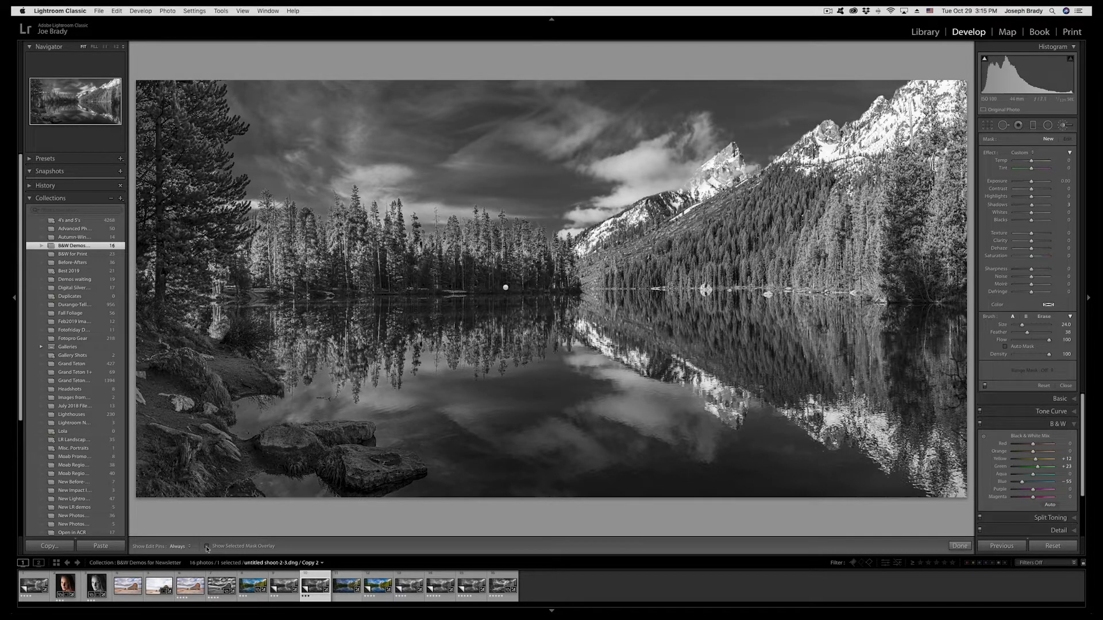
Brush the foreground rocks and shoreline water with the overlay, then raise their exposure.
{"action": "left_click", "coordinate": [206, 546]}
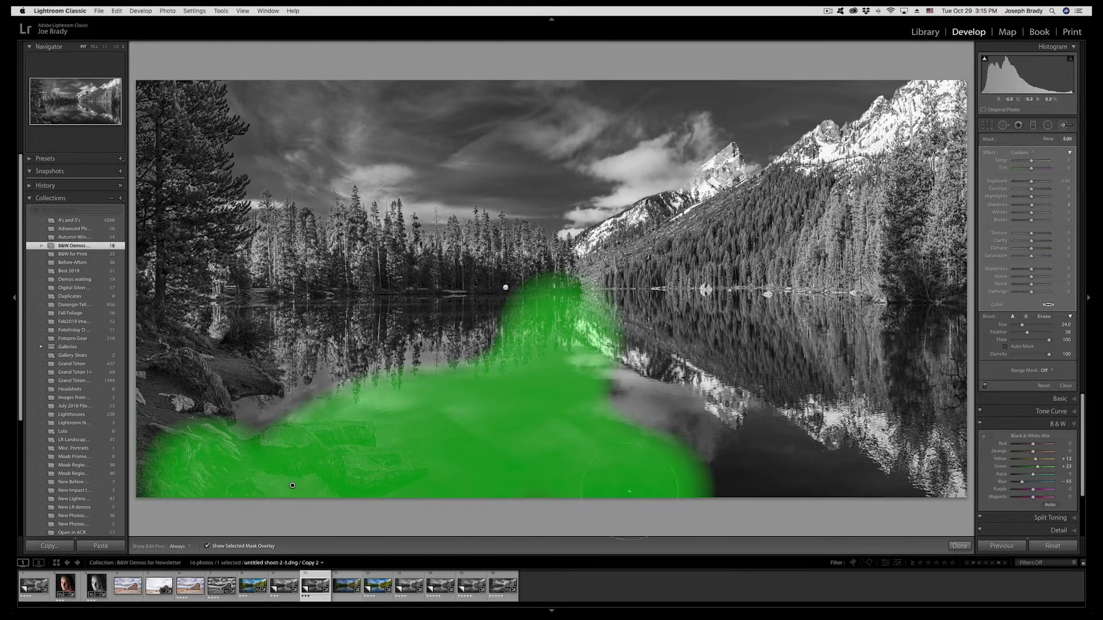
{"action": "left_click", "coordinate": [208, 546]}
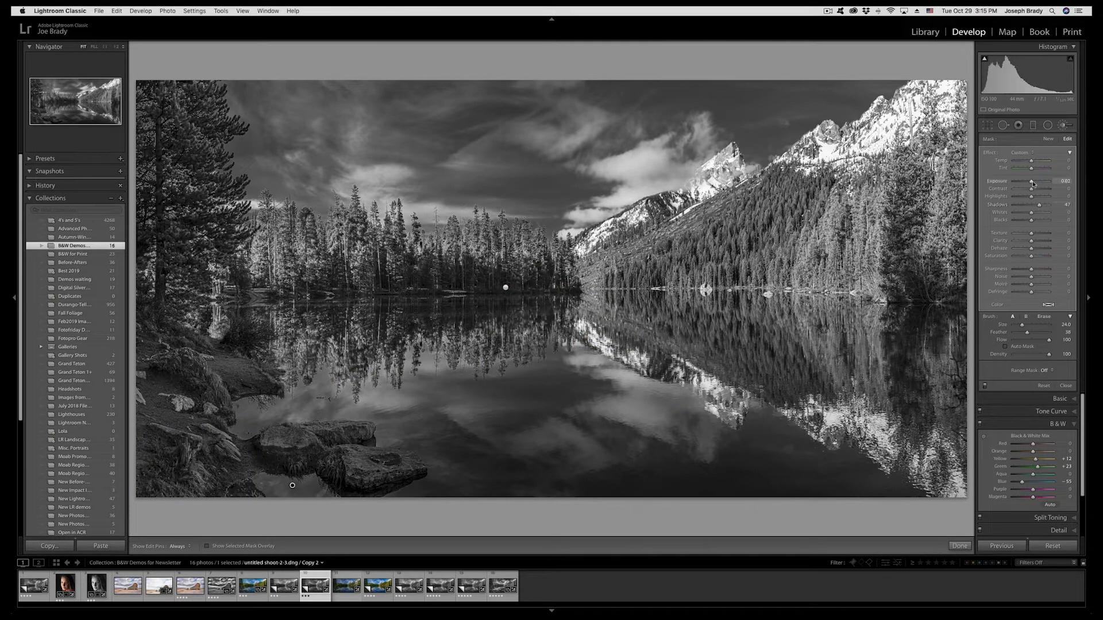
{"action": "left_click_drag", "start_coordinate": [1031, 181], "coordinate": [1047, 181]}
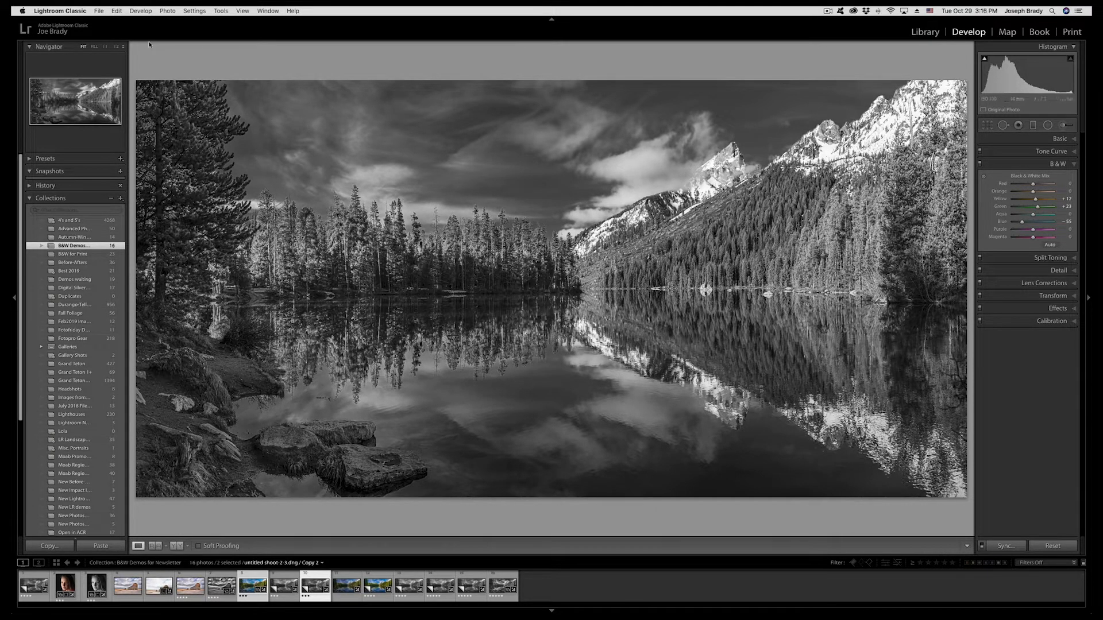
Open the Export dialog for both photos and keep the existing destination folder.
{"action": "left_click", "coordinate": [99, 10]}
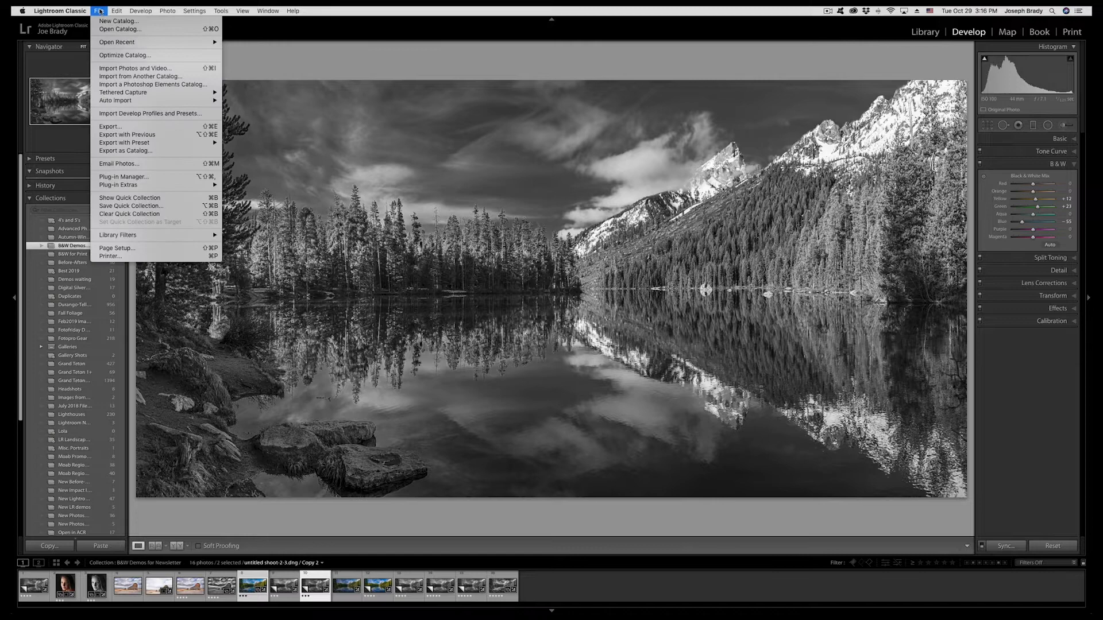
{"action": "left_click", "coordinate": [110, 125]}
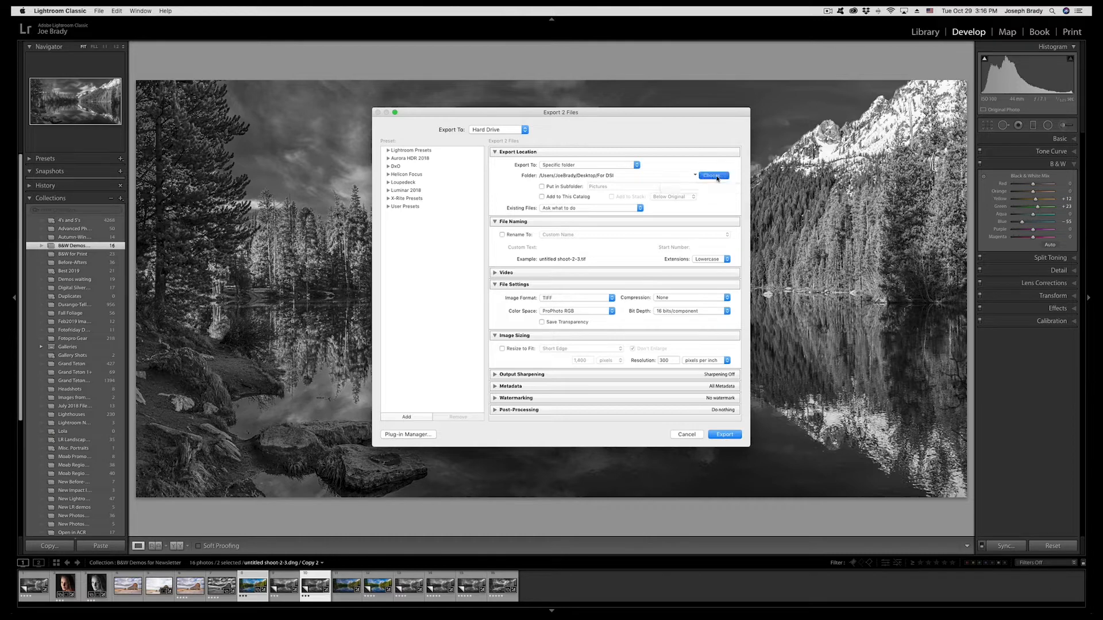
{"action": "left_click", "coordinate": [713, 175]}
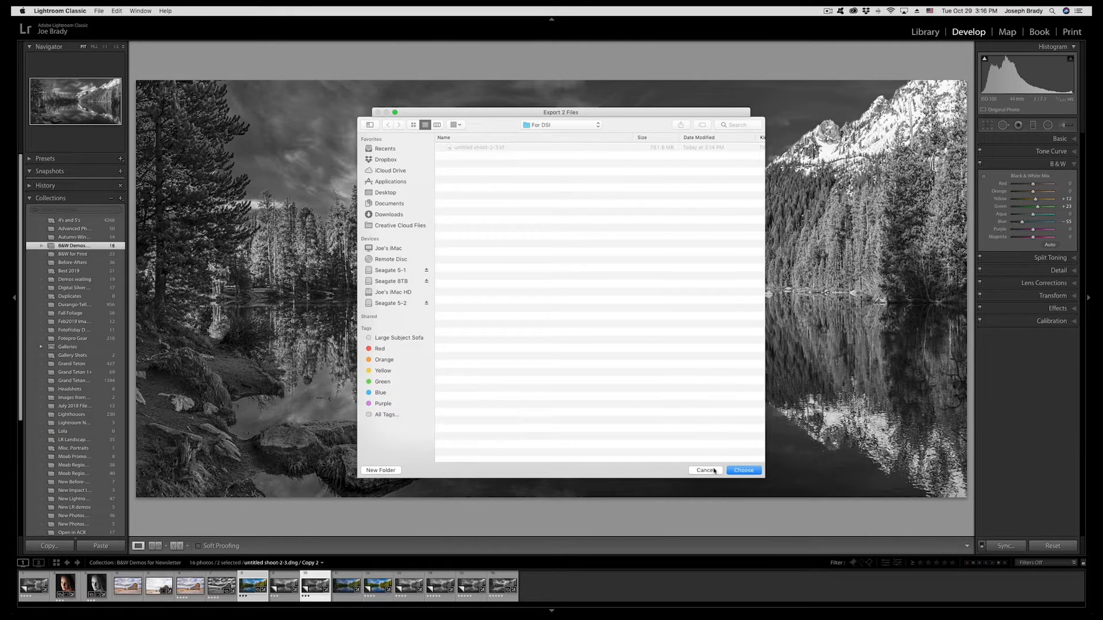
{"action": "left_click", "coordinate": [743, 469]}
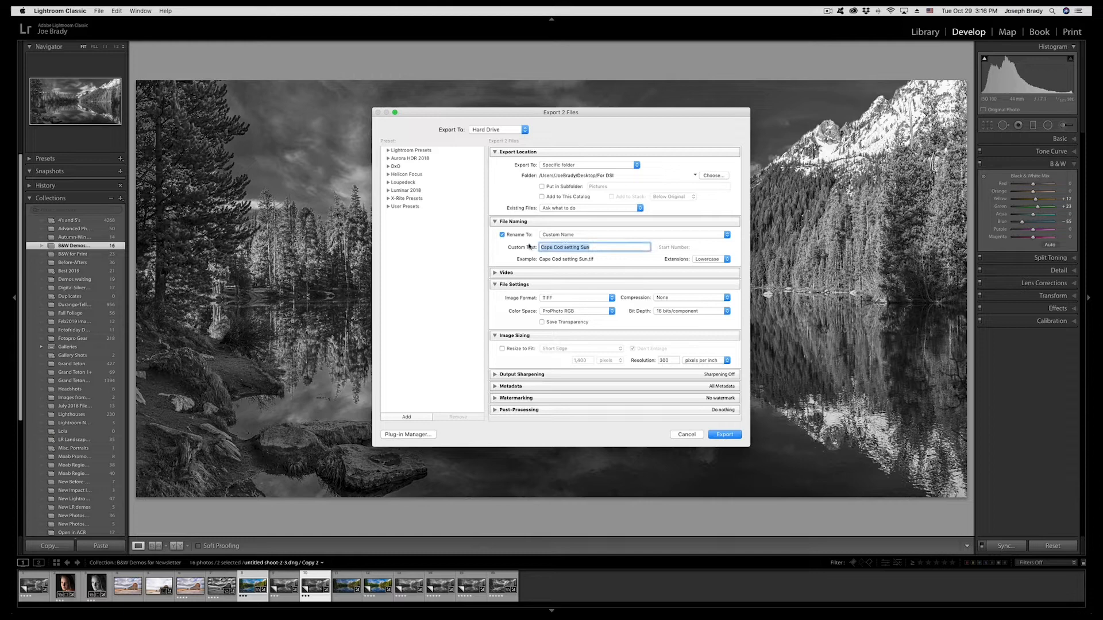
Enter the custom 'Brady-S…' file name and export as AdobeRGB (1998) 16-bit TIFFs.
{"action": "type", "text": "Bra"}
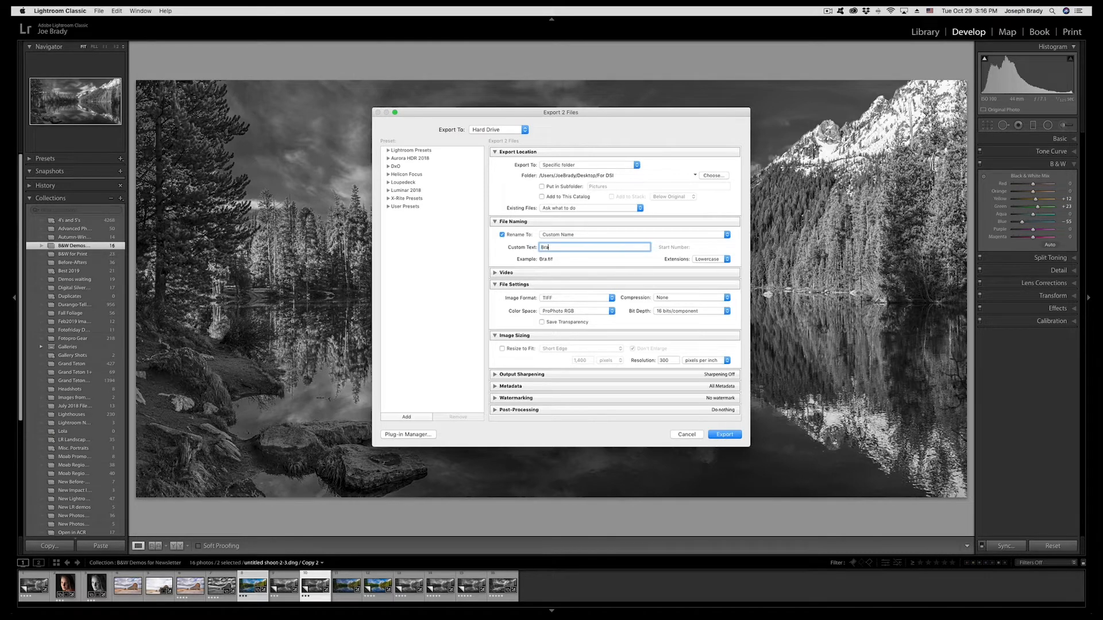
{"action": "type", "text": "Brady-"}
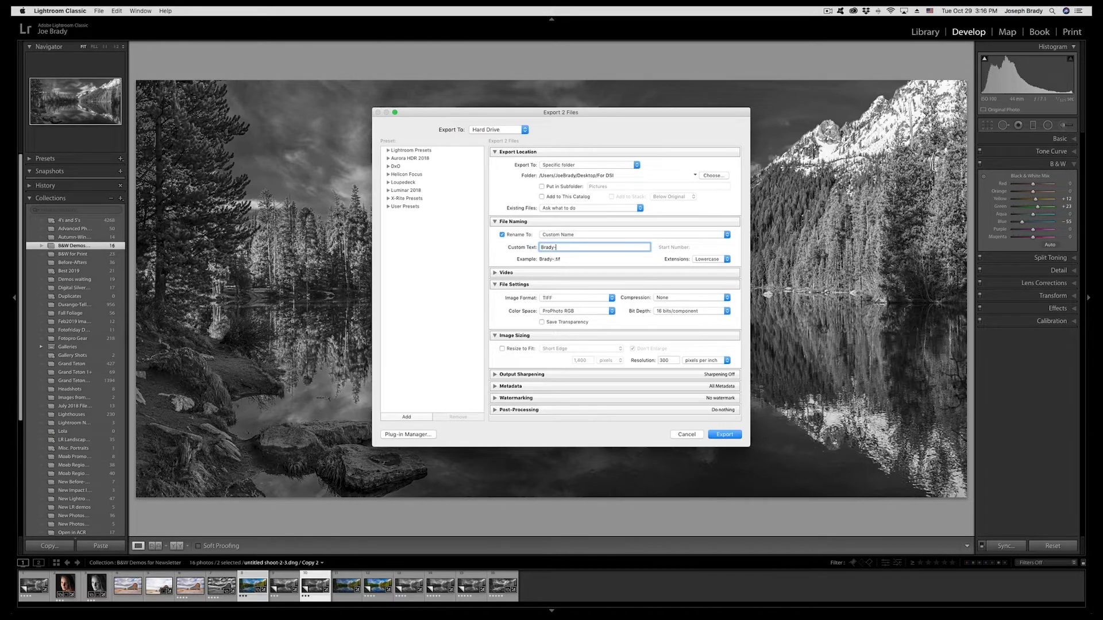
{"action": "type", "text": "Strign Lake"}
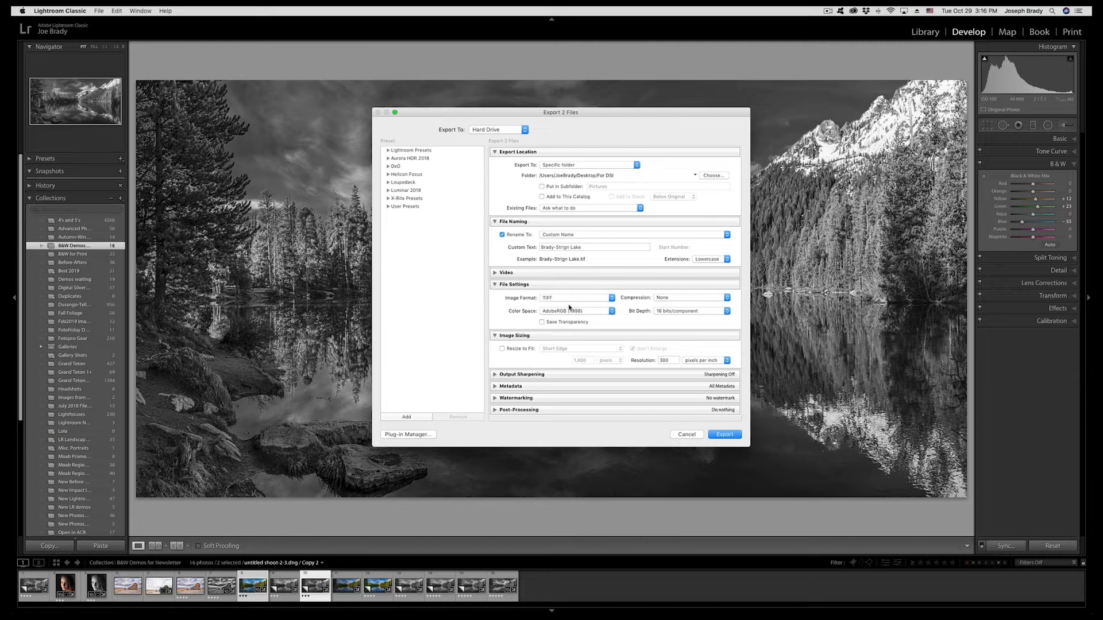
{"action": "mouse_move", "coordinate": [673, 301]}
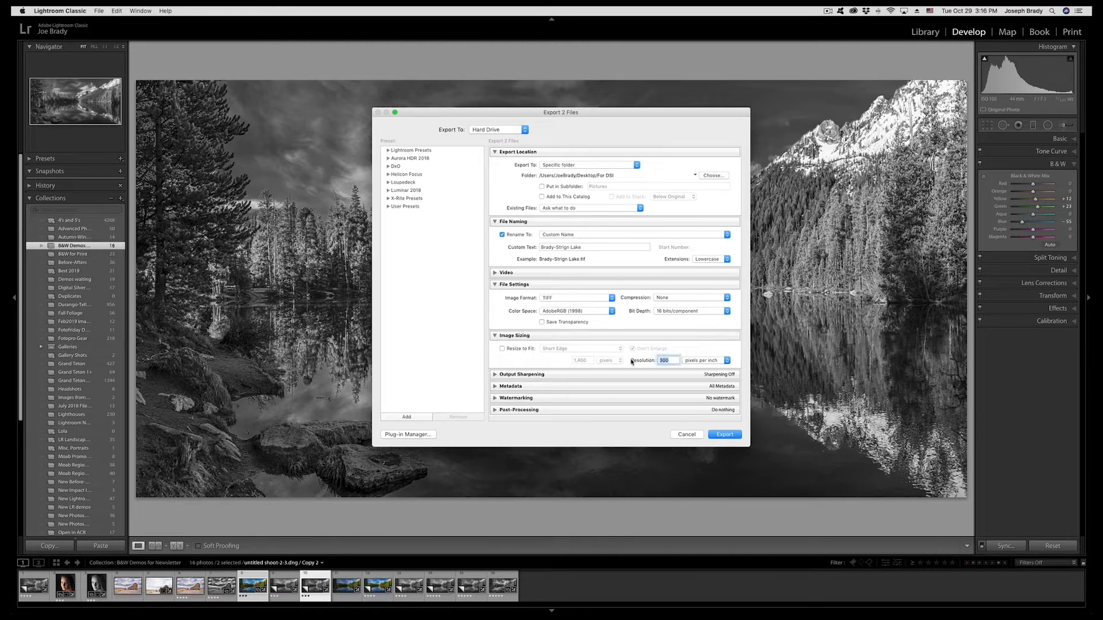
{"action": "left_click", "coordinate": [495, 336]}
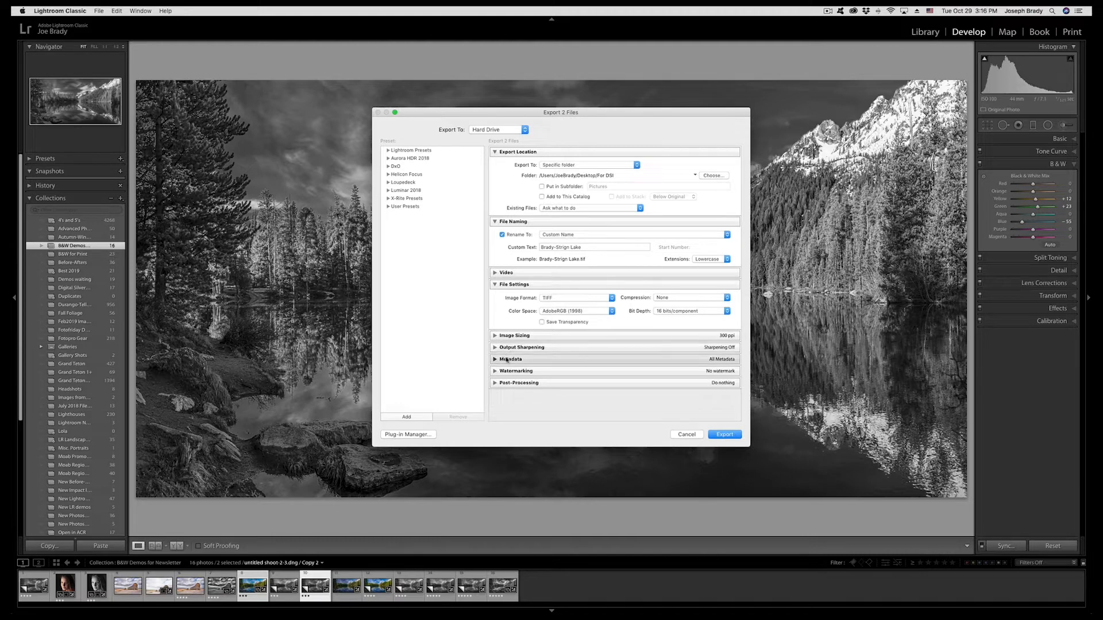
{"action": "left_click", "coordinate": [495, 359]}
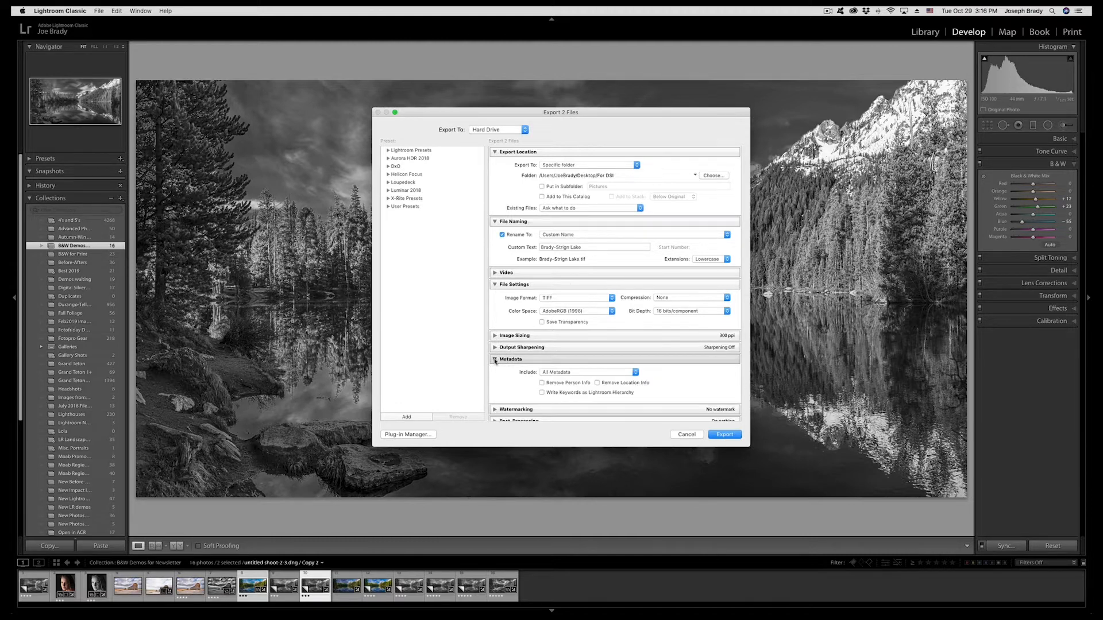
{"action": "left_click", "coordinate": [495, 359]}
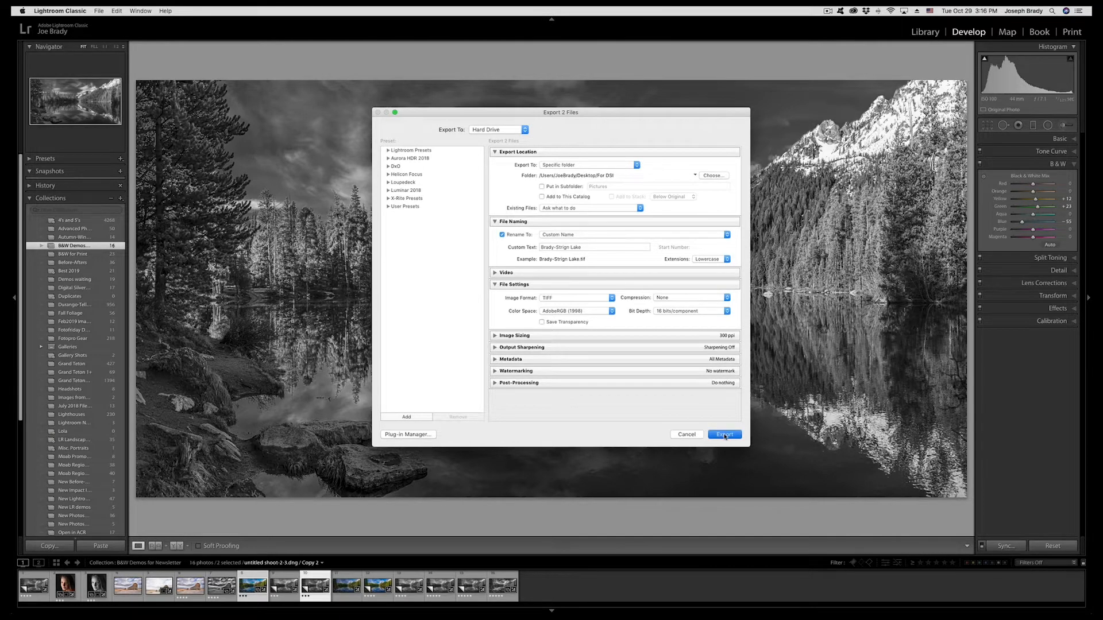
{"action": "left_click", "coordinate": [725, 434]}
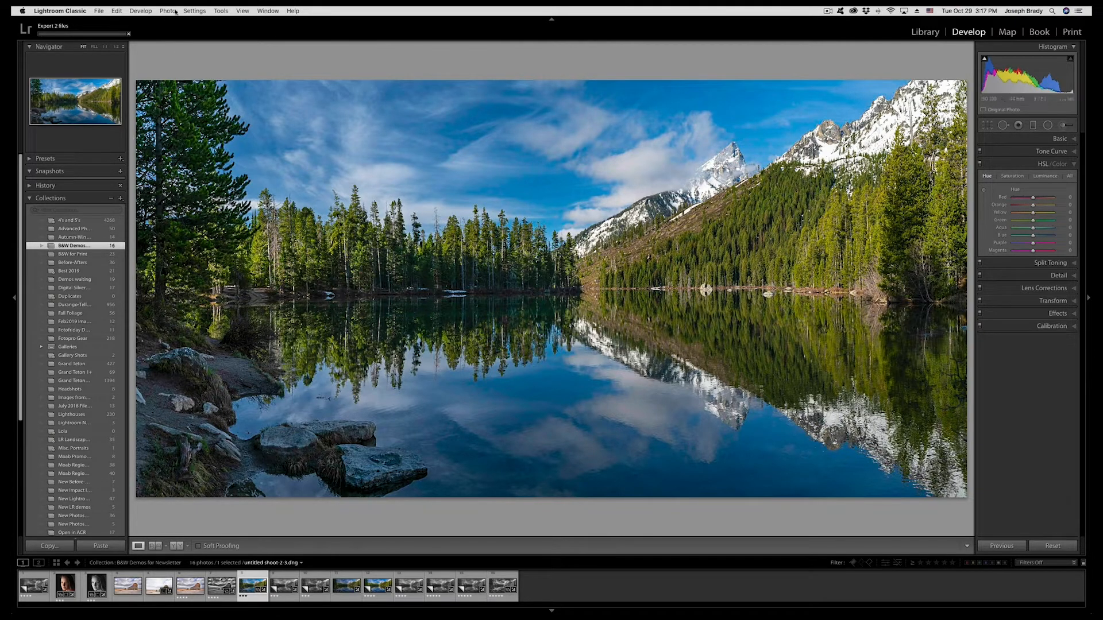
Choose Photo > Edit In > Silver Efex Pro 2 for the colour String Lake photo.
{"action": "left_click", "coordinate": [167, 11]}
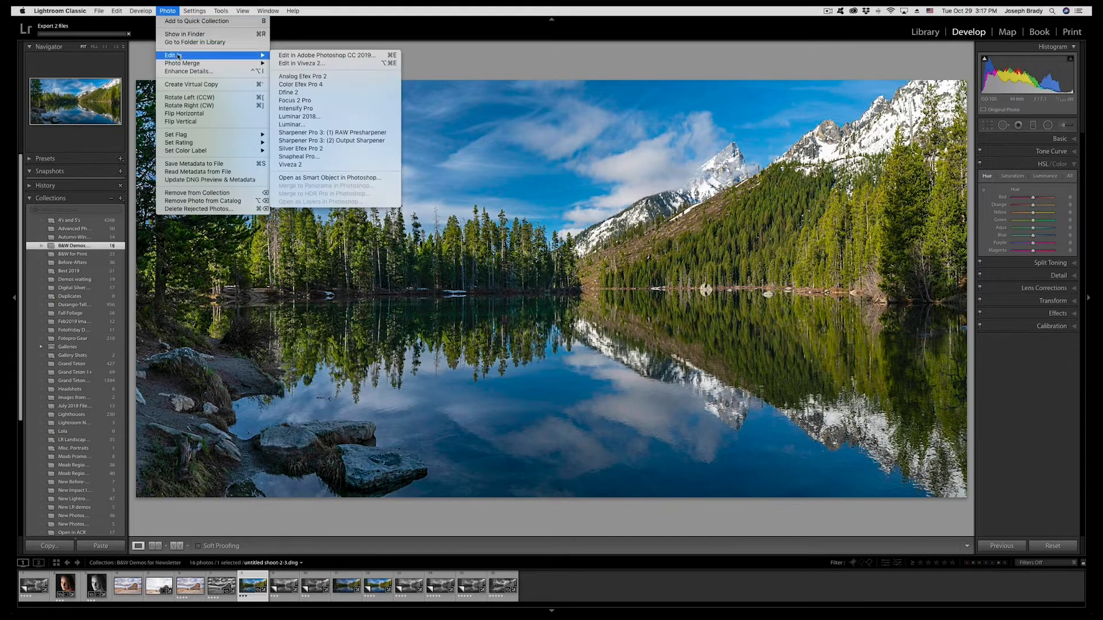
{"action": "mouse_move", "coordinate": [333, 151]}
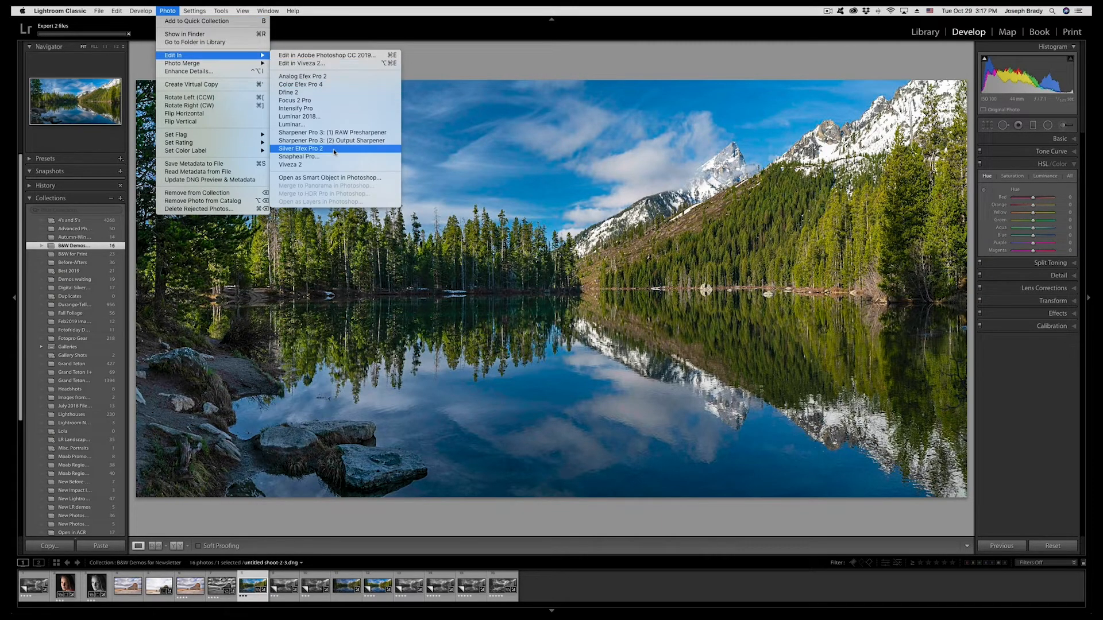
{"action": "left_click", "coordinate": [299, 149]}
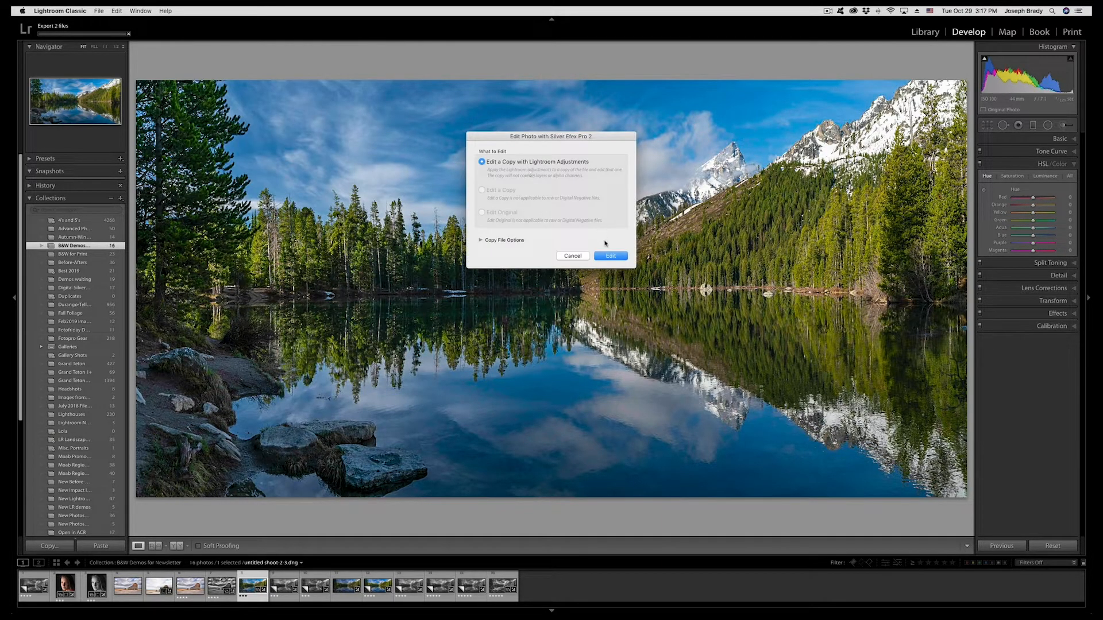
Edit a copy with Lightroom adjustments; preview Neutral, Underexposed and High Structure presets.
{"action": "left_click", "coordinate": [610, 256]}
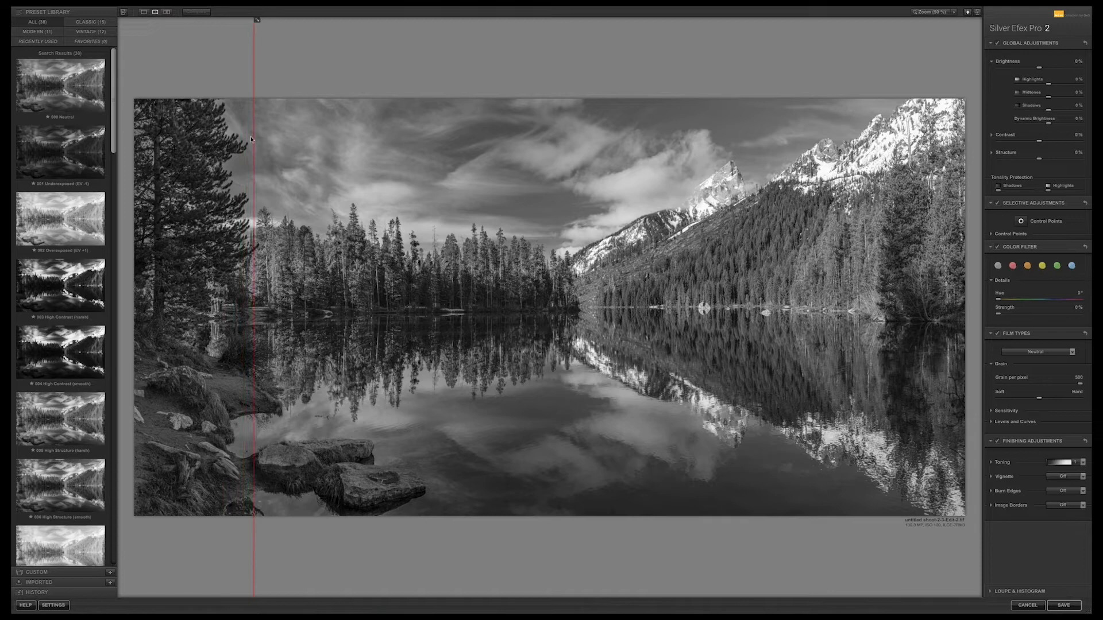
{"action": "mouse_move", "coordinate": [601, 285]}
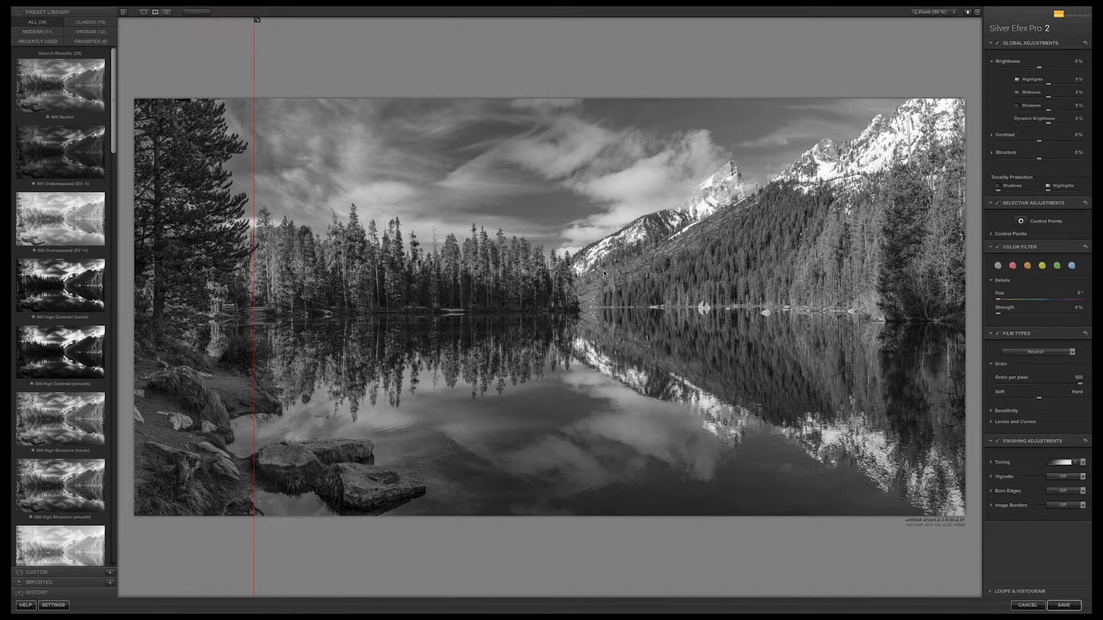
{"action": "left_click", "coordinate": [64, 86]}
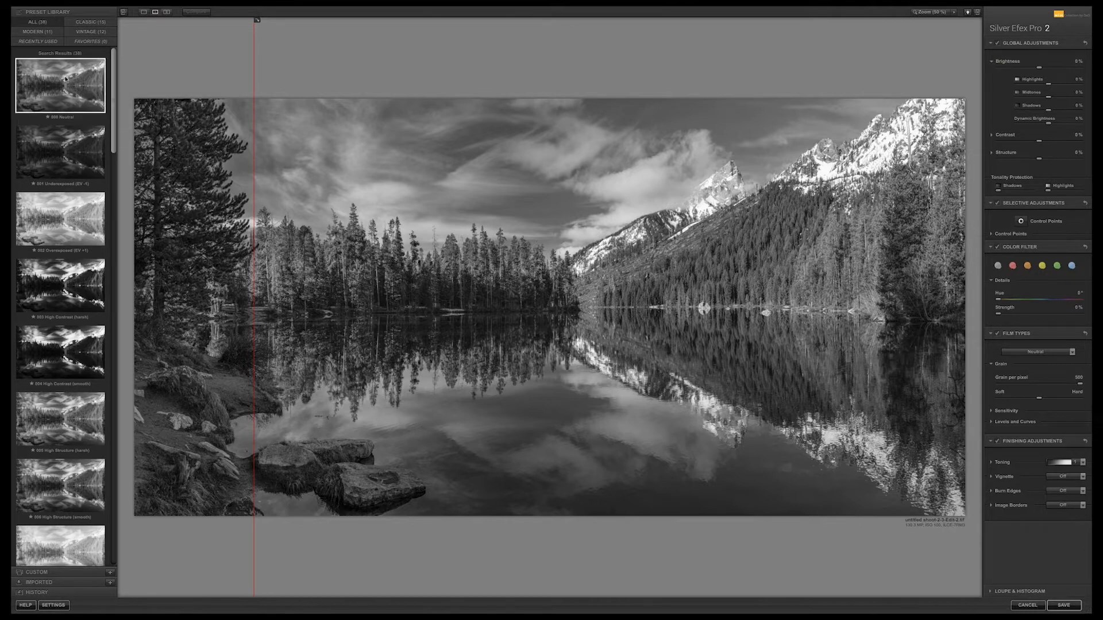
{"action": "mouse_move", "coordinate": [65, 85]}
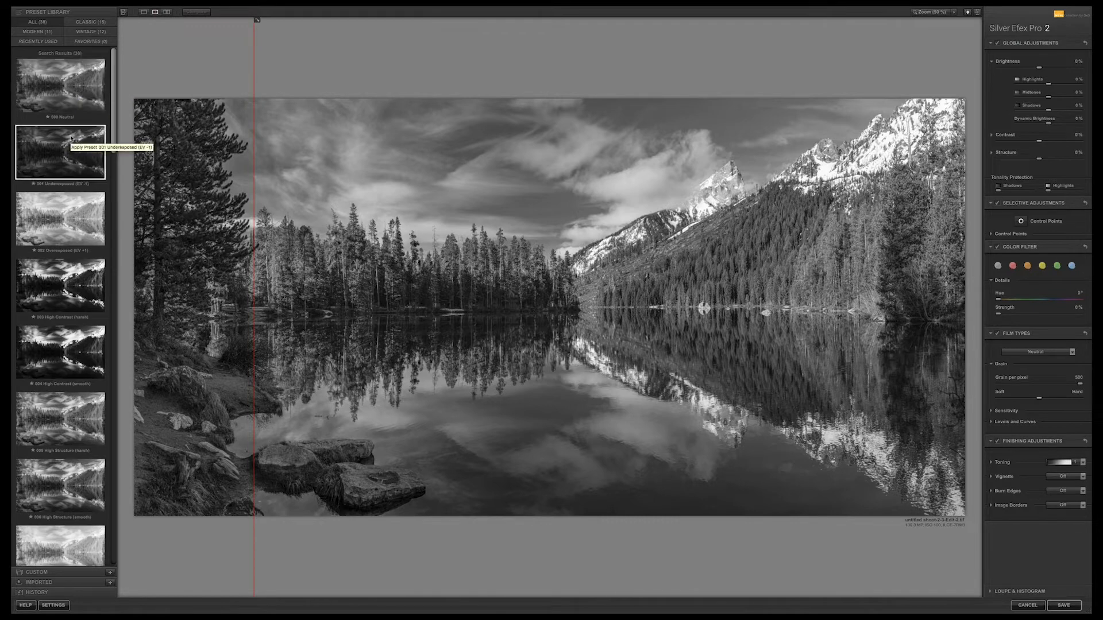
{"action": "left_click", "coordinate": [61, 152]}
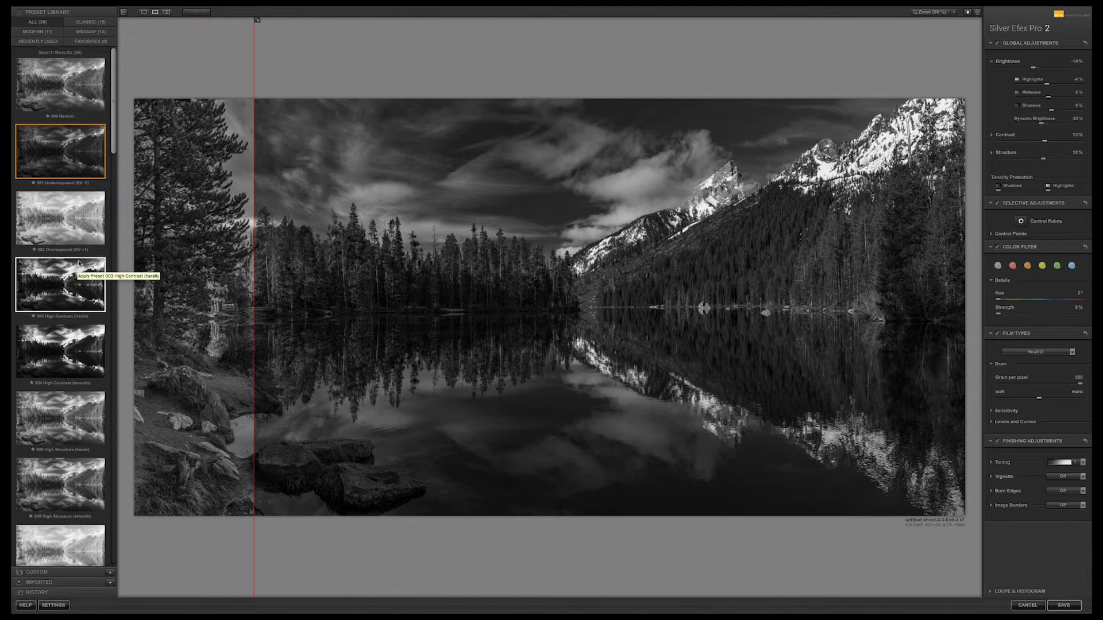
{"action": "scroll", "scroll_direction": "down", "scroll_amount": 3}
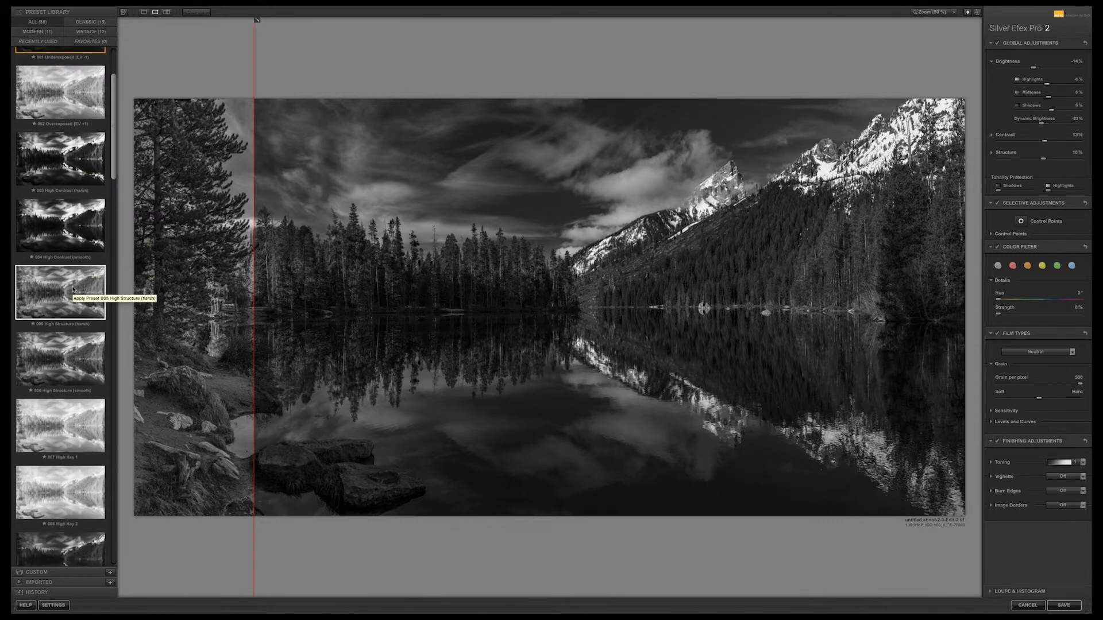
{"action": "left_click", "coordinate": [58, 296]}
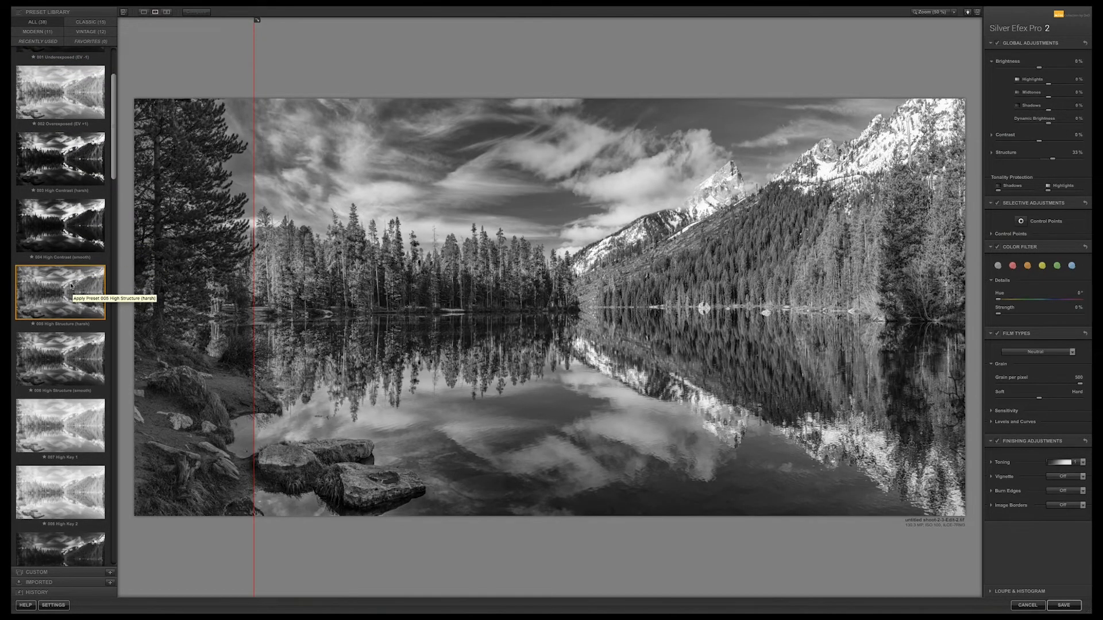
{"action": "scroll", "scroll_direction": "down", "scroll_amount": 3}
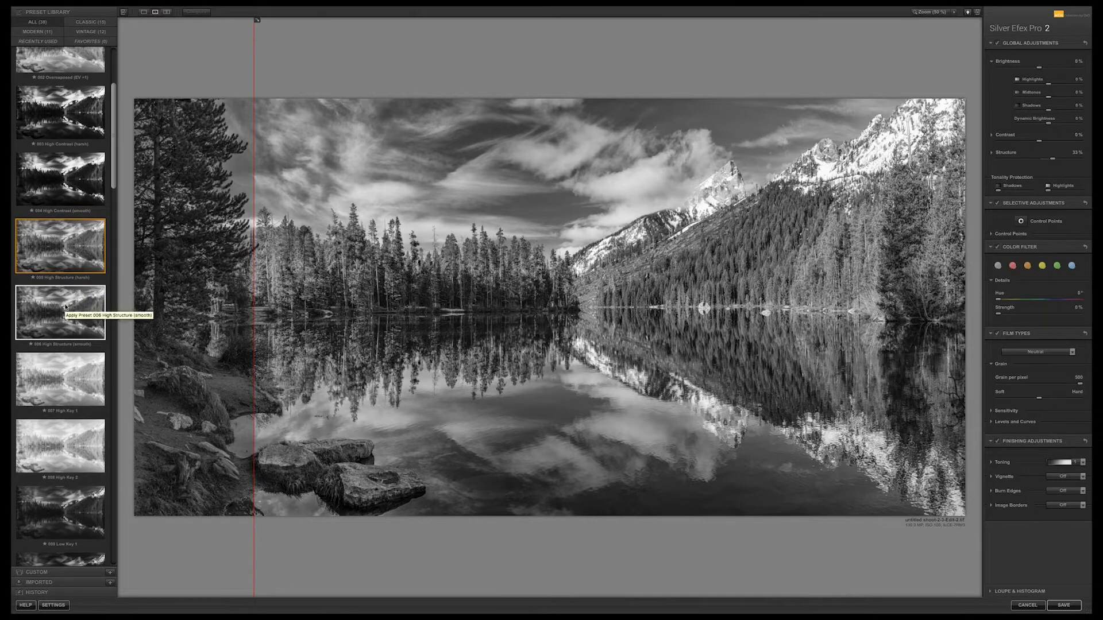
{"action": "left_click", "coordinate": [57, 312]}
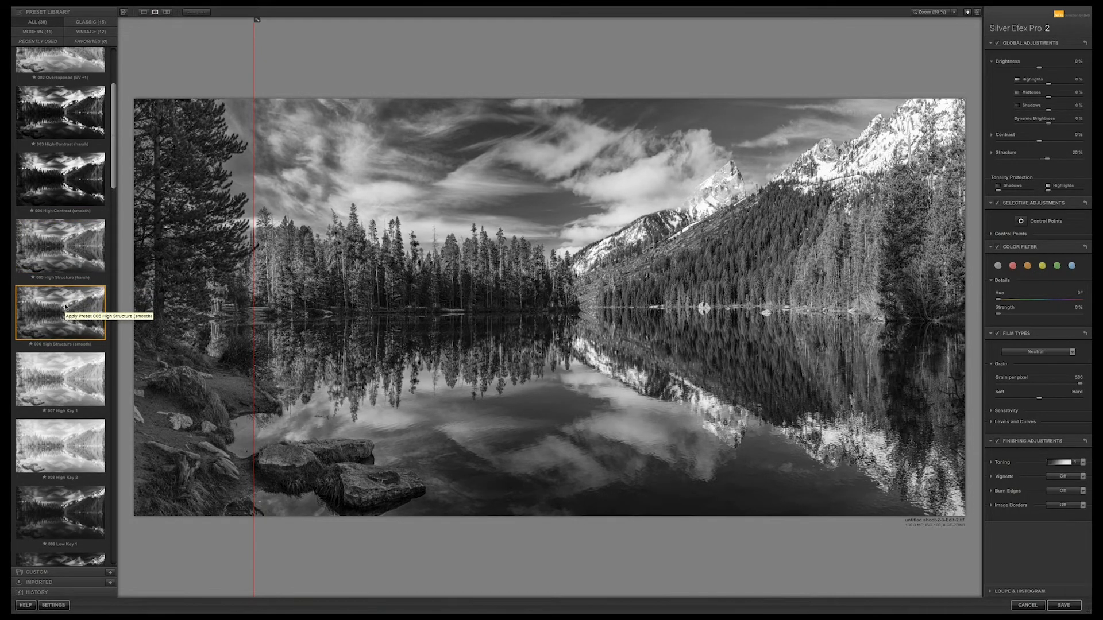
Compare Push Process (N+1.5) against Wet Rocks, settling on Push Process (N+1.5).
{"action": "scroll", "scroll_direction": "down", "scroll_amount": 3}
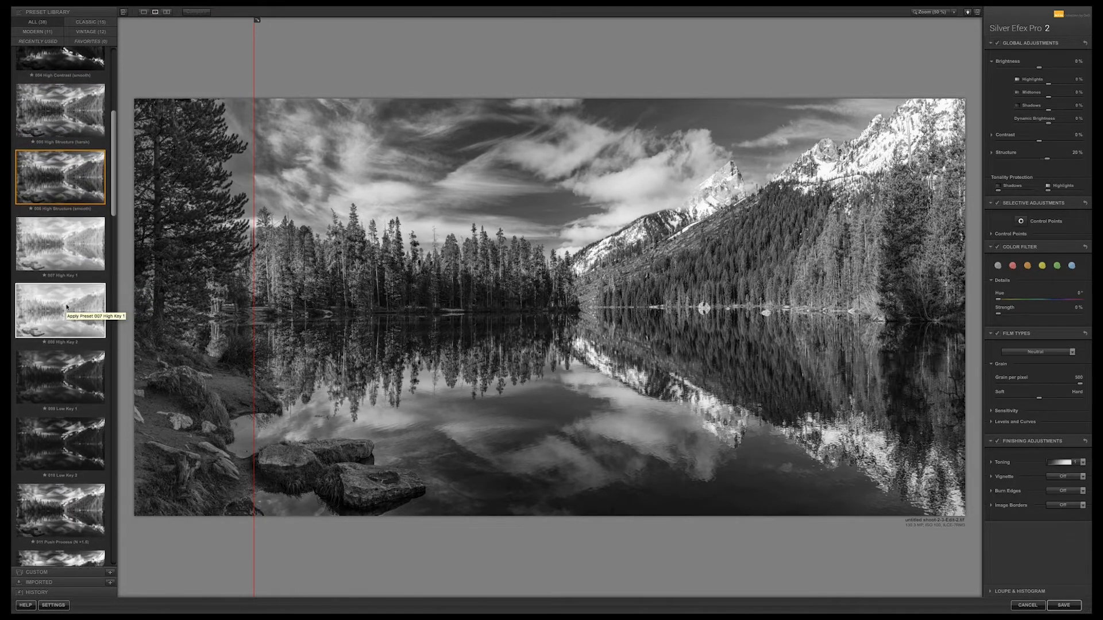
{"action": "scroll", "scroll_direction": "down", "scroll_amount": 3}
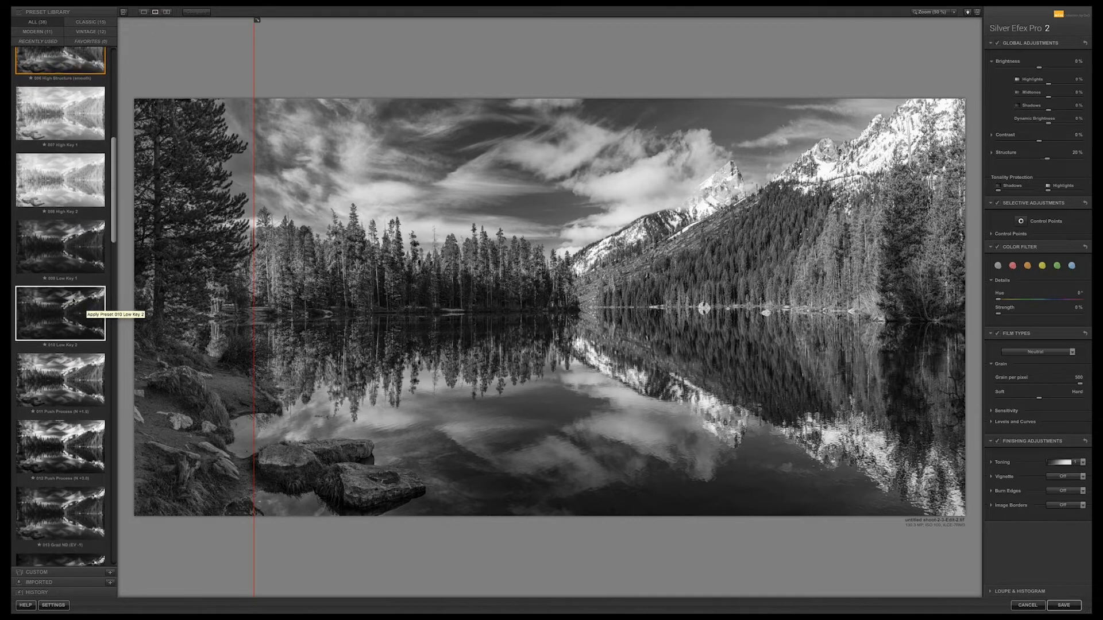
{"action": "scroll", "scroll_direction": "down", "scroll_amount": 3}
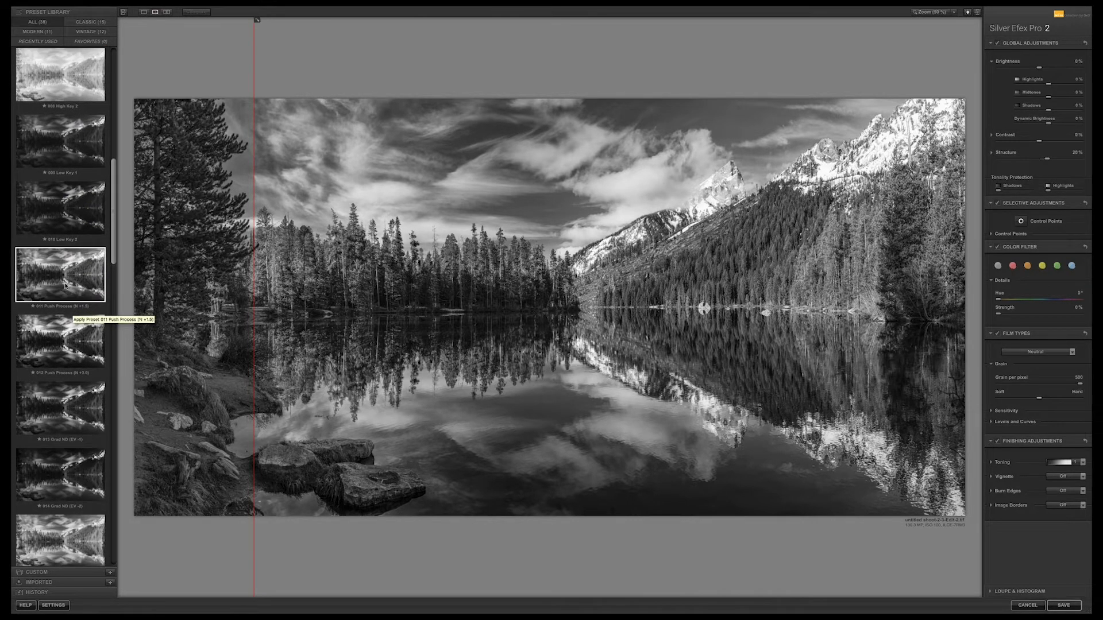
{"action": "left_click", "coordinate": [59, 275]}
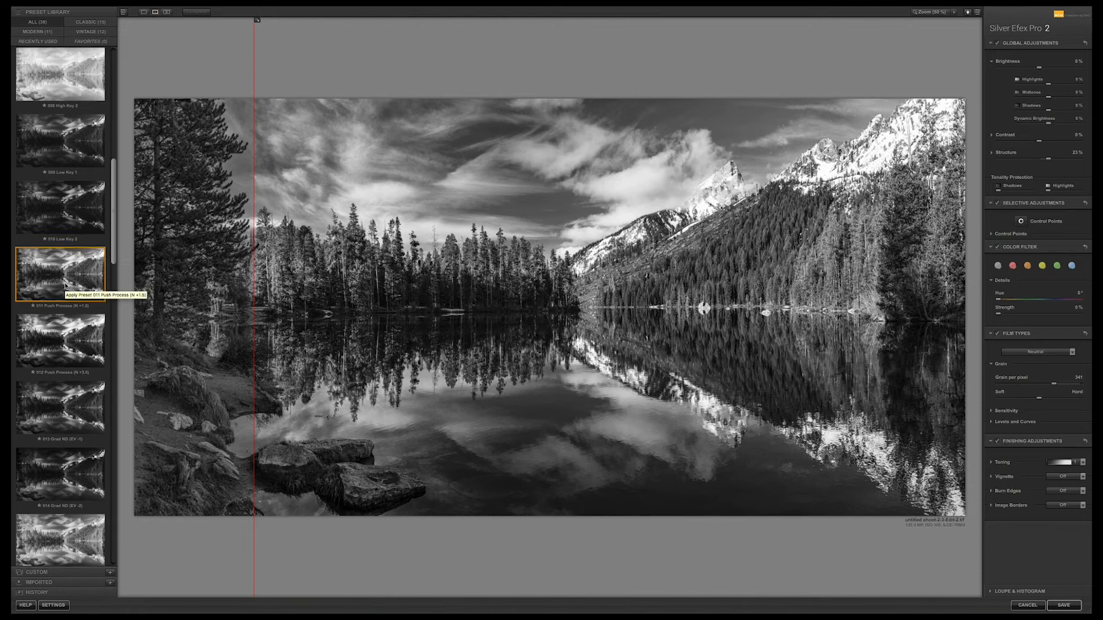
{"action": "scroll", "scroll_direction": "down", "scroll_amount": 3}
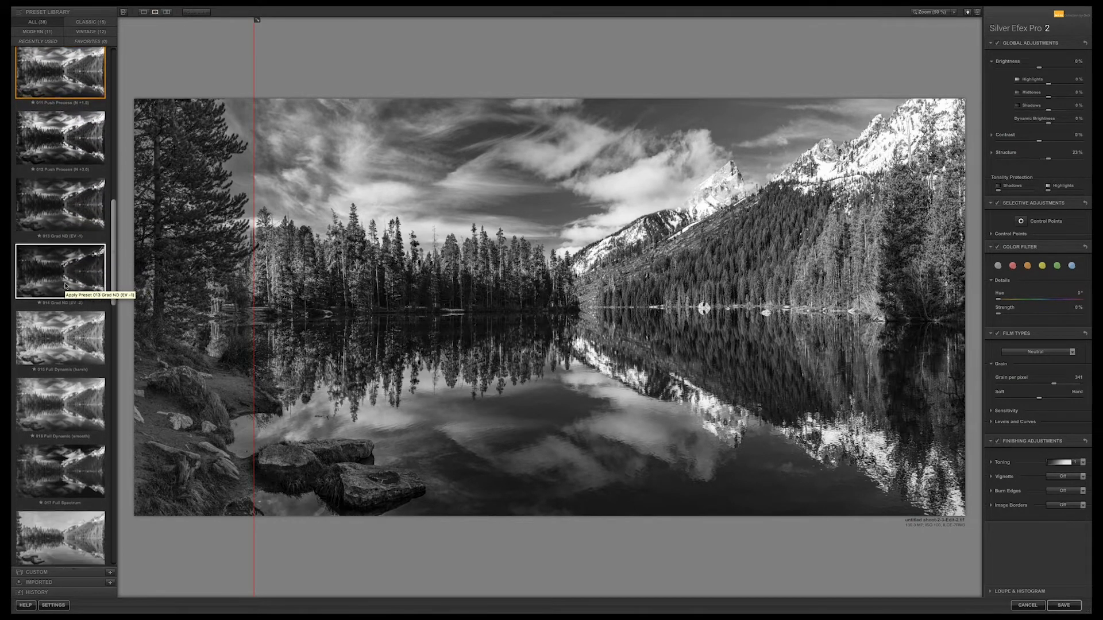
{"action": "scroll", "scroll_direction": "down", "scroll_amount": 3}
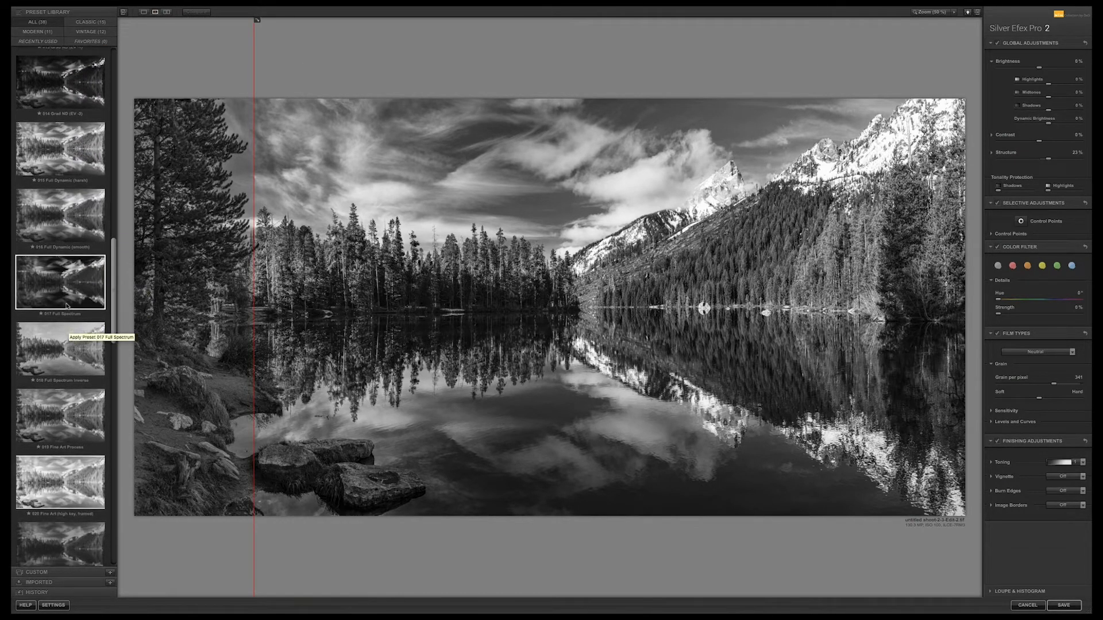
{"action": "scroll", "scroll_direction": "down", "scroll_amount": 3}
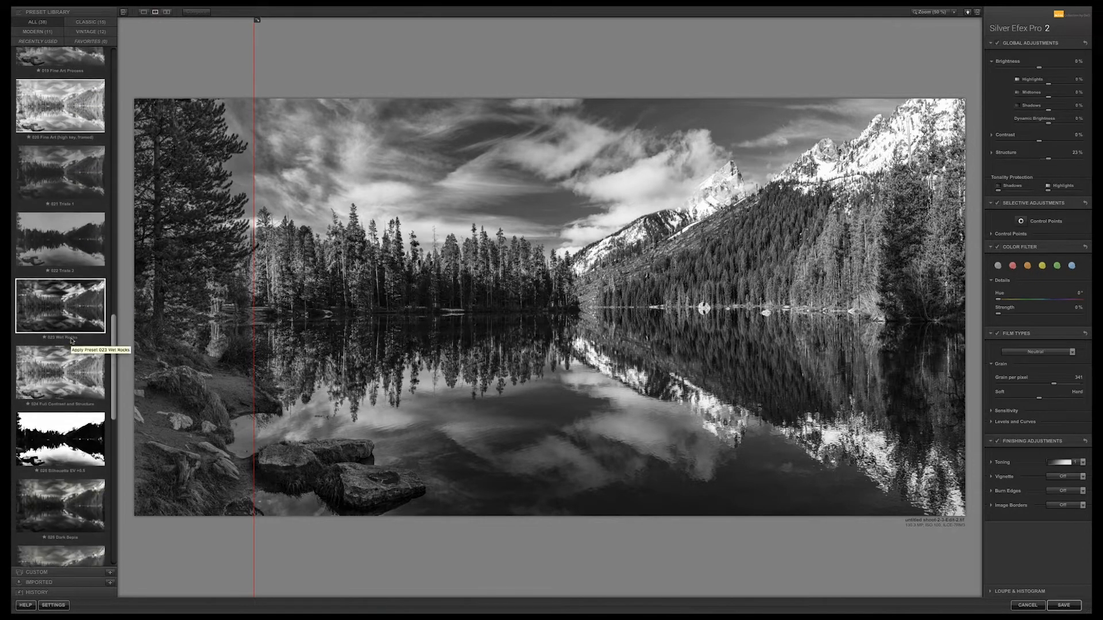
{"action": "left_click", "coordinate": [58, 305]}
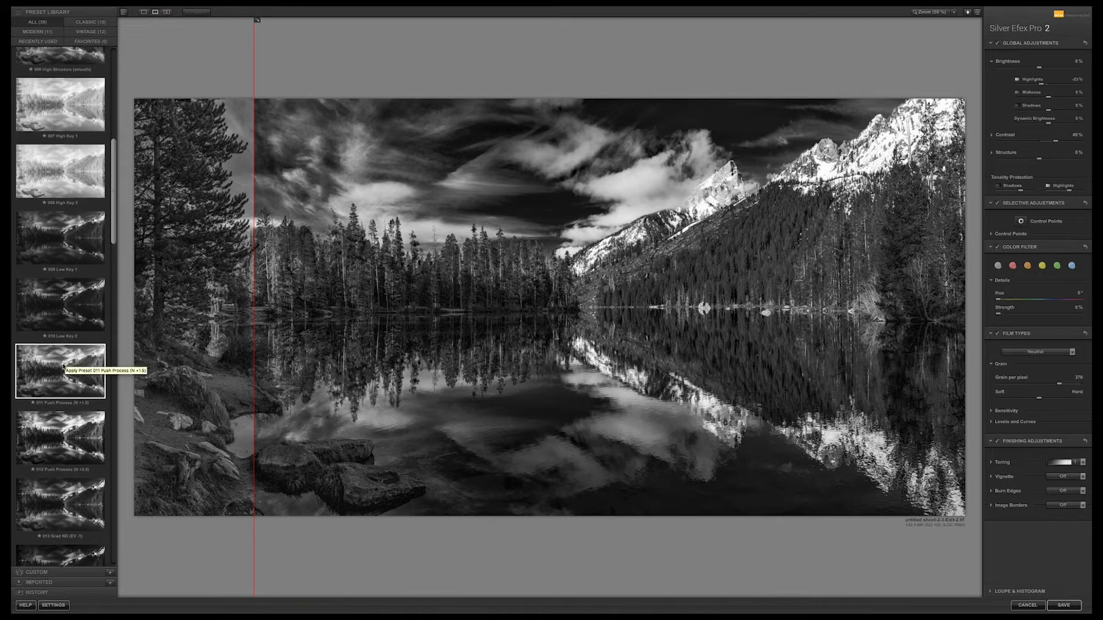
{"action": "scroll", "scroll_direction": "down", "scroll_amount": 3}
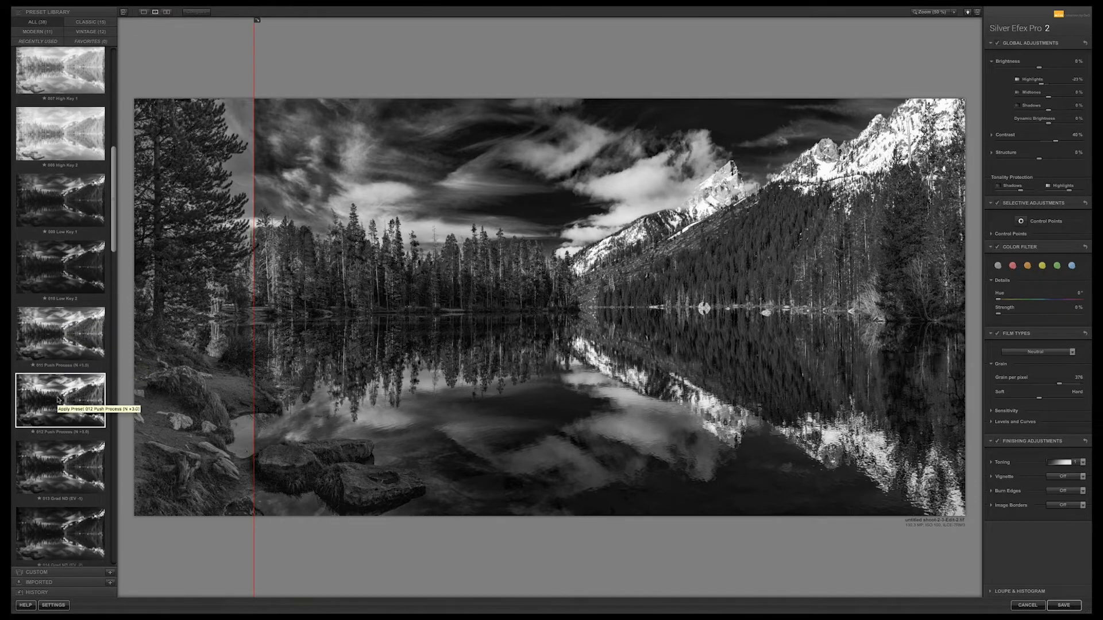
{"action": "left_click", "coordinate": [60, 342]}
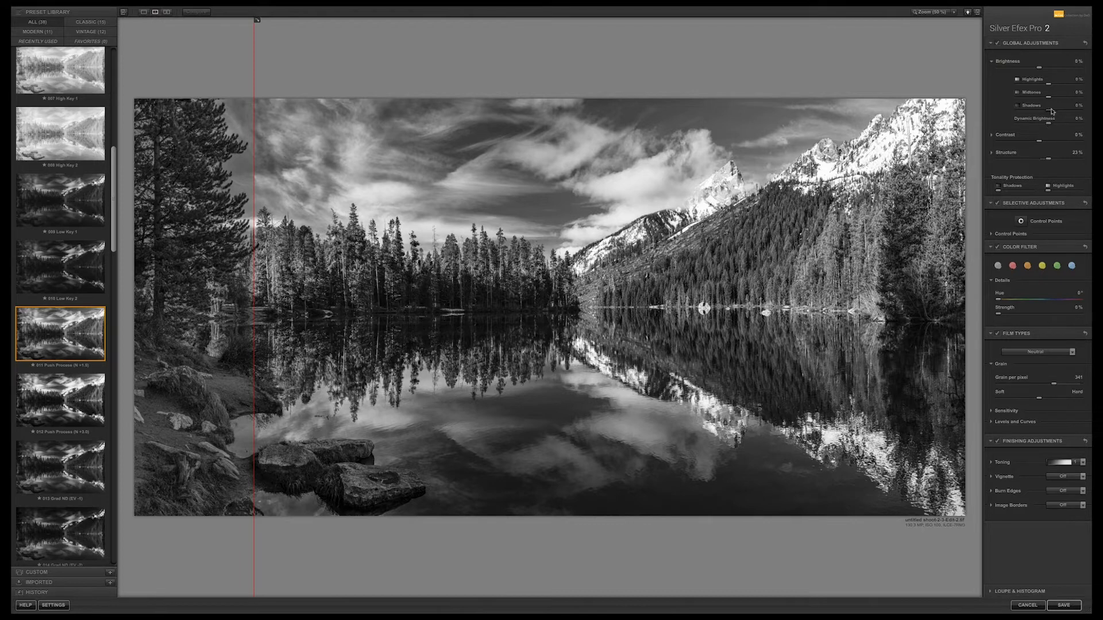
Lift the shadows slightly, highlights to 47% and structure to 37% in Global Adjustments.
{"action": "left_click_drag", "start_coordinate": [1037, 105], "coordinate": [1052, 106]}
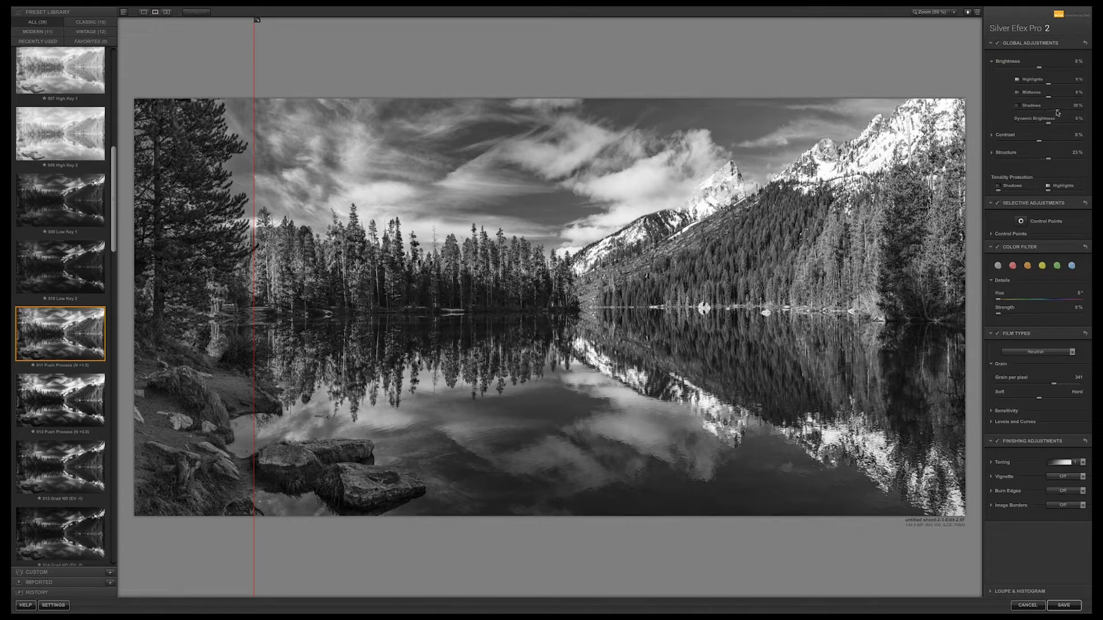
{"action": "left_click_drag", "start_coordinate": [1052, 78], "coordinate": [1018, 79]}
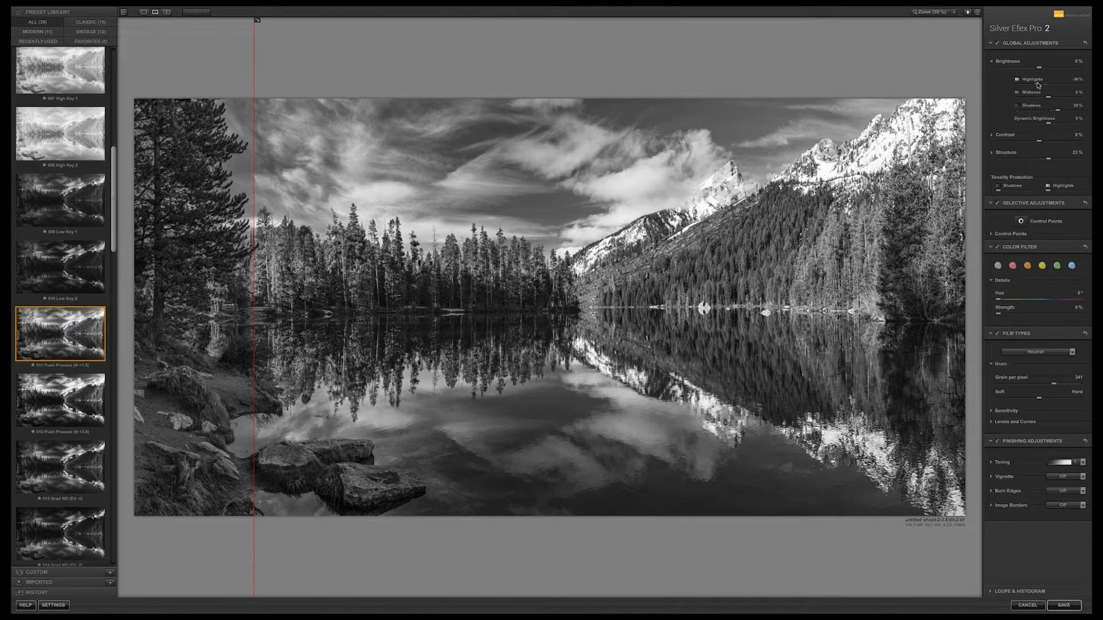
{"action": "left_click_drag", "start_coordinate": [1044, 85], "coordinate": [1027, 85]}
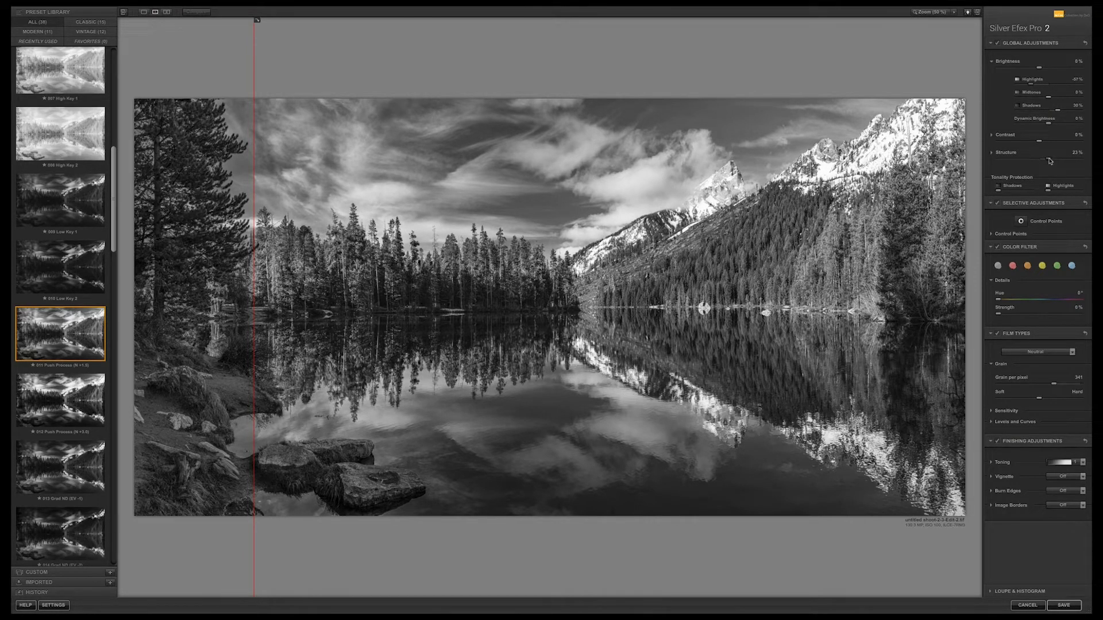
{"action": "left_click_drag", "start_coordinate": [1048, 160], "coordinate": [1055, 160]}
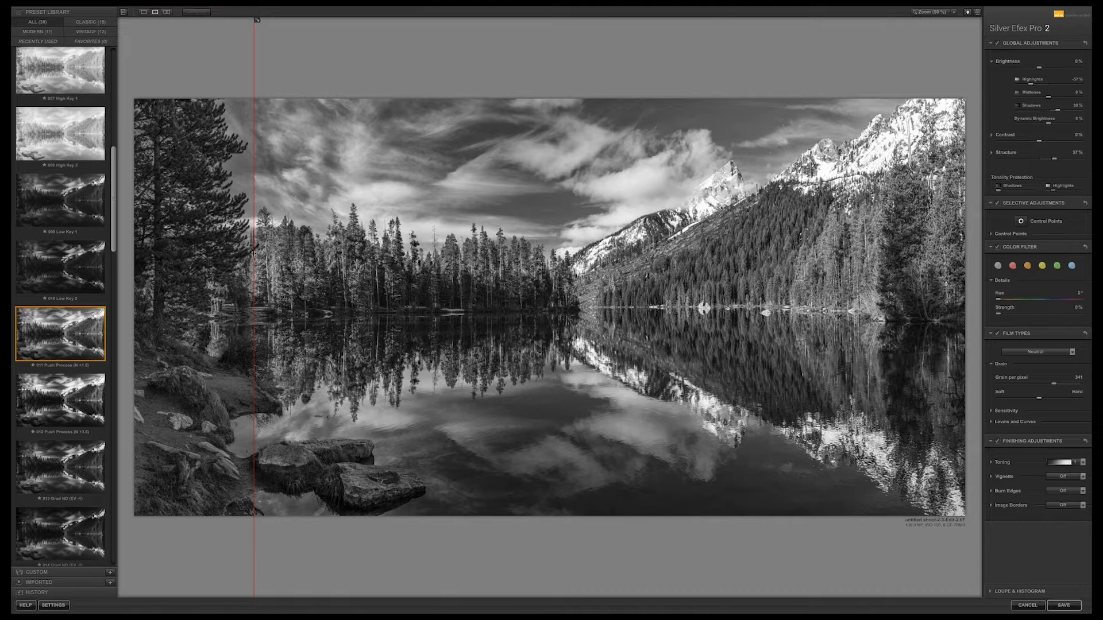
{"action": "left_click_drag", "start_coordinate": [255, 246], "coordinate": [714, 291]}
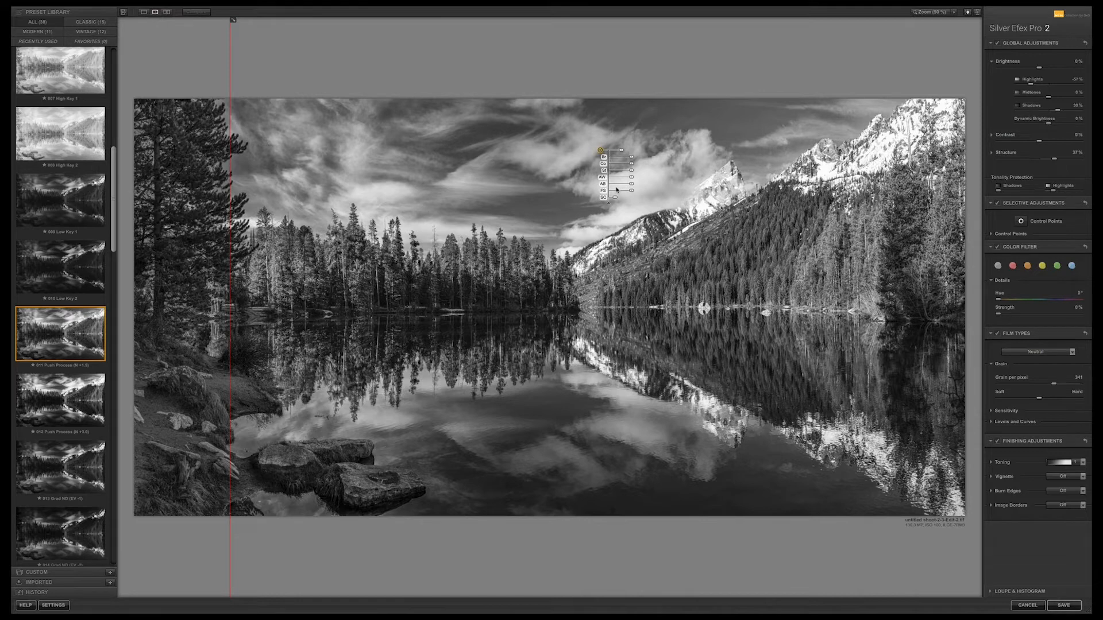
{"action": "mouse_move", "coordinate": [613, 204]}
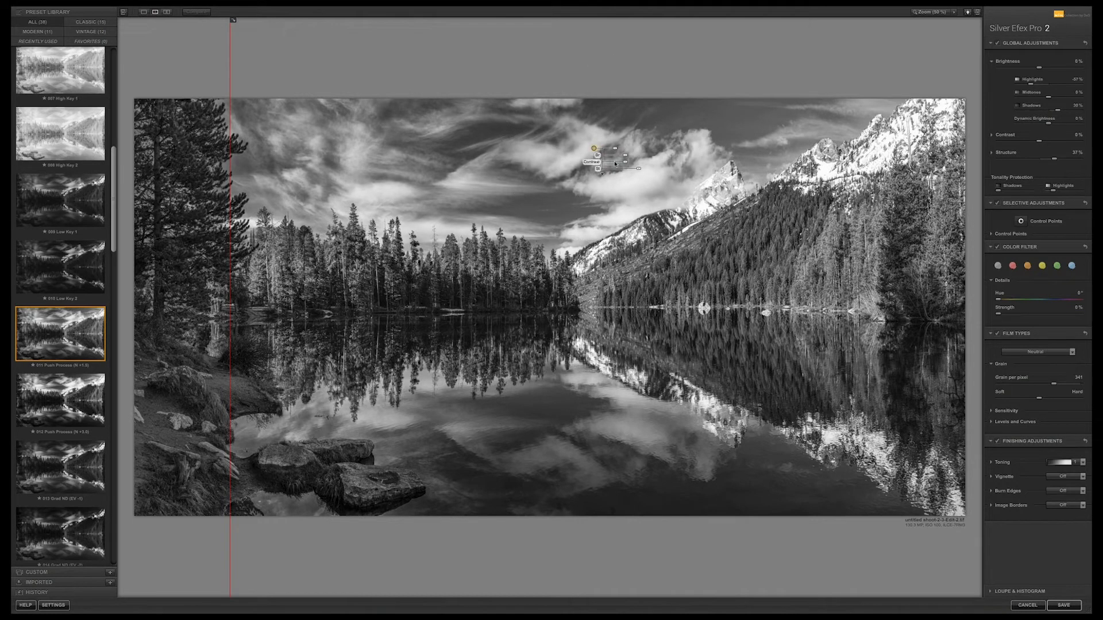
Raise contrast on the peak cloud control point, copy it into the left sky, and fine-tune.
{"action": "left_click_drag", "start_coordinate": [604, 163], "coordinate": [633, 163]}
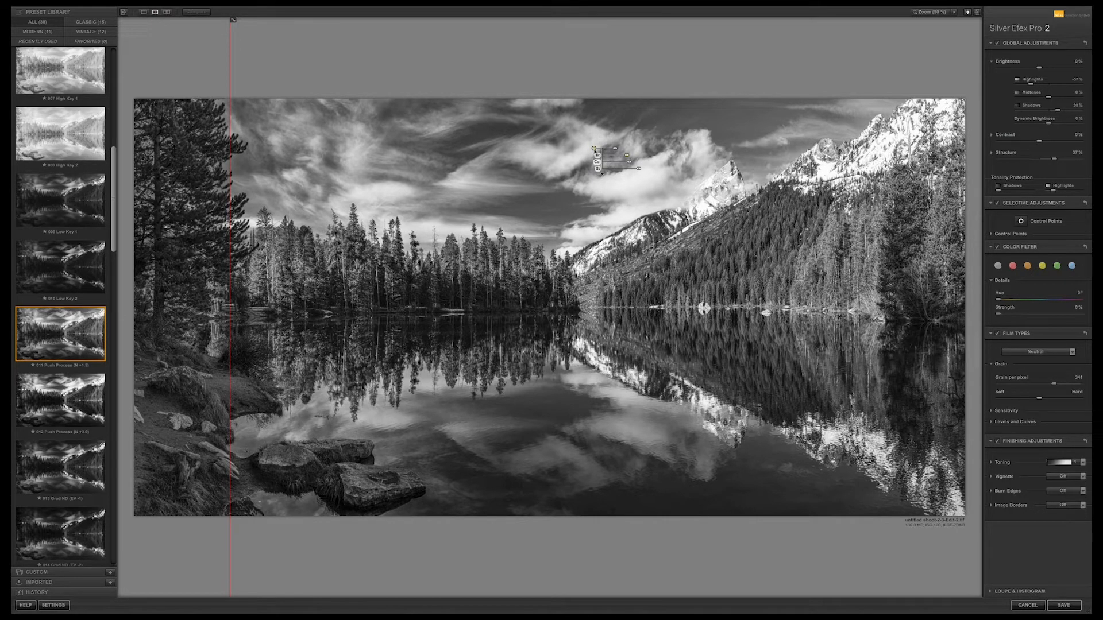
{"action": "left_click_drag", "start_coordinate": [596, 150], "coordinate": [457, 151]}
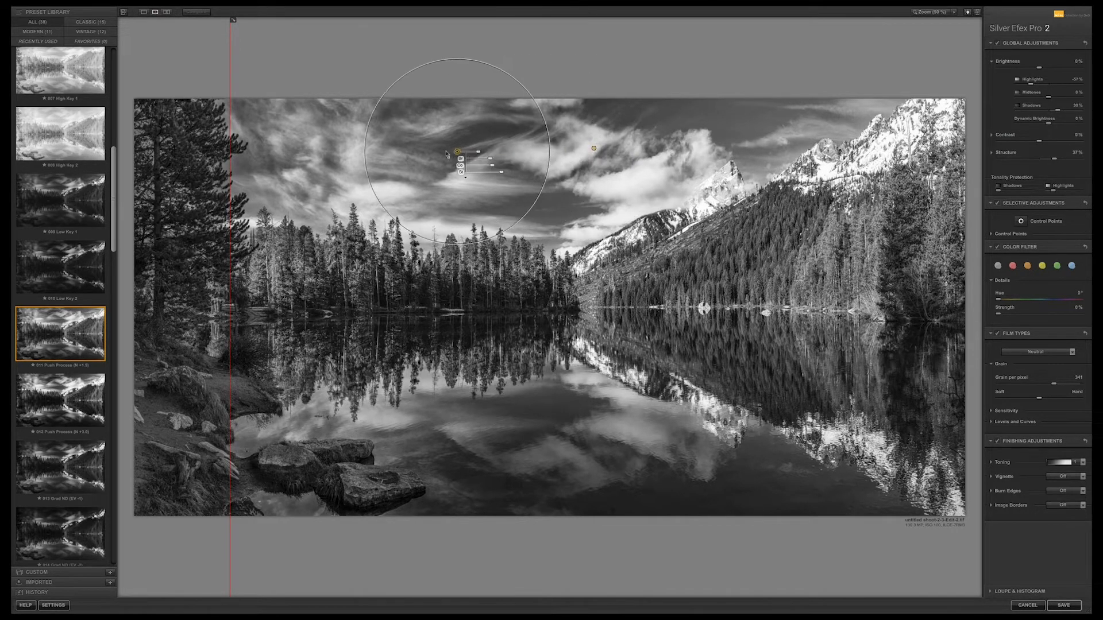
{"action": "left_click_drag", "start_coordinate": [458, 152], "coordinate": [329, 155]}
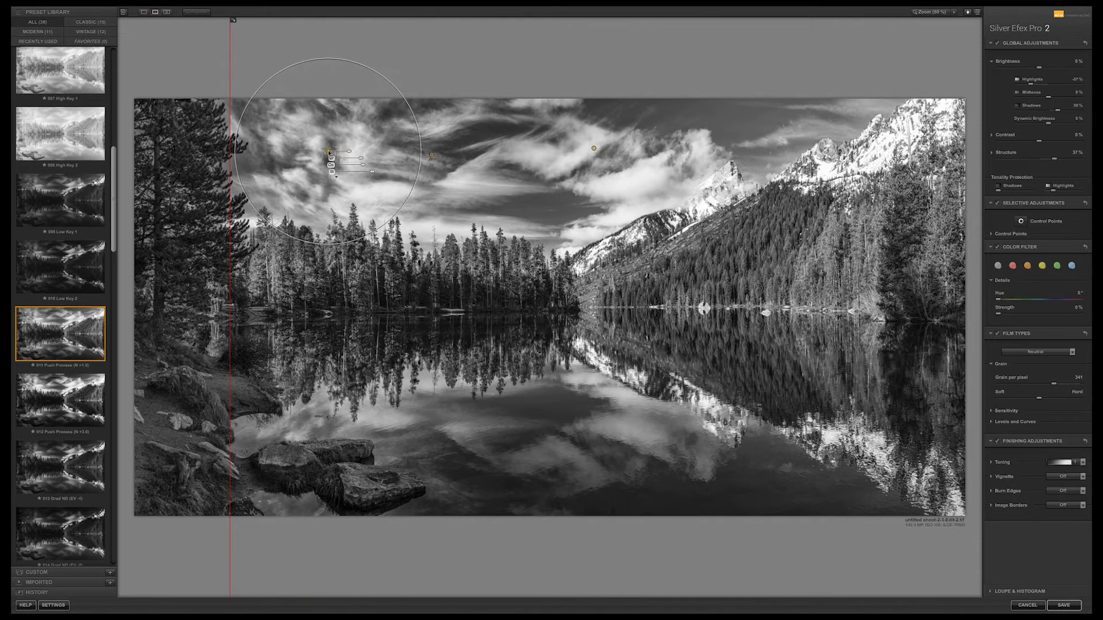
{"action": "left_click_drag", "start_coordinate": [329, 156], "coordinate": [311, 136]}
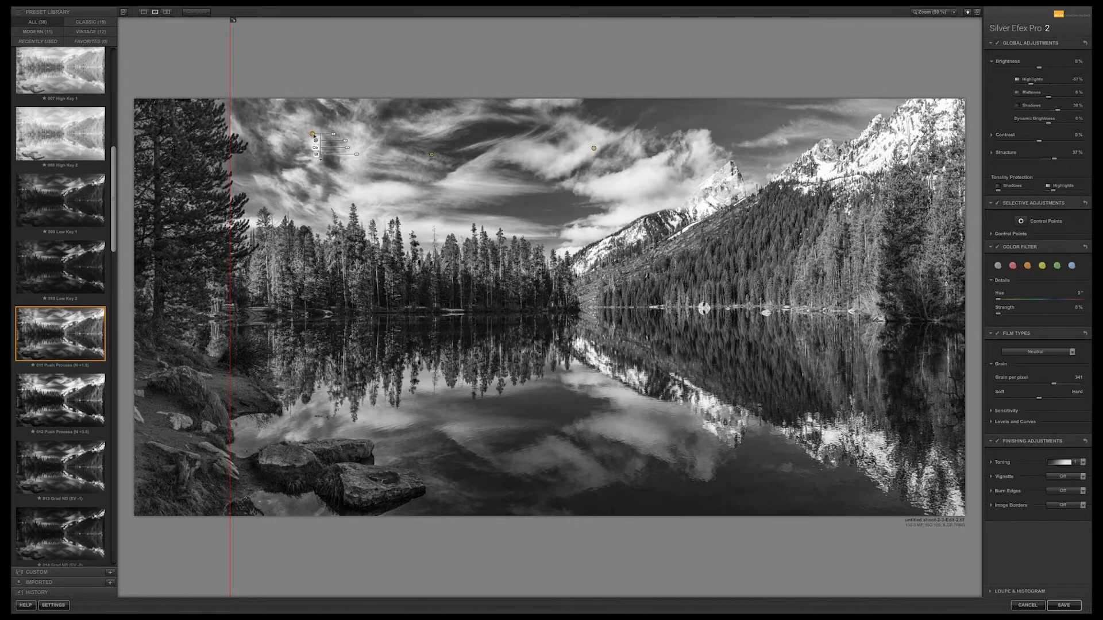
{"action": "left_click_drag", "start_coordinate": [313, 144], "coordinate": [806, 134]}
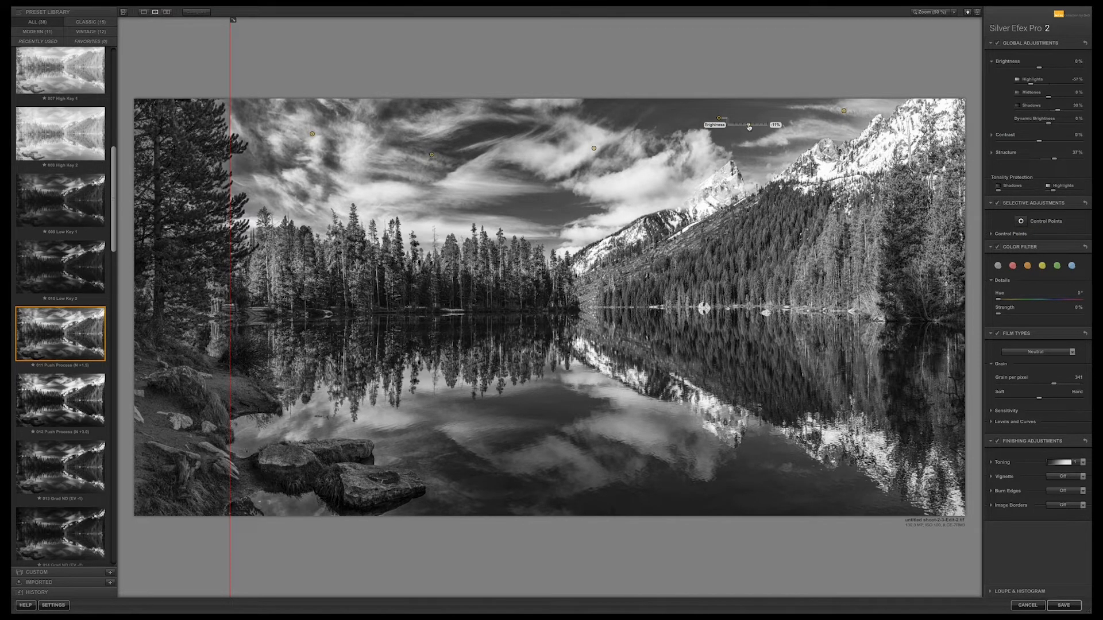
Adjust the upper-right sky point's brightness and widen the edited side of the before/after view.
{"action": "left_click_drag", "start_coordinate": [746, 127], "coordinate": [742, 128]}
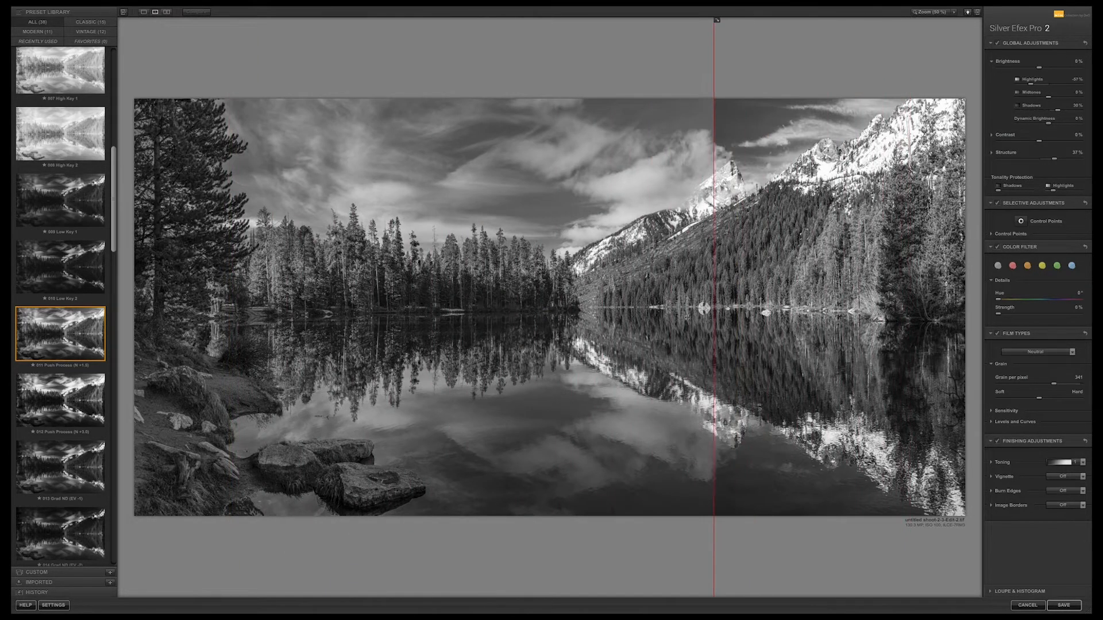
{"action": "left_click_drag", "start_coordinate": [716, 21], "coordinate": [745, 21]}
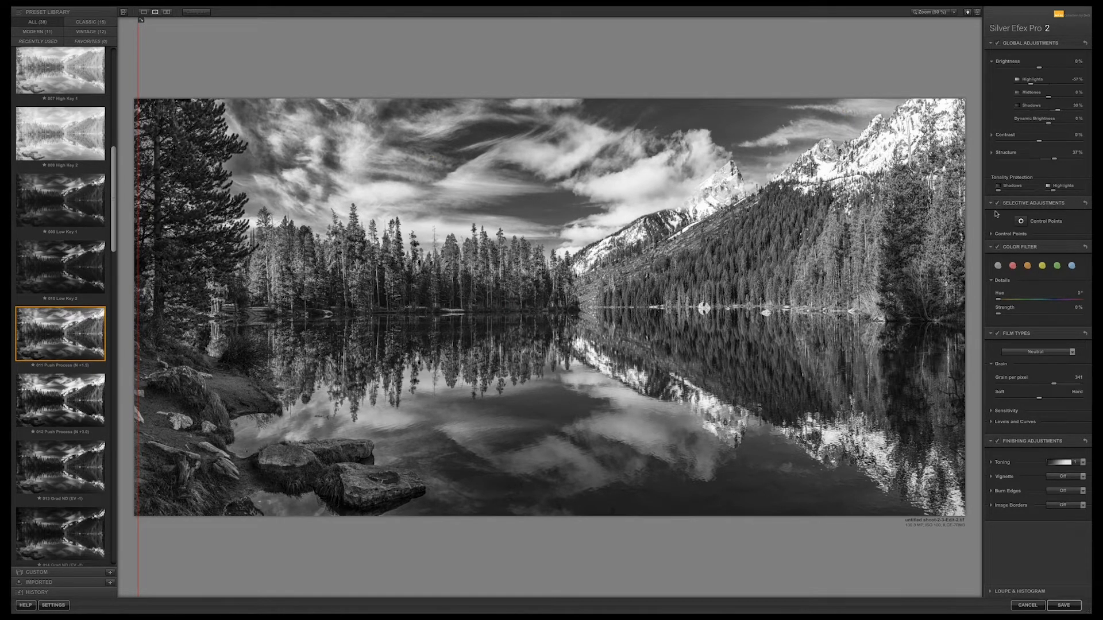
Collapse the adjustment panels and set a weak colour filter at 30° hue.
{"action": "left_click", "coordinate": [991, 203]}
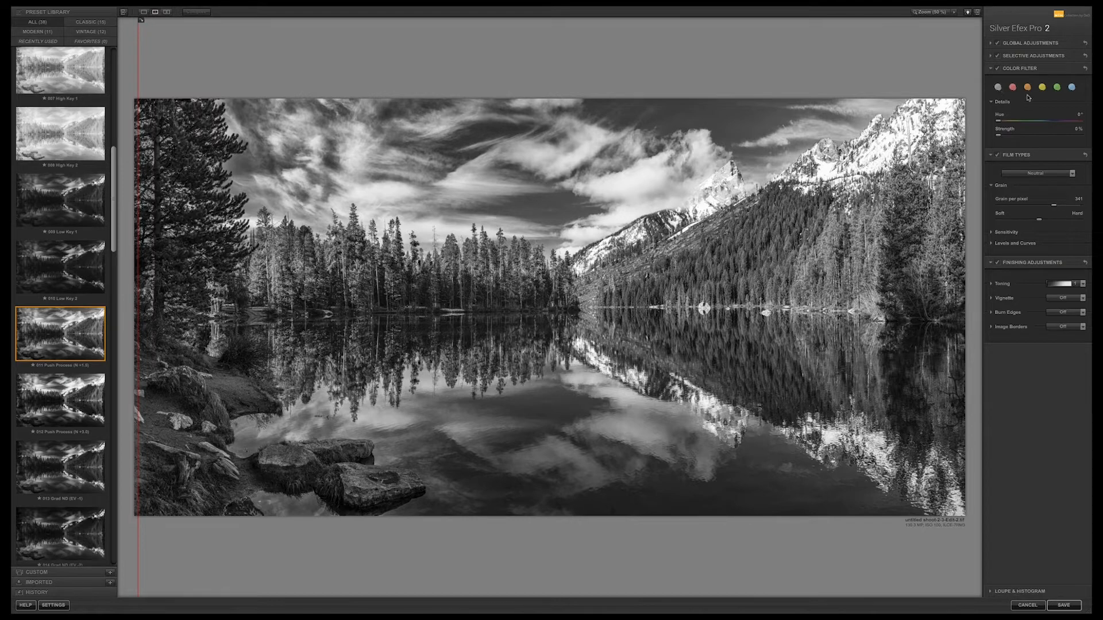
{"action": "mouse_move", "coordinate": [1033, 98]}
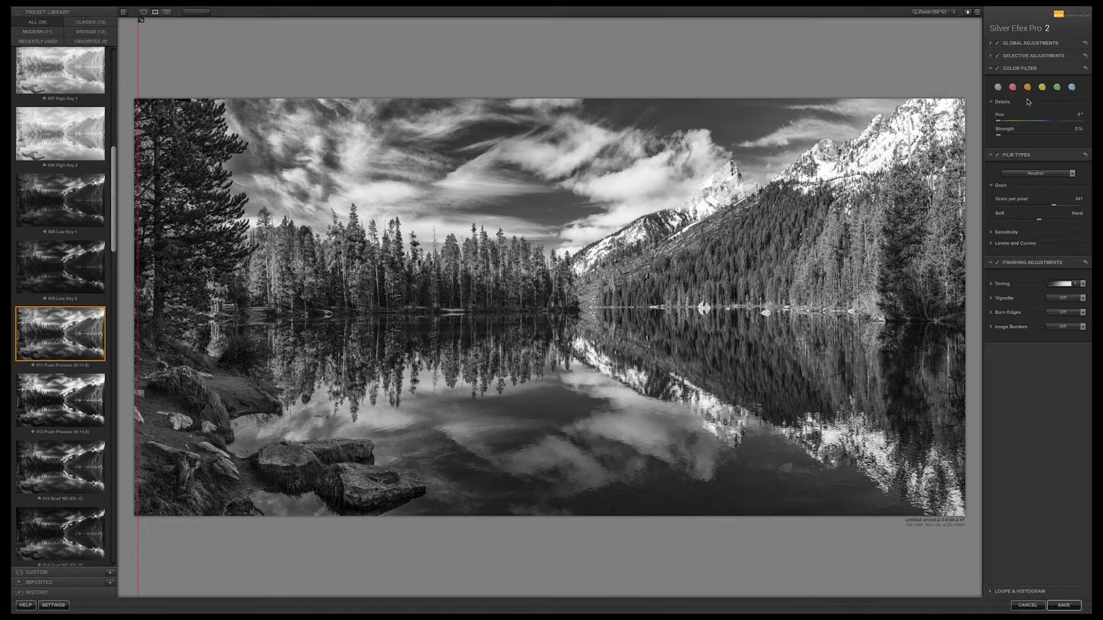
{"action": "left_click", "coordinate": [1026, 88]}
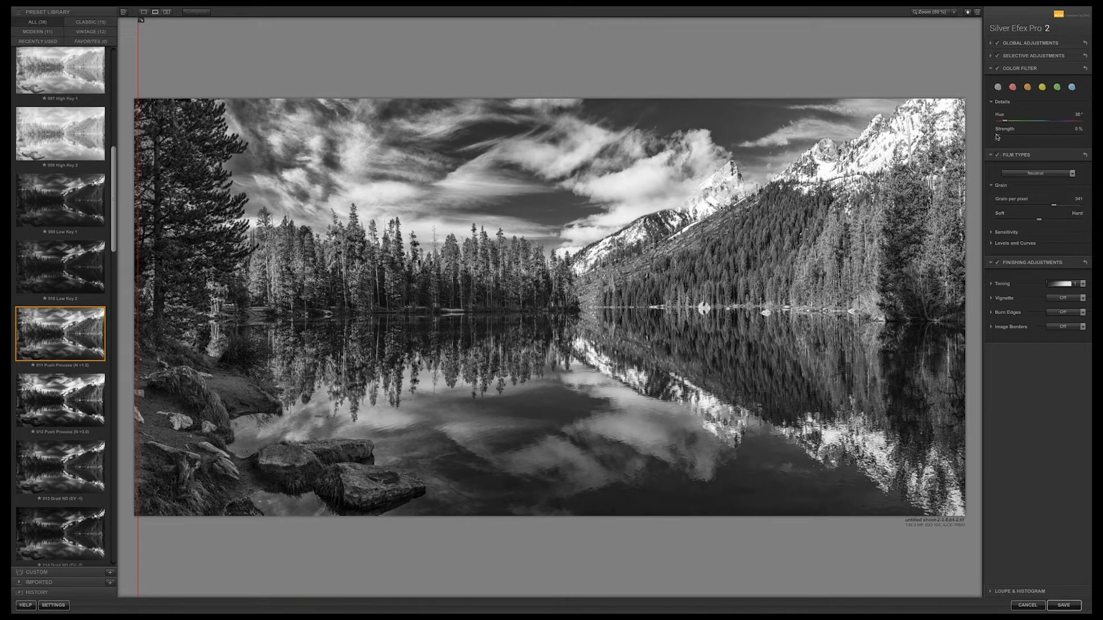
{"action": "left_click_drag", "start_coordinate": [1005, 135], "coordinate": [1020, 135]}
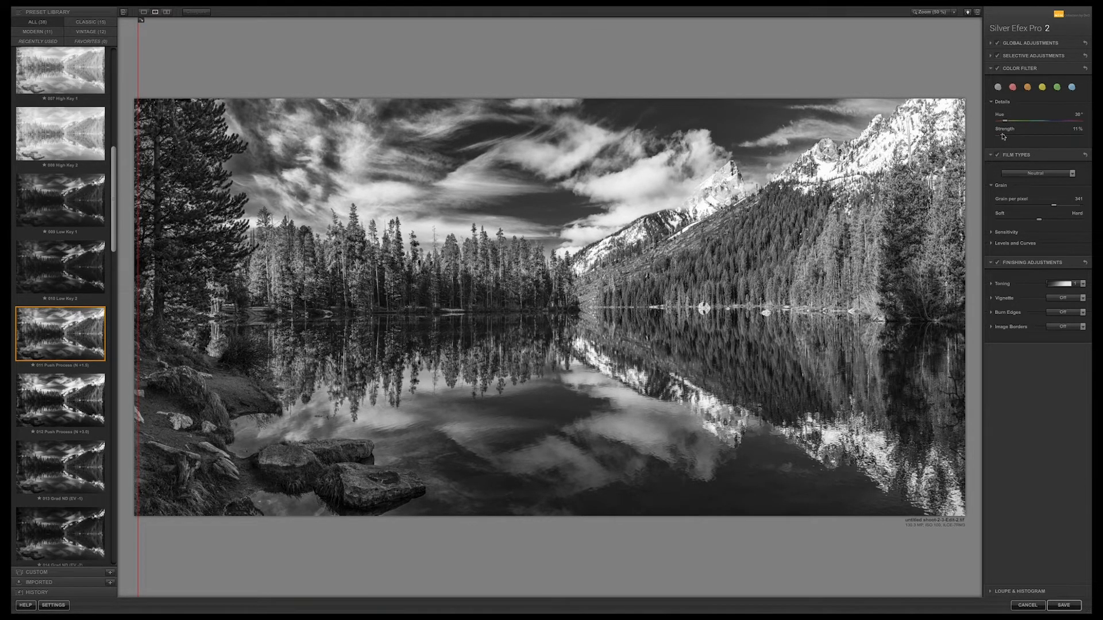
{"action": "left_click_drag", "start_coordinate": [1038, 136], "coordinate": [1033, 135]}
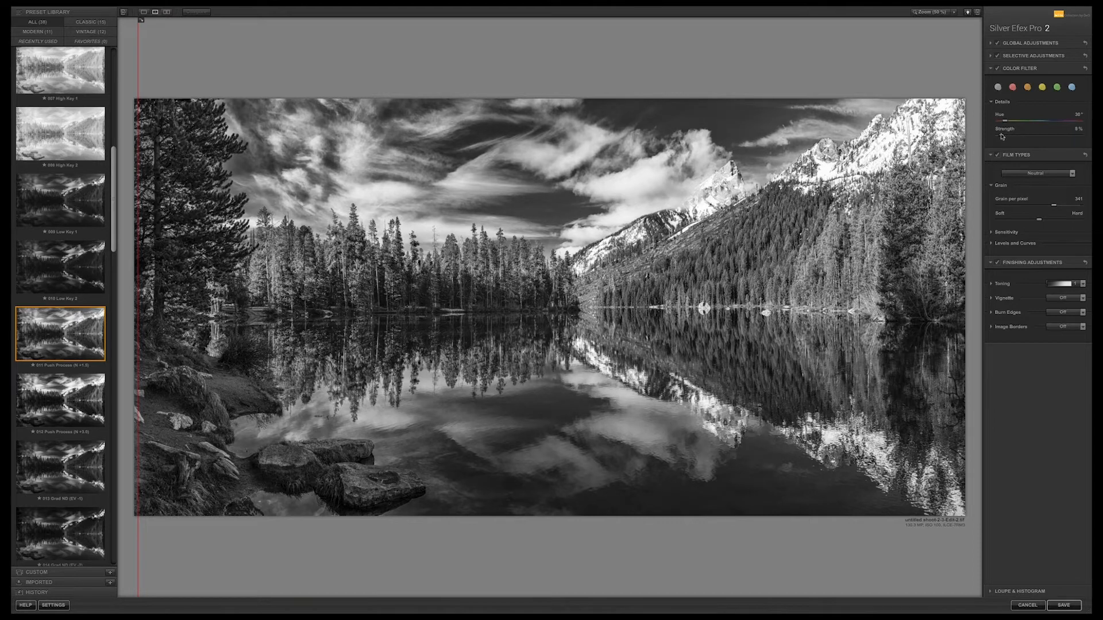
Preview the strong red, yellow and green colour filter swatches.
{"action": "left_click", "coordinate": [1011, 87]}
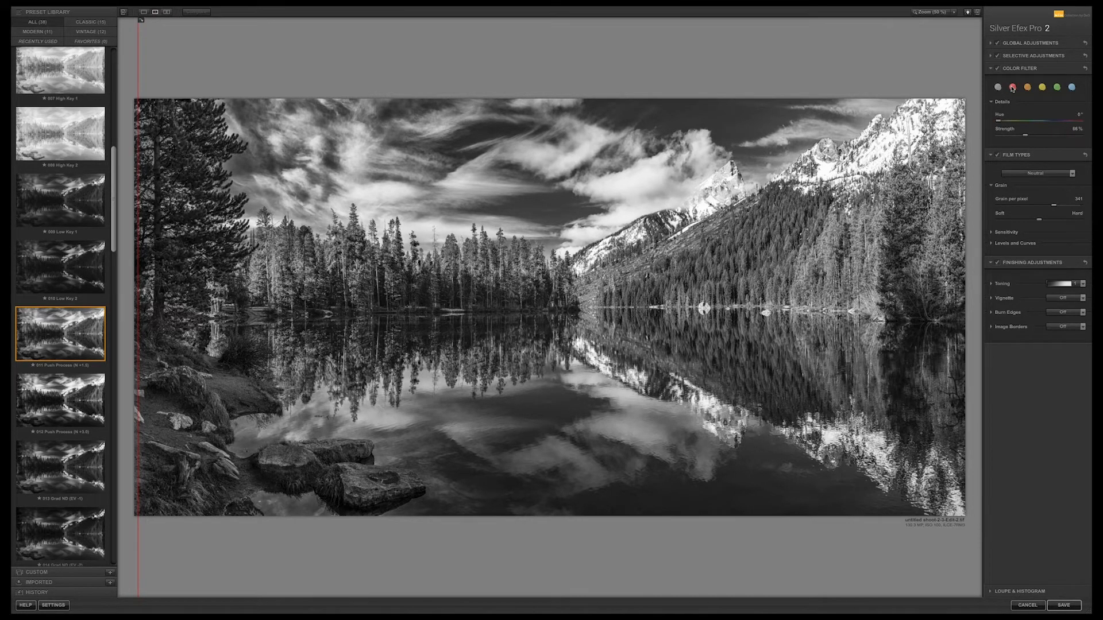
{"action": "left_click", "coordinate": [1042, 88]}
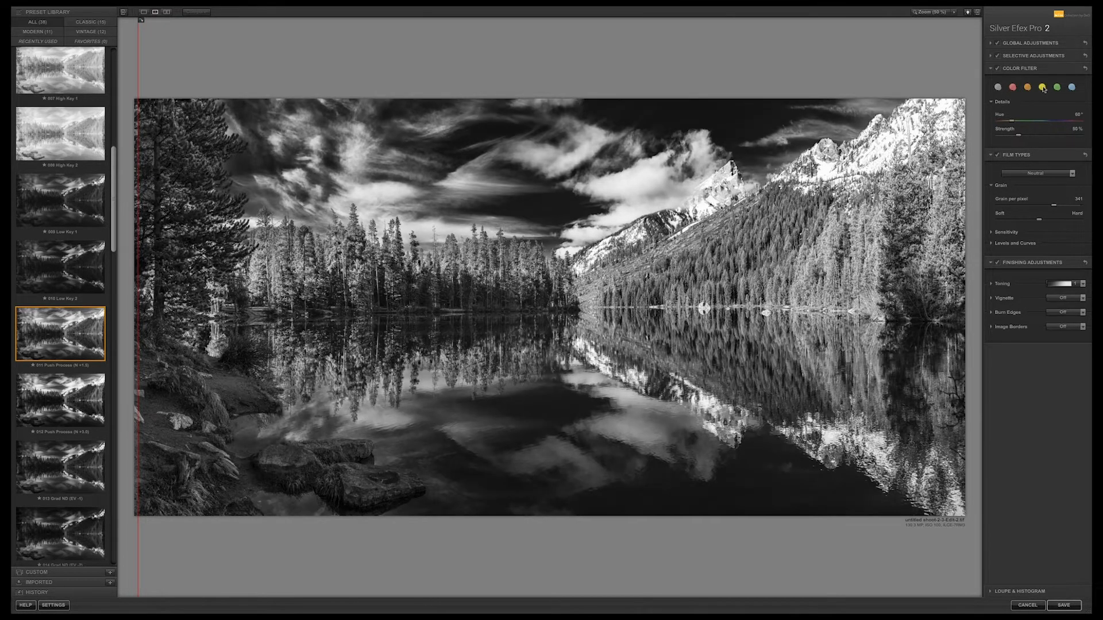
{"action": "left_click", "coordinate": [1069, 88]}
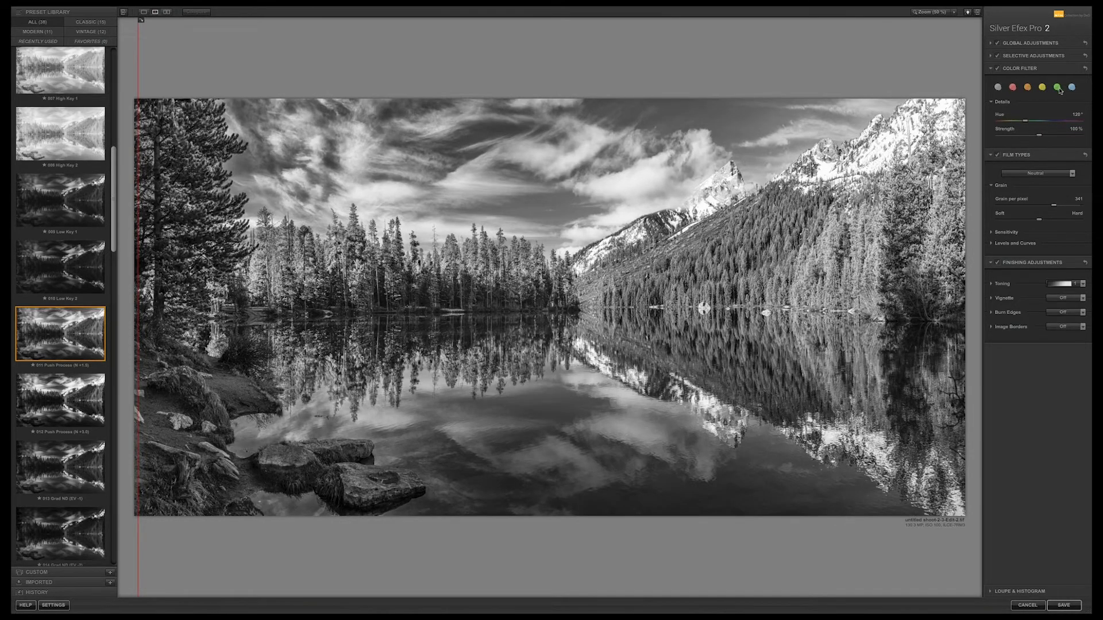
{"action": "left_click", "coordinate": [1084, 86]}
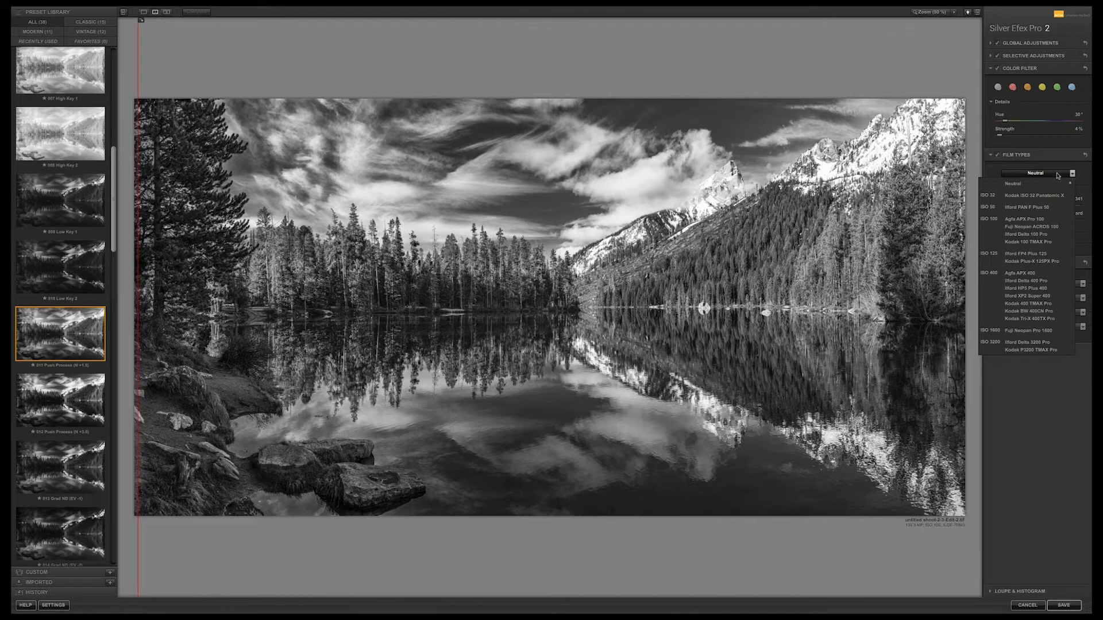
Preview Acros 100, Delta 100 Pro, APX 400 and XP2 Super 400 films, then collapse Film Types.
{"action": "left_click", "coordinate": [1030, 226]}
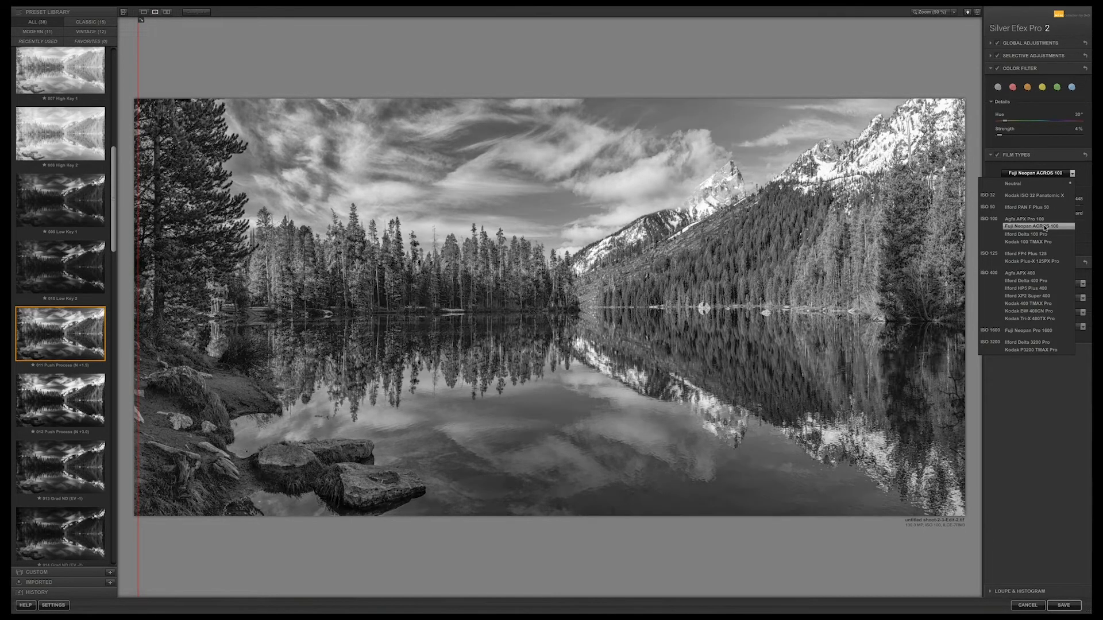
{"action": "left_click", "coordinate": [1013, 184]}
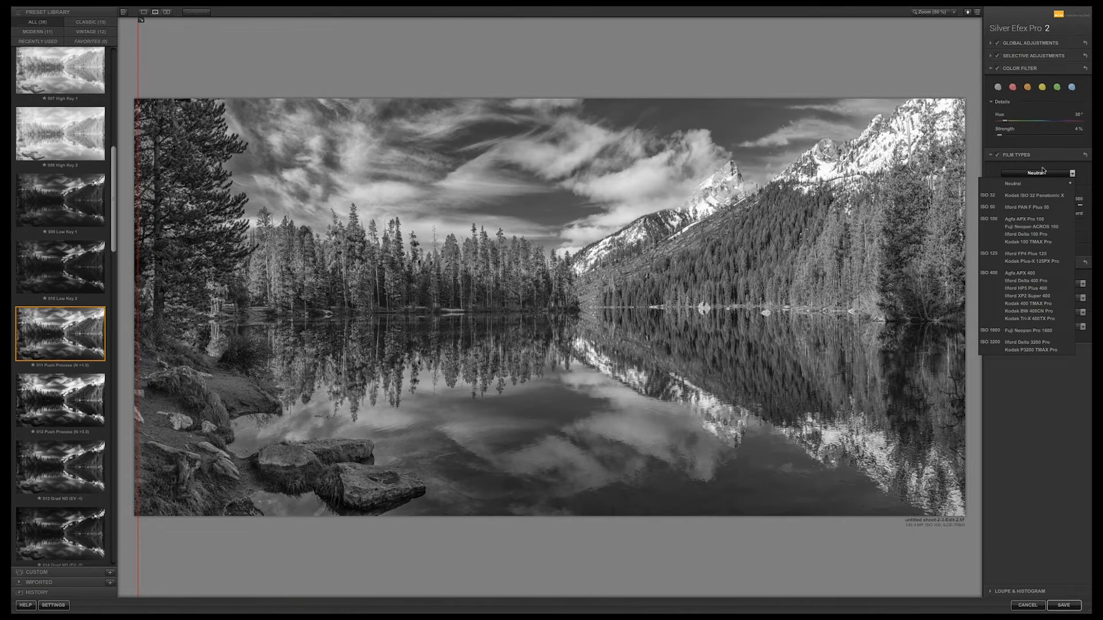
{"action": "left_click", "coordinate": [1025, 233]}
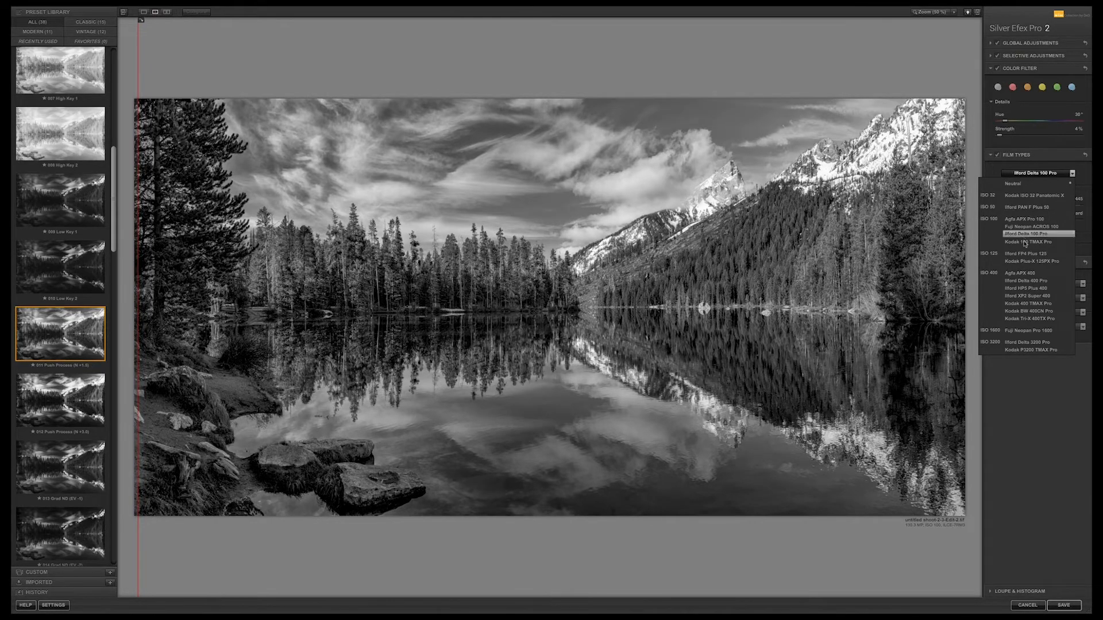
{"action": "left_click", "coordinate": [1015, 273]}
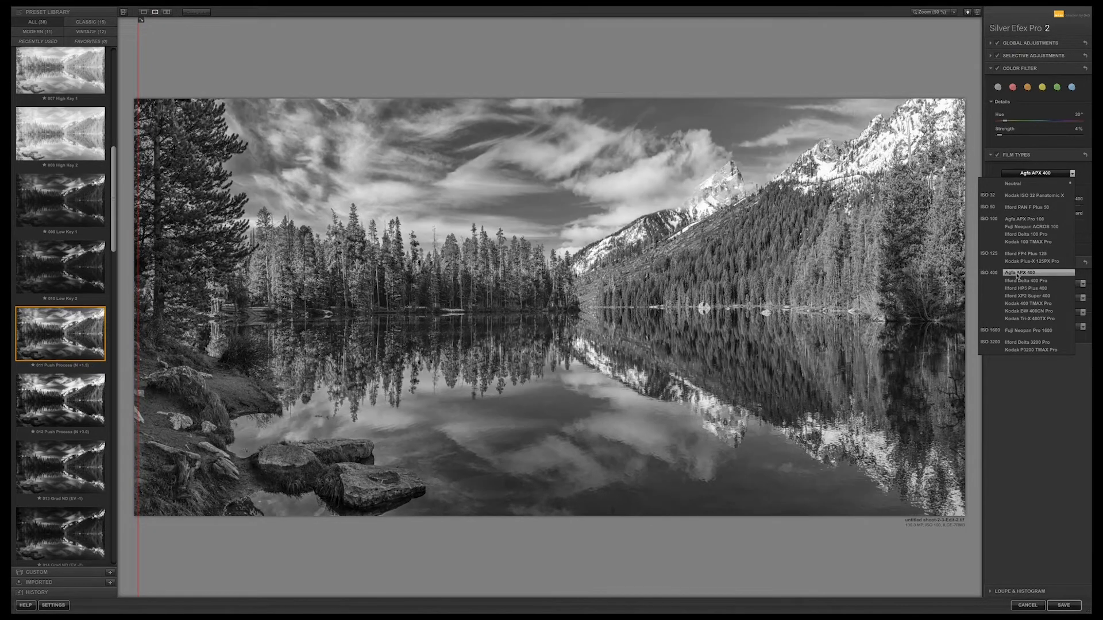
{"action": "left_click", "coordinate": [1024, 296]}
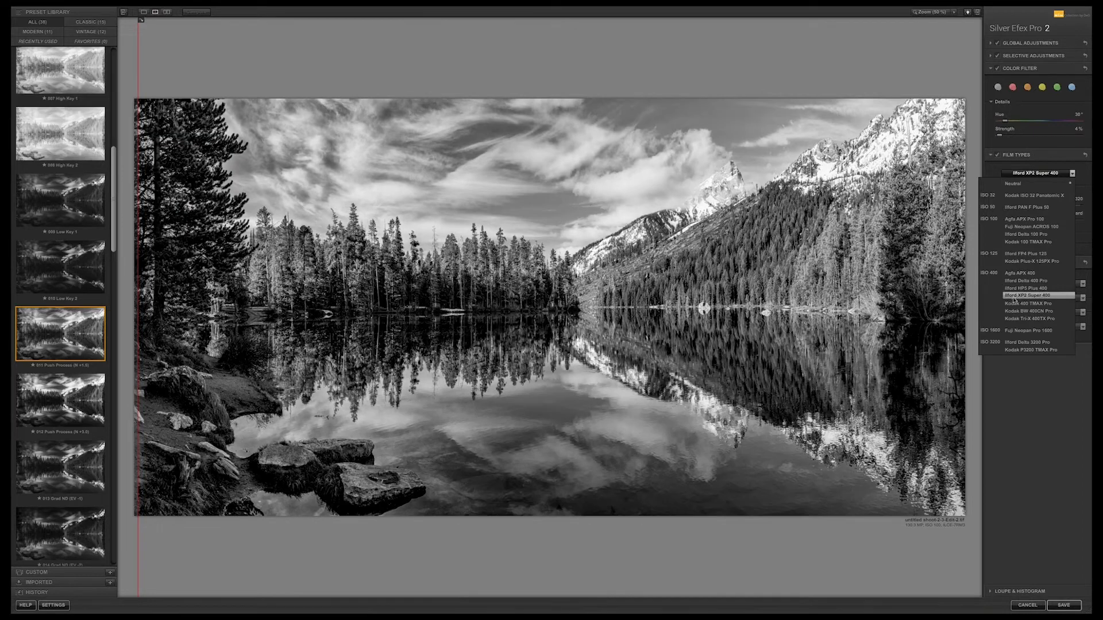
{"action": "left_click", "coordinate": [1027, 319]}
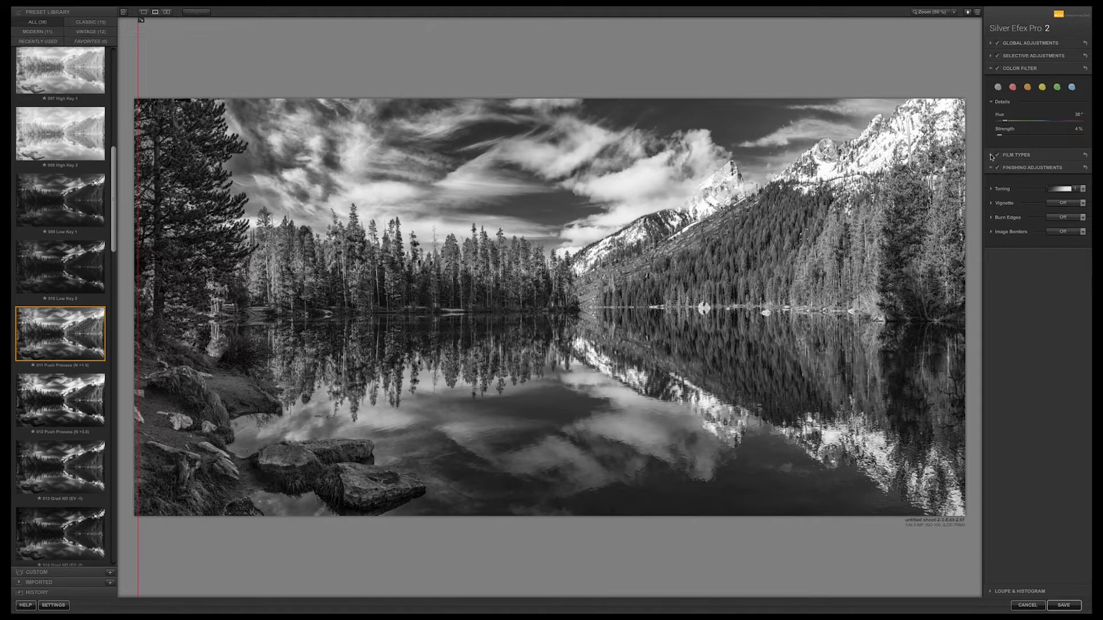
Reopen the film settings and set Grain per pixel to 423.
{"action": "left_click", "coordinate": [1015, 155]}
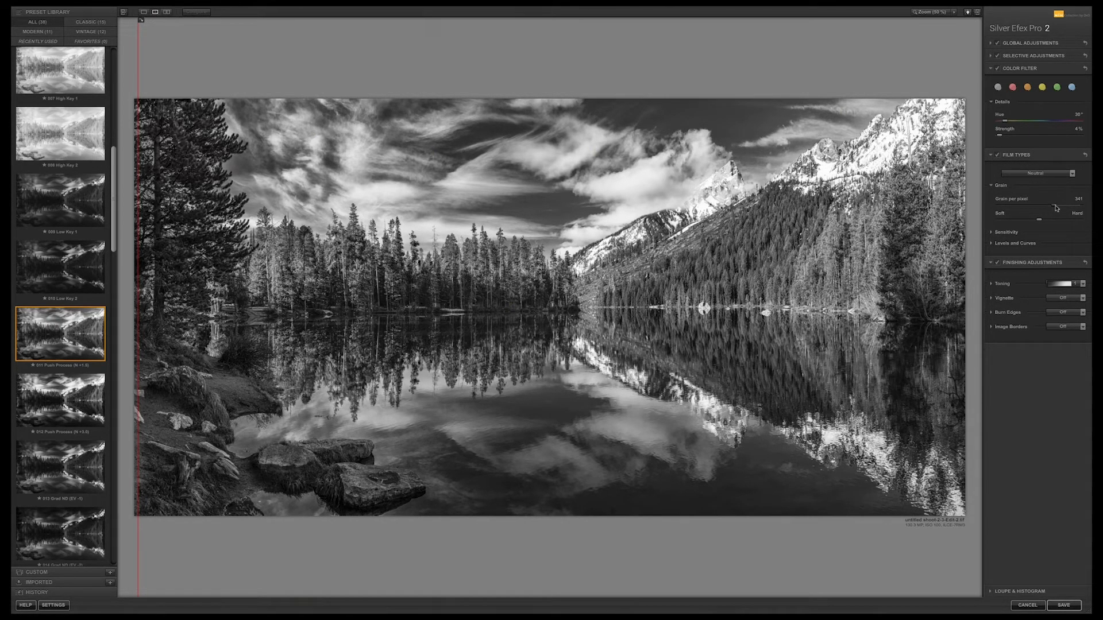
{"action": "left_click_drag", "start_coordinate": [1041, 206], "coordinate": [1061, 206]}
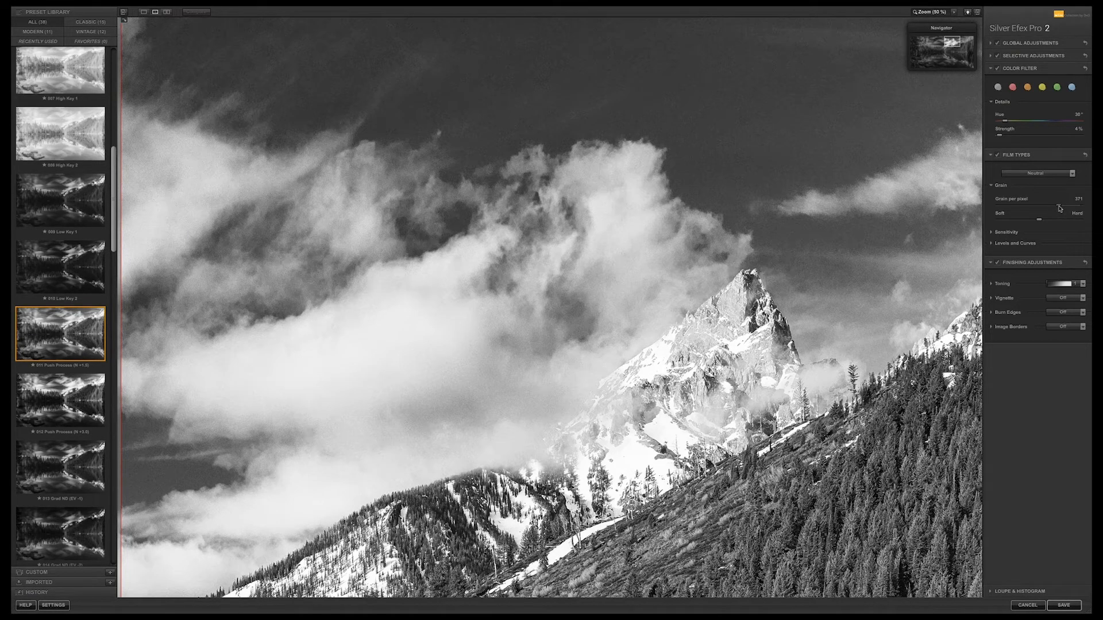
{"action": "left_click_drag", "start_coordinate": [1055, 206], "coordinate": [1062, 206]}
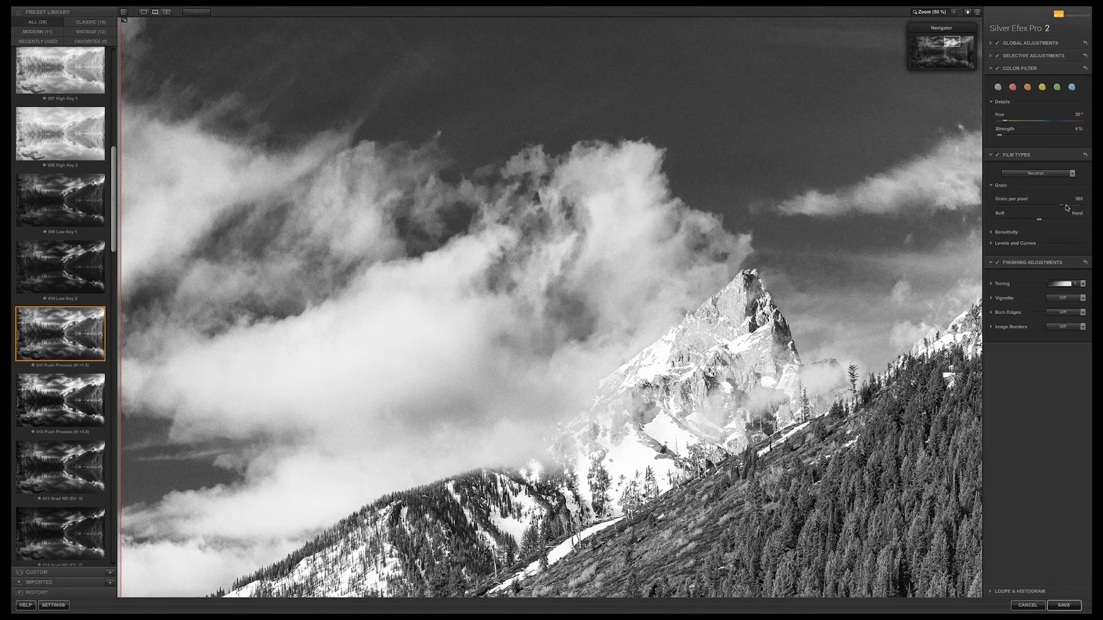
{"action": "left_click_drag", "start_coordinate": [1060, 206], "coordinate": [1067, 205]}
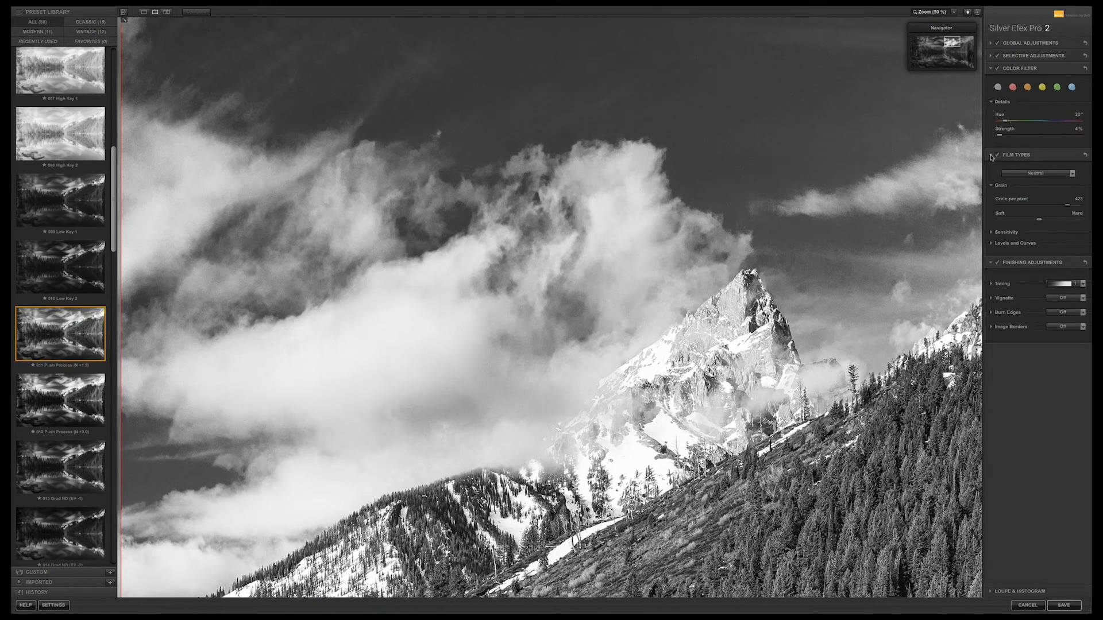
Collapse Film Types, browse the Toning presets, and leave the image untoned.
{"action": "left_click", "coordinate": [991, 156]}
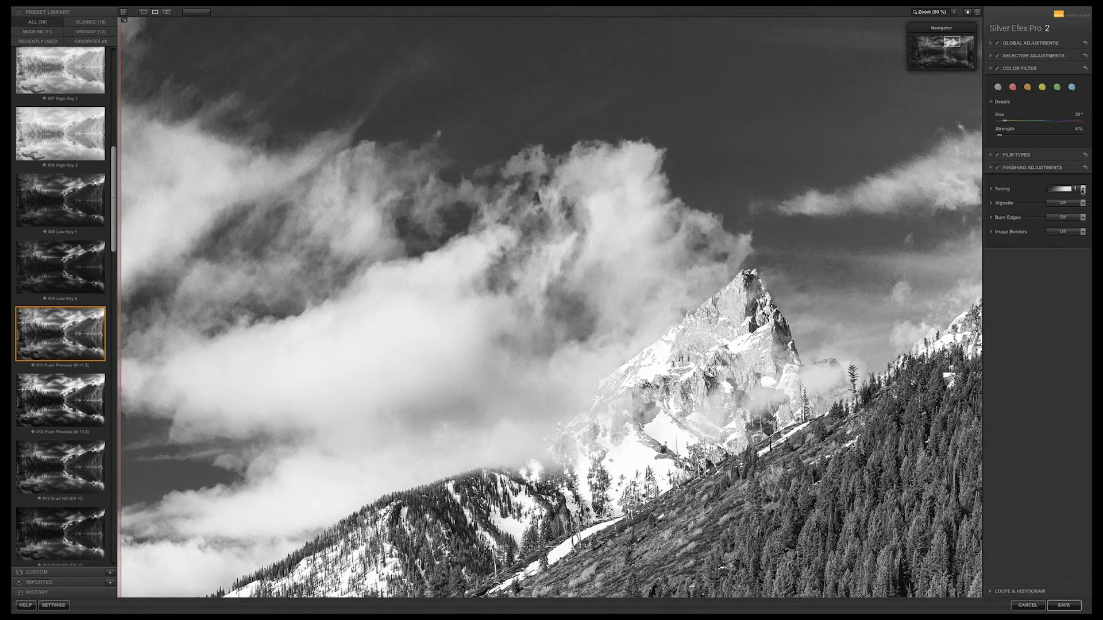
{"action": "left_click", "coordinate": [1085, 189]}
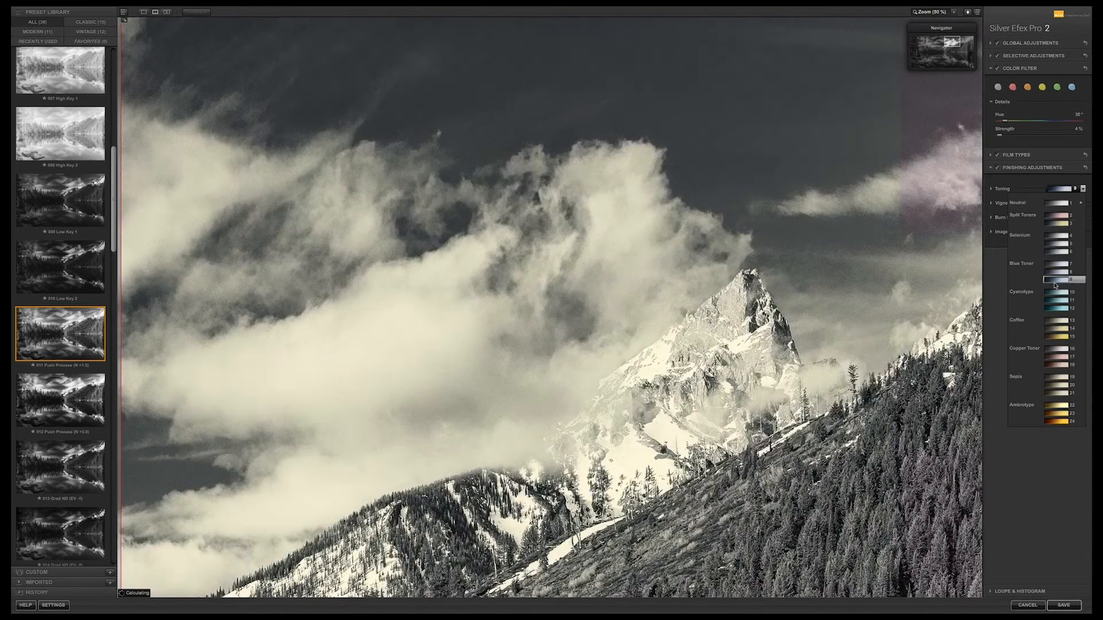
{"action": "left_click", "coordinate": [1055, 321]}
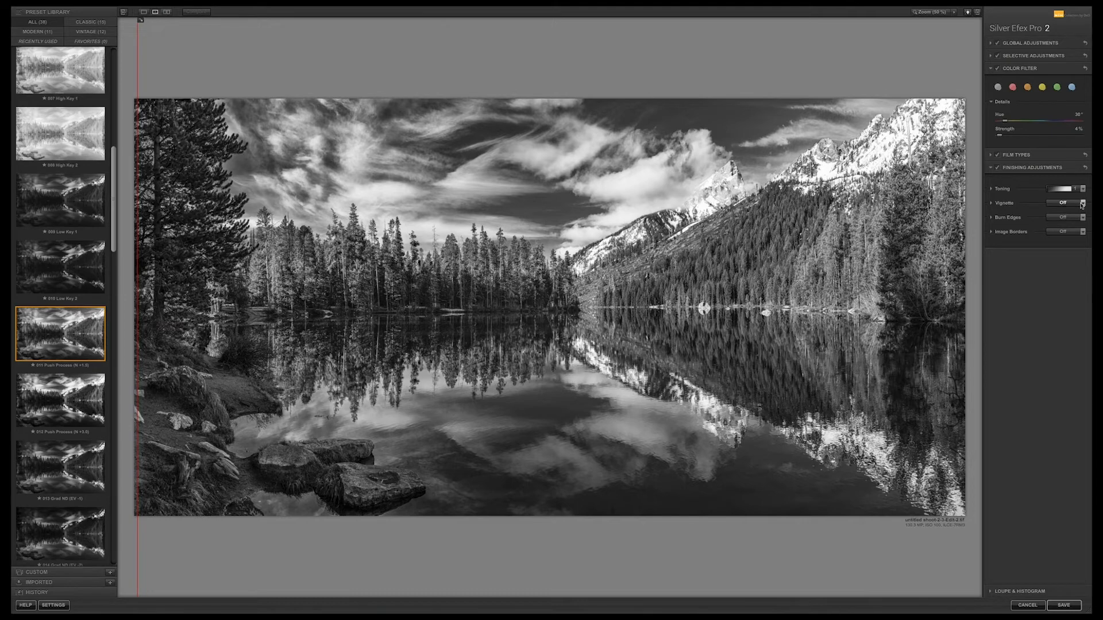
{"action": "left_click", "coordinate": [1081, 203]}
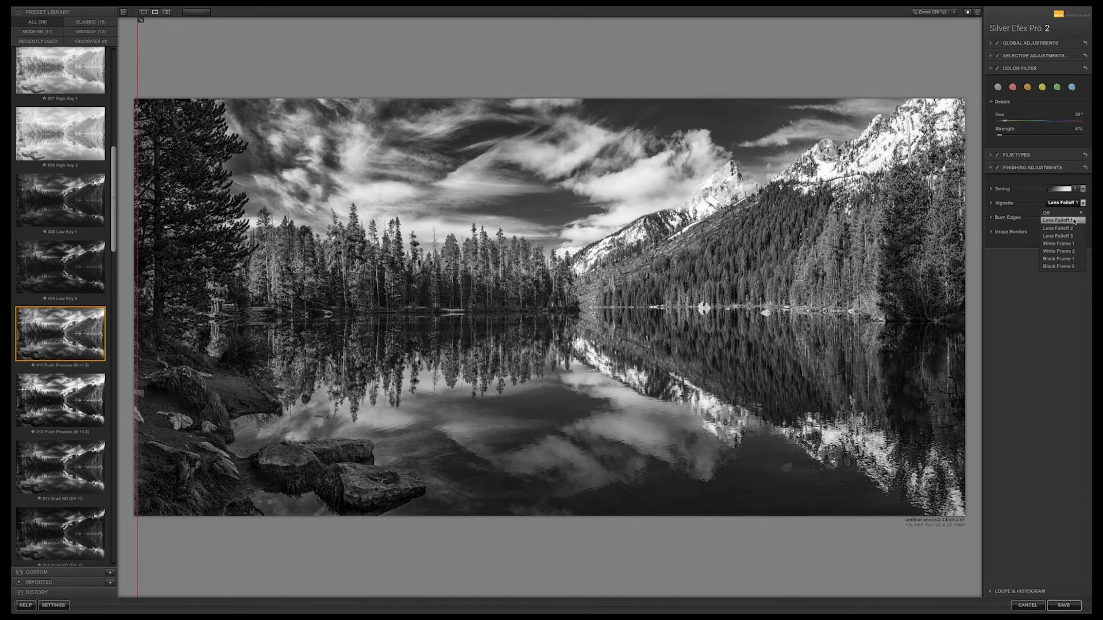
{"action": "left_click", "coordinate": [1058, 243]}
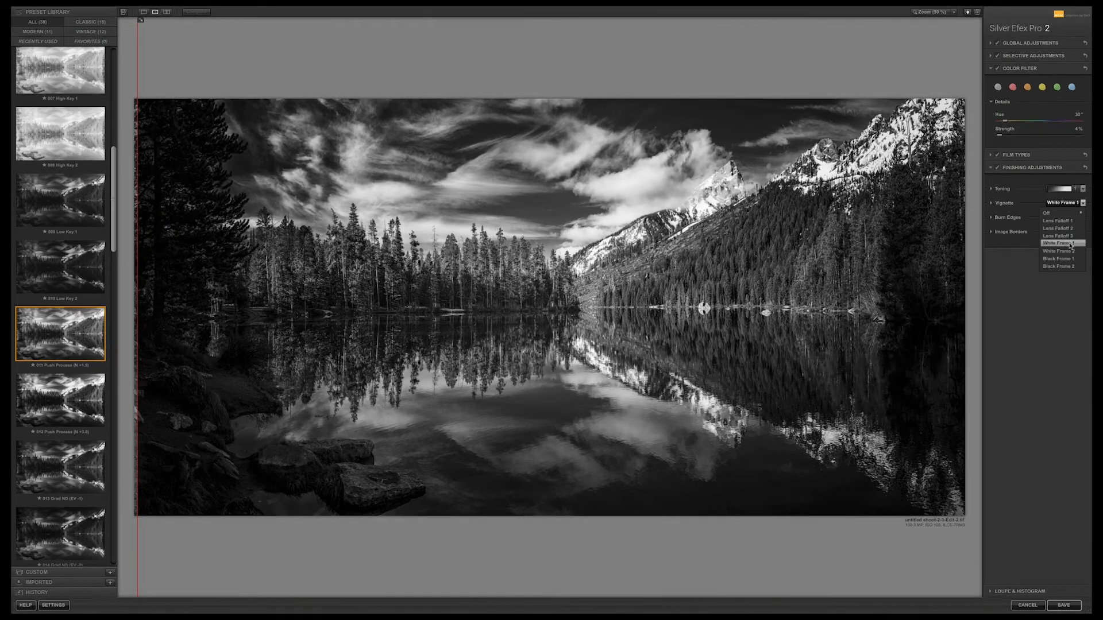
{"action": "left_click", "coordinate": [1046, 212]}
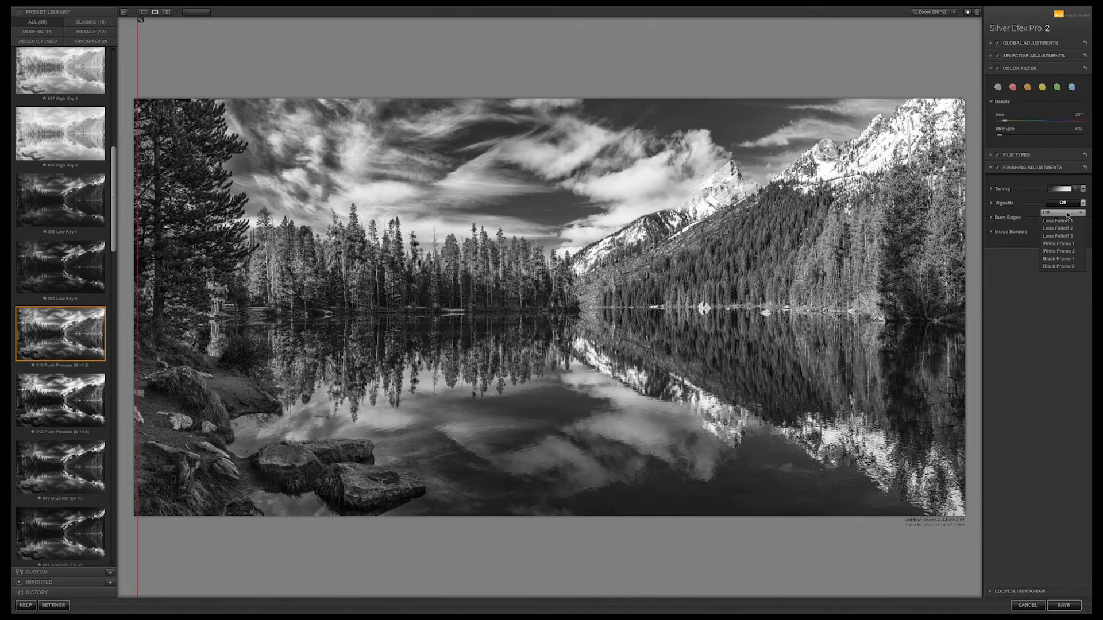
{"action": "left_click", "coordinate": [1081, 217]}
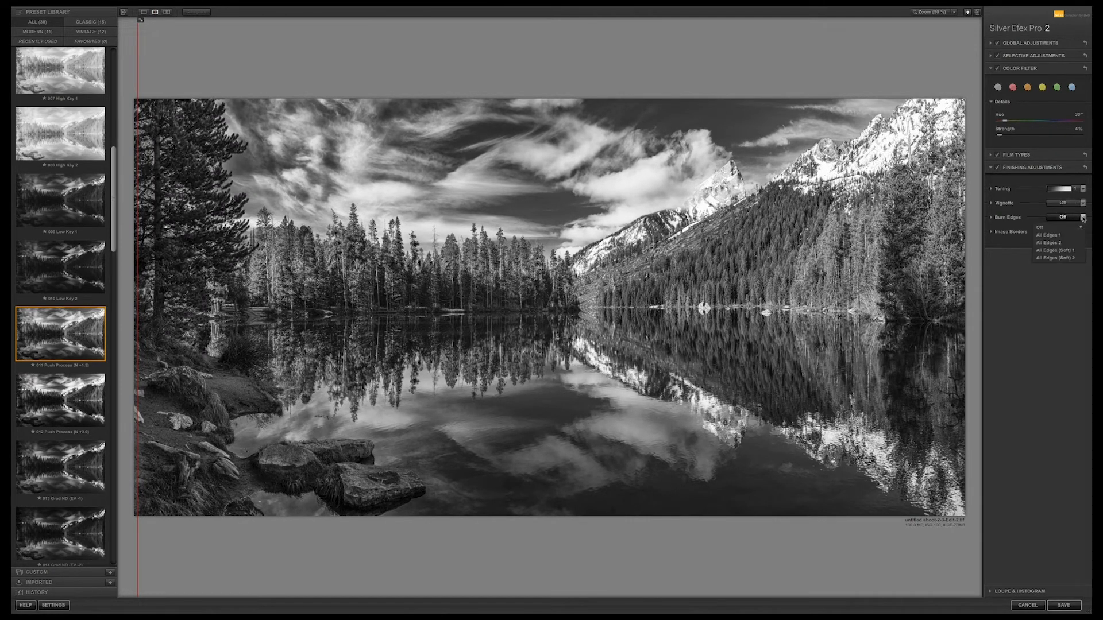
{"action": "left_click", "coordinate": [1048, 242]}
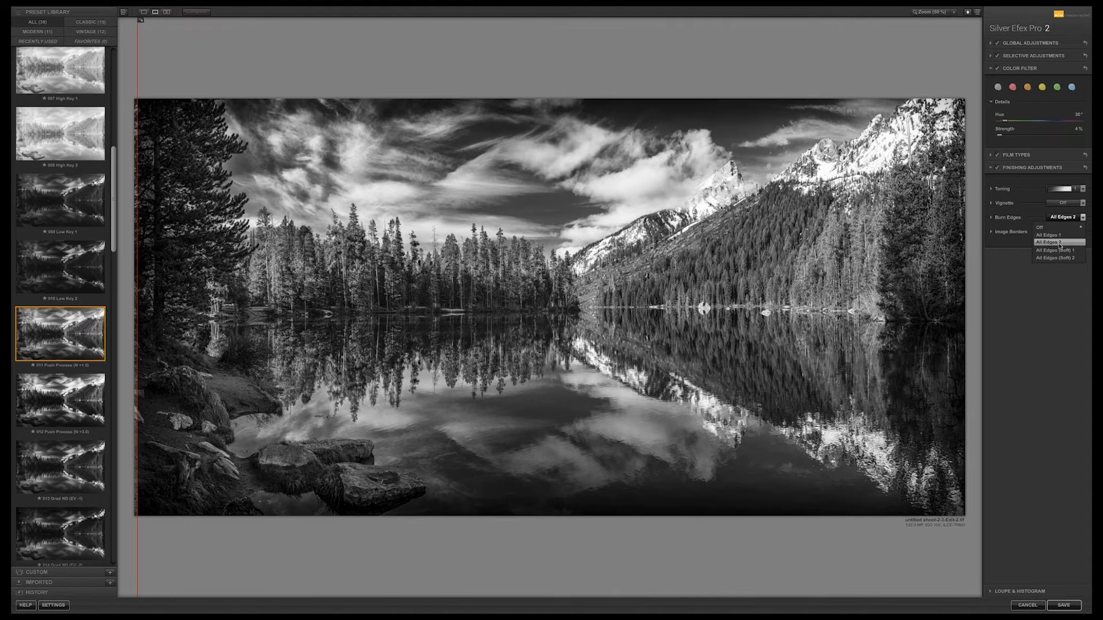
{"action": "left_click", "coordinate": [1053, 228]}
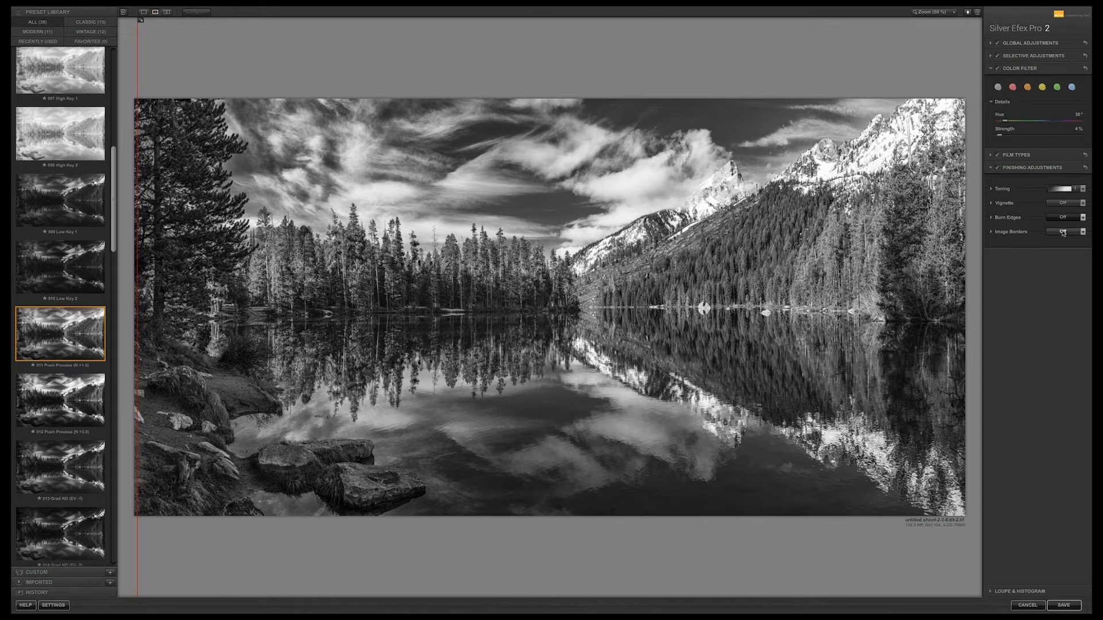
{"action": "left_click", "coordinate": [1081, 233]}
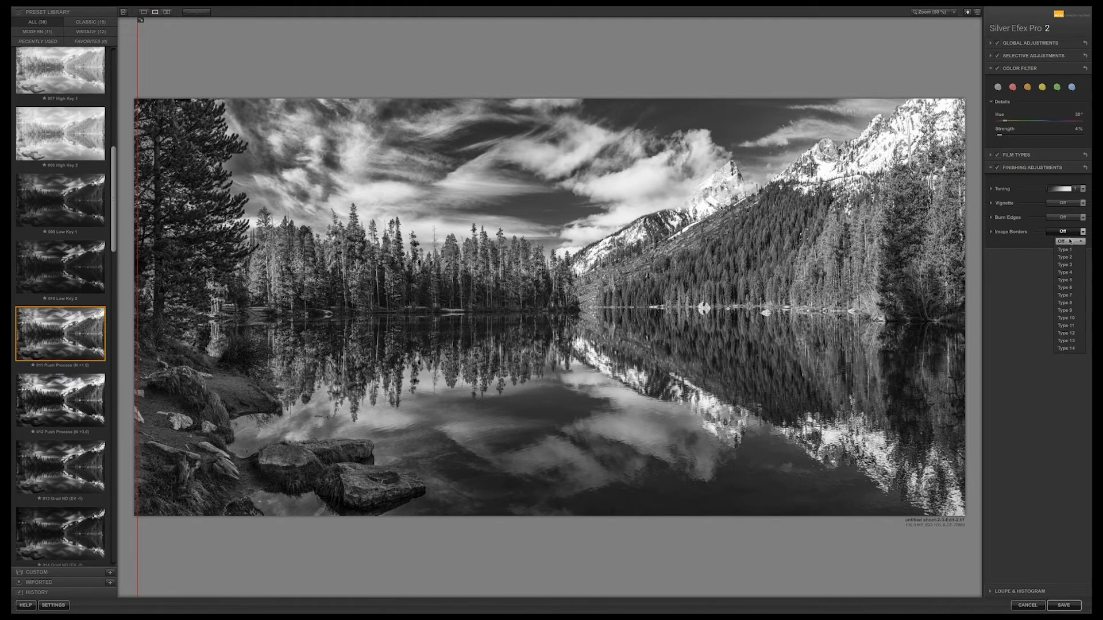
{"action": "left_click", "coordinate": [1066, 257]}
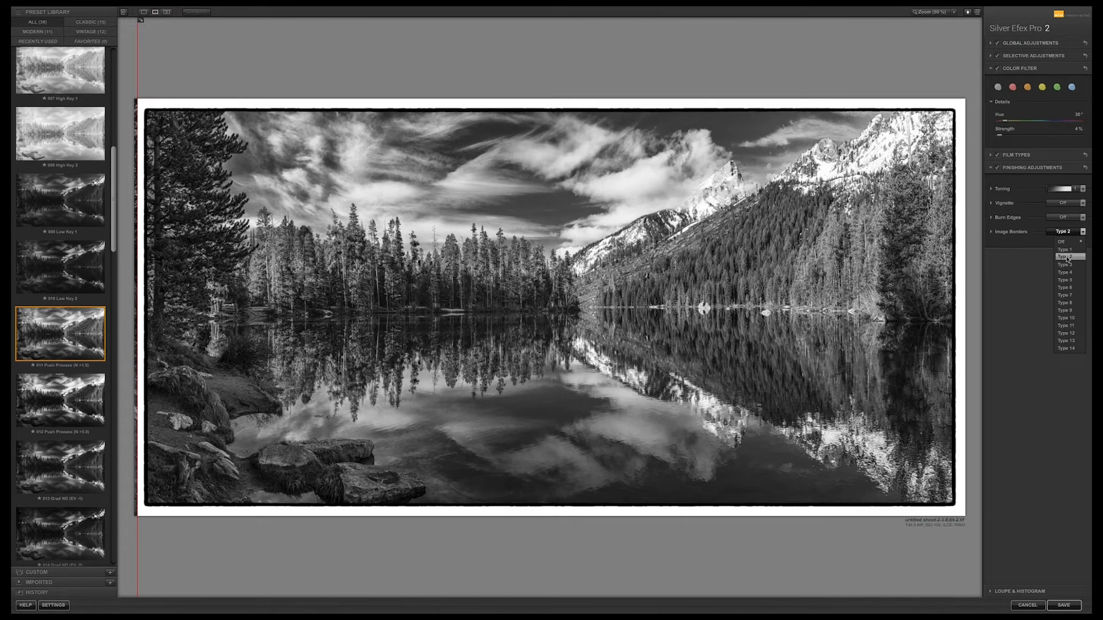
{"action": "left_click", "coordinate": [1065, 279]}
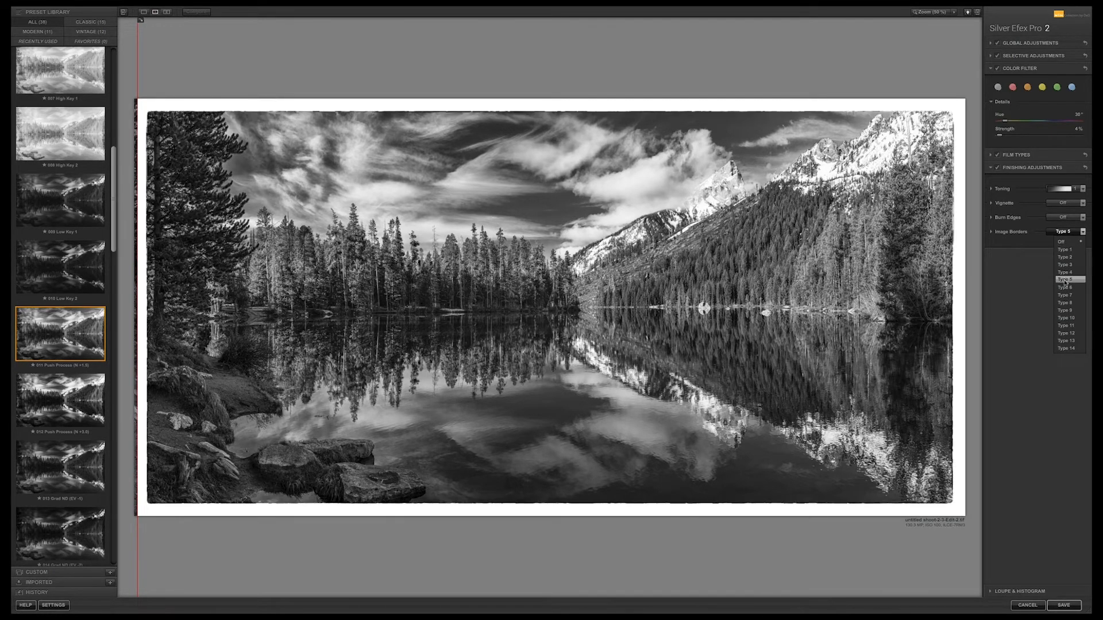
{"action": "left_click", "coordinate": [1063, 302]}
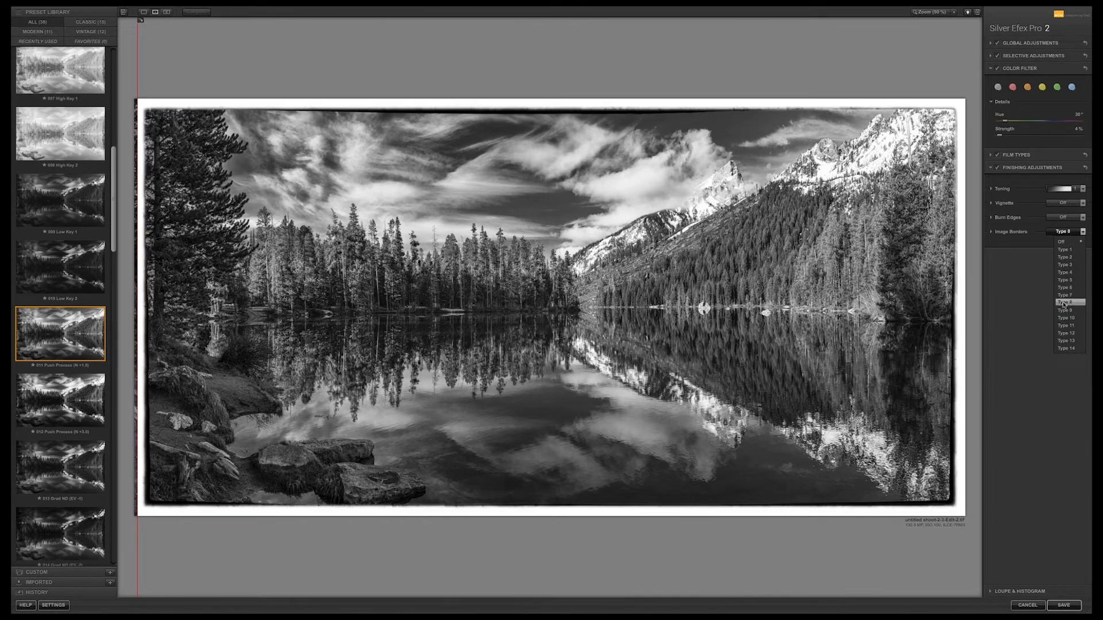
{"action": "left_click", "coordinate": [1065, 332]}
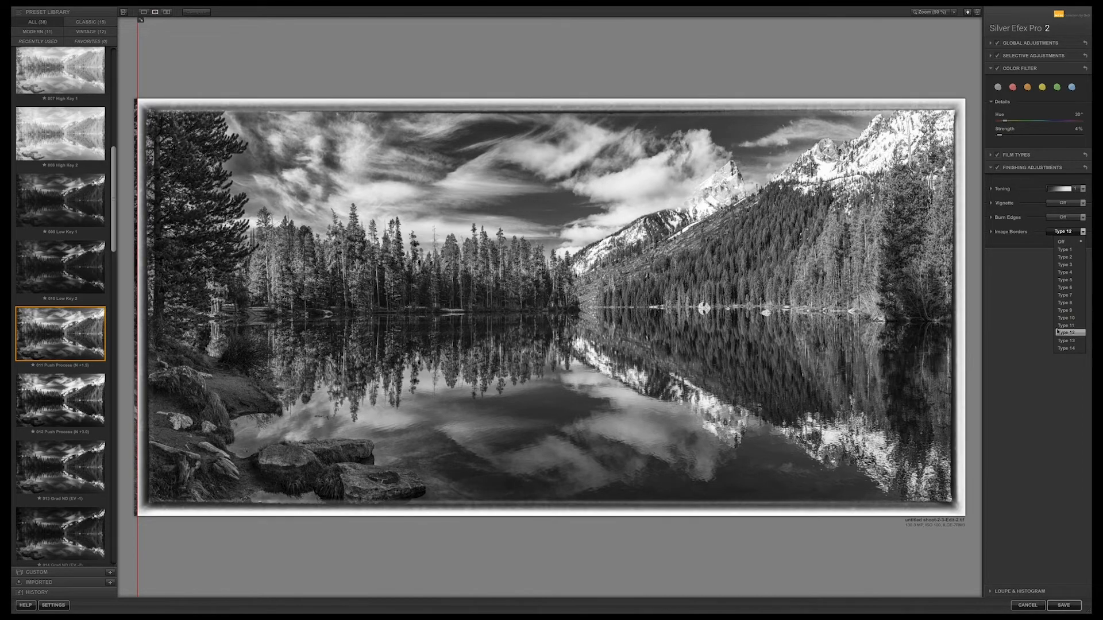
{"action": "left_click", "coordinate": [1061, 242]}
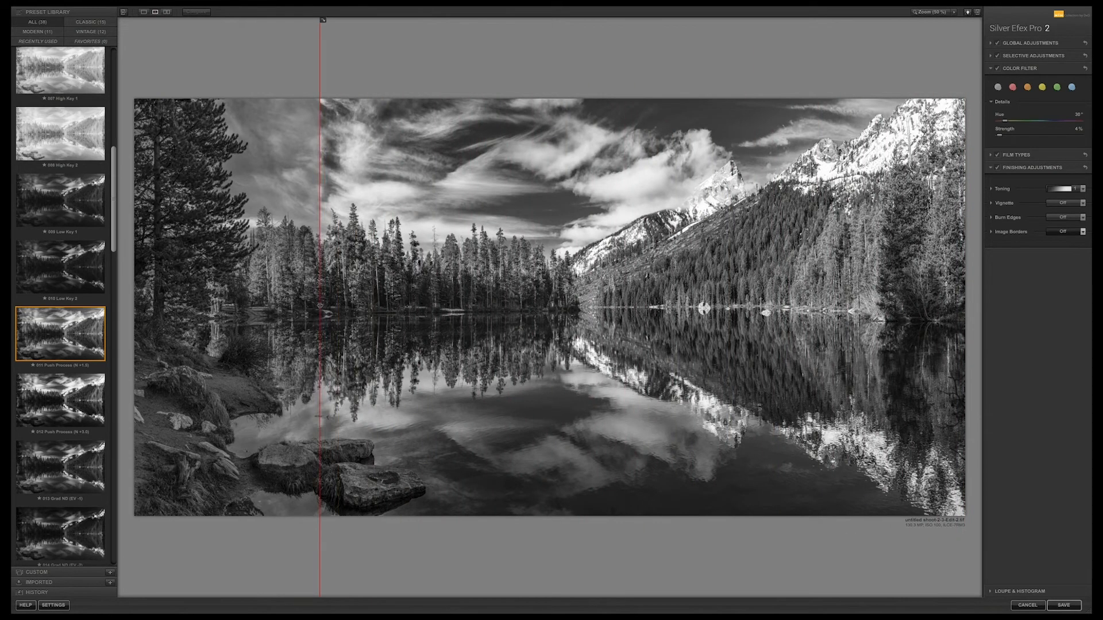
Move the before/after split aside to show the full edit, then save it back to Lightroom.
{"action": "left_click_drag", "start_coordinate": [321, 306], "coordinate": [144, 308]}
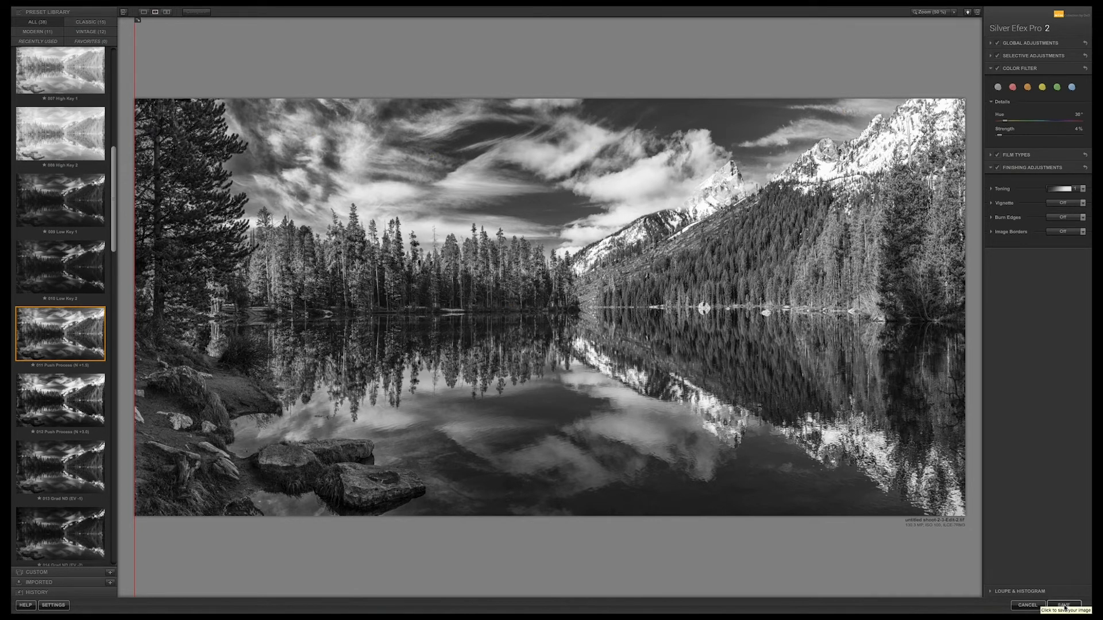
{"action": "left_click", "coordinate": [1067, 604]}
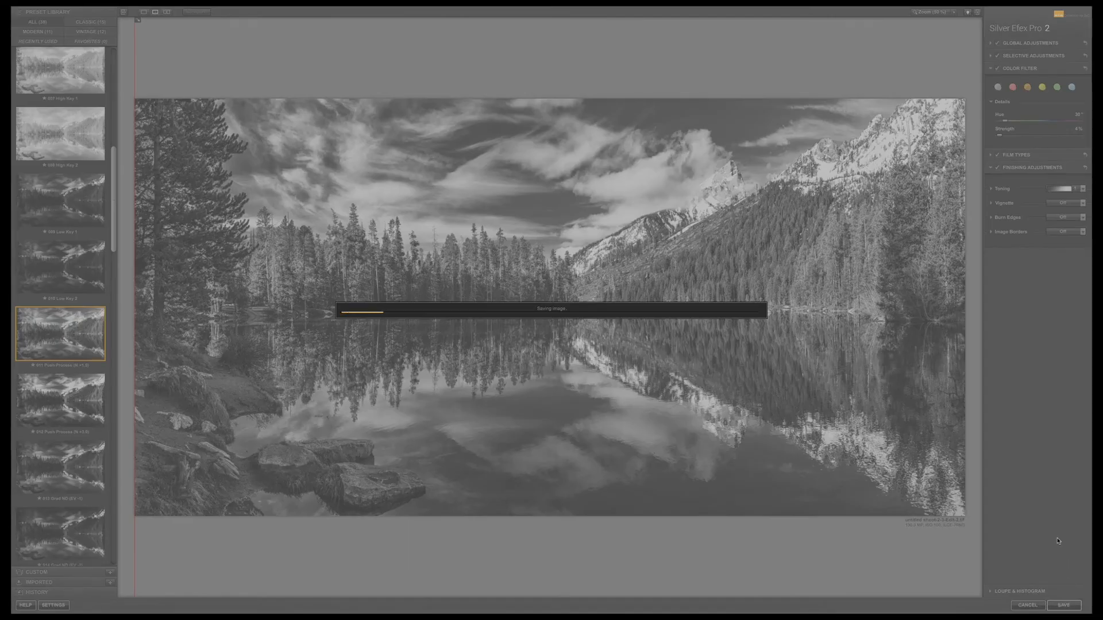
{"action": "left_click", "coordinate": [1065, 605]}
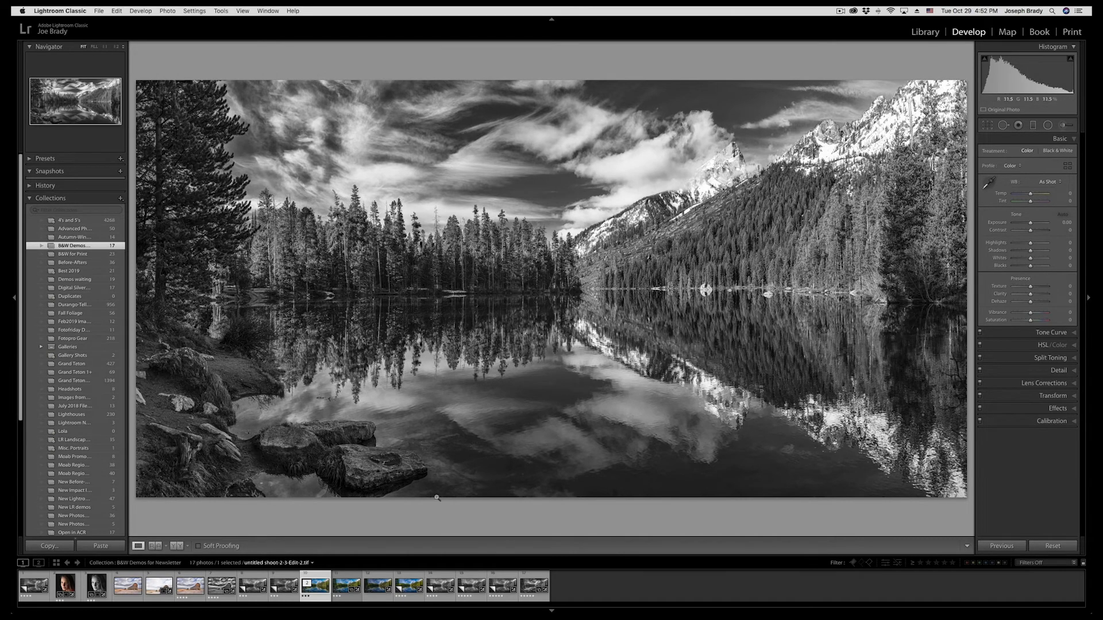
Show the Silver Efex black-and-white String Lake TIFF in the Lightroom Library.
{"action": "left_click", "coordinate": [925, 31]}
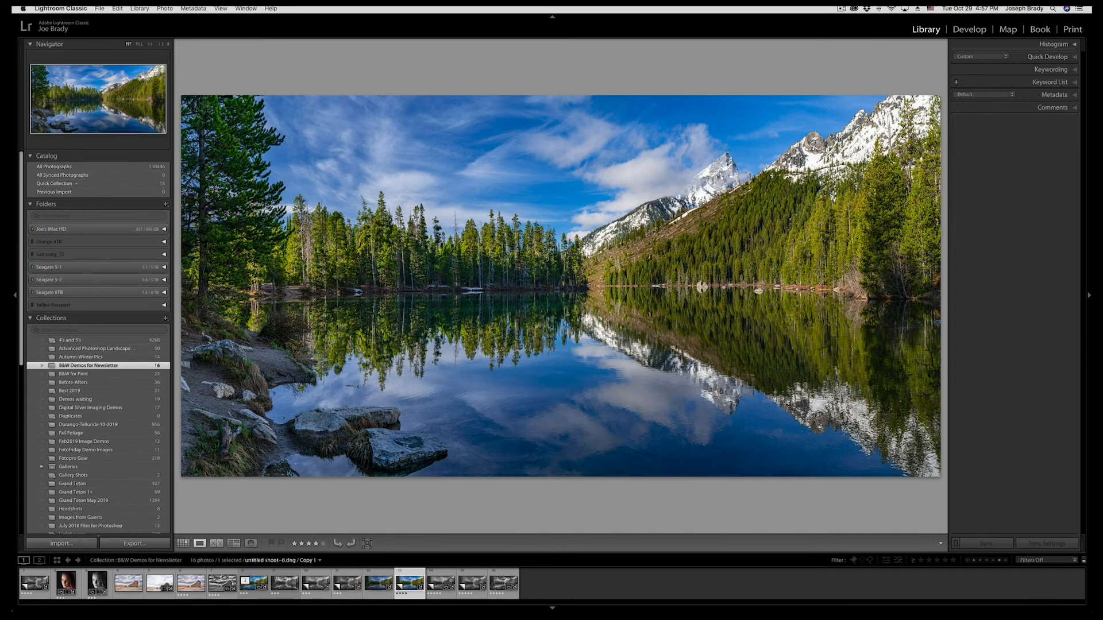
{"action": "left_click", "coordinate": [440, 587]}
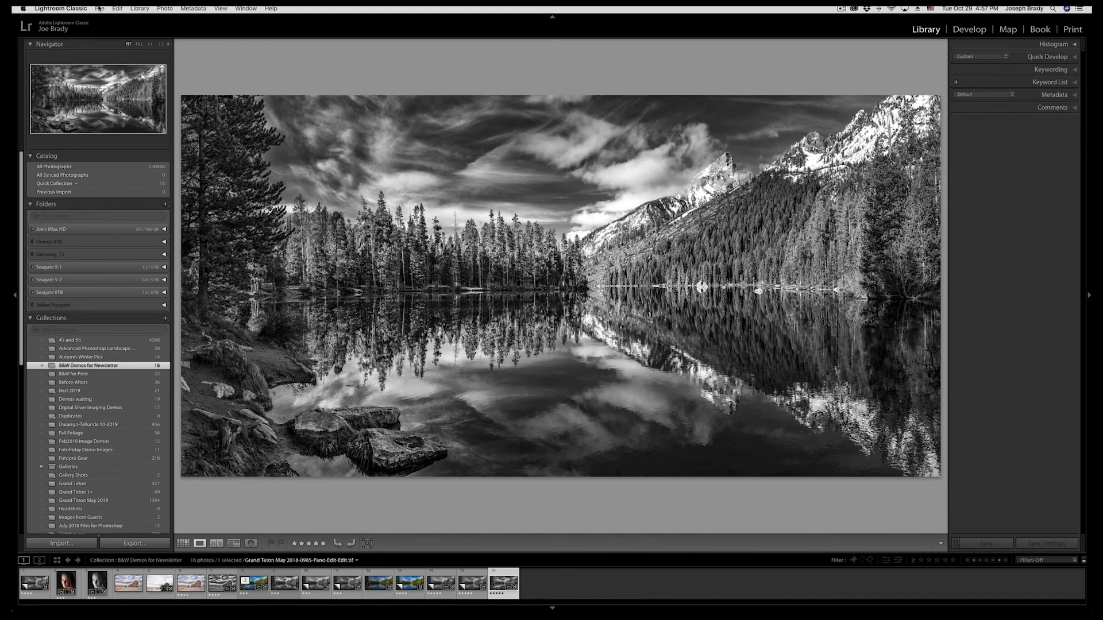
{"action": "left_click", "coordinate": [101, 8]}
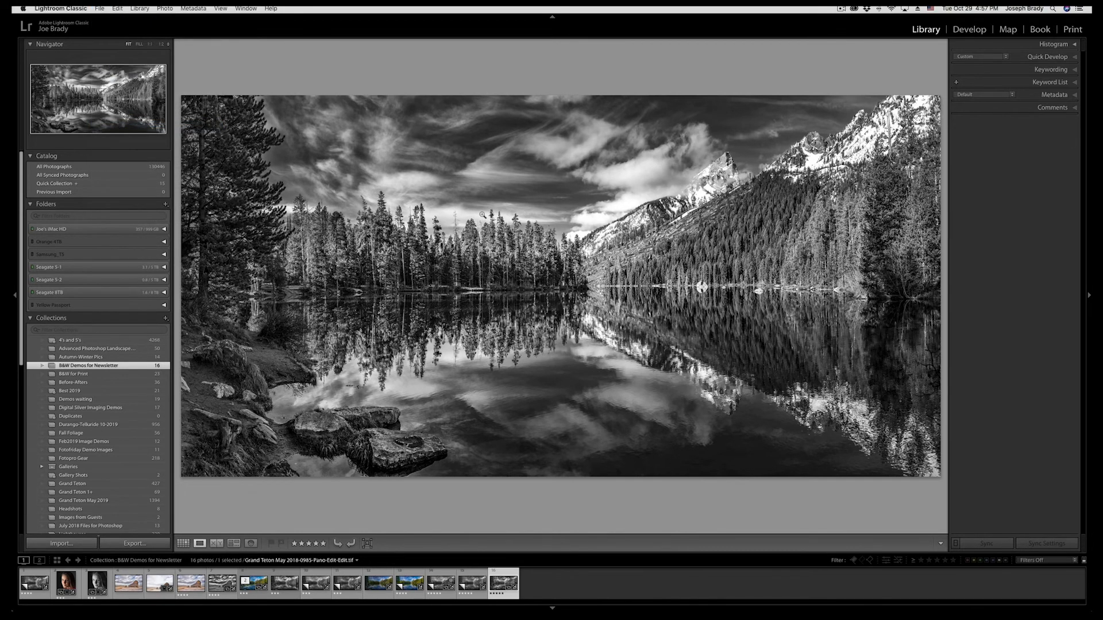
Export the photo as a 16-bit AdobeRGB TIFF named String Lake-SFX.
{"action": "left_click", "coordinate": [135, 543]}
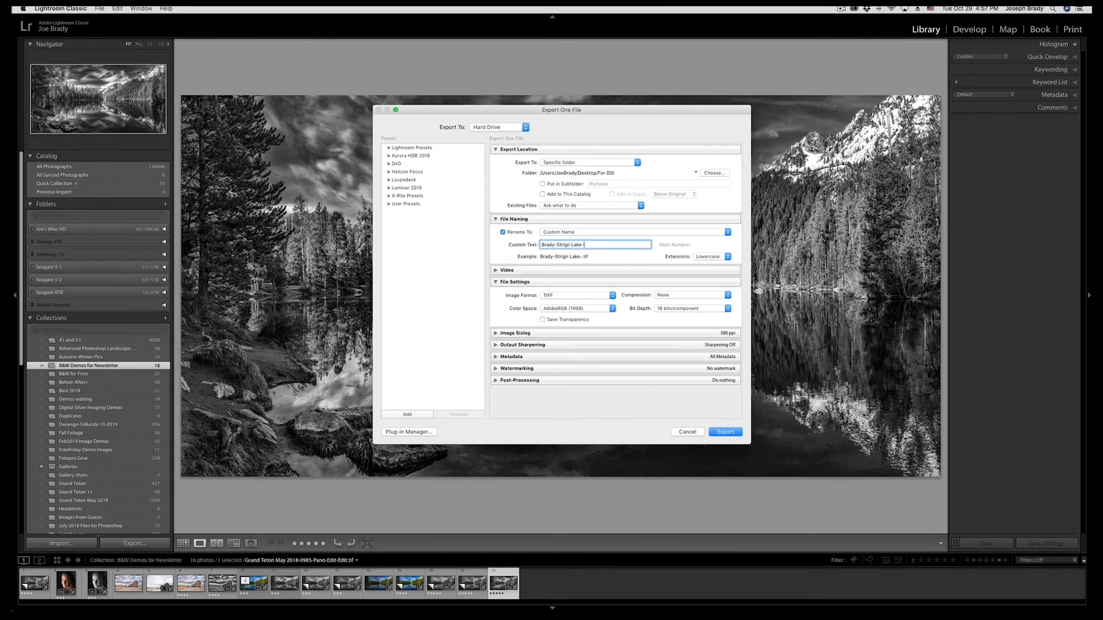
{"action": "type", "text": "SFX"}
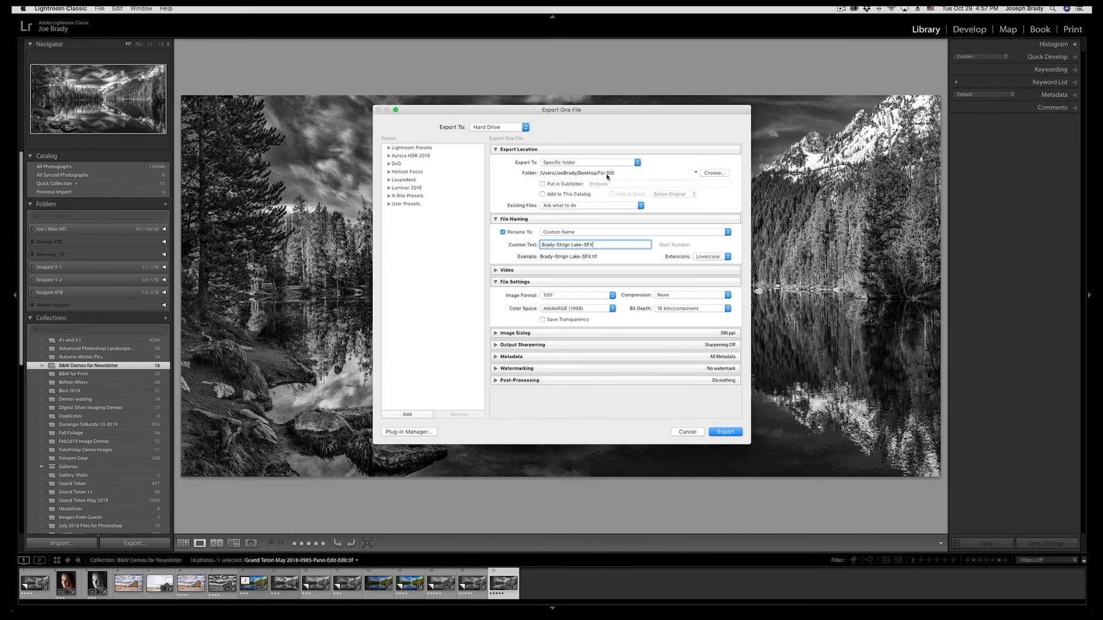
{"action": "left_click", "coordinate": [725, 432]}
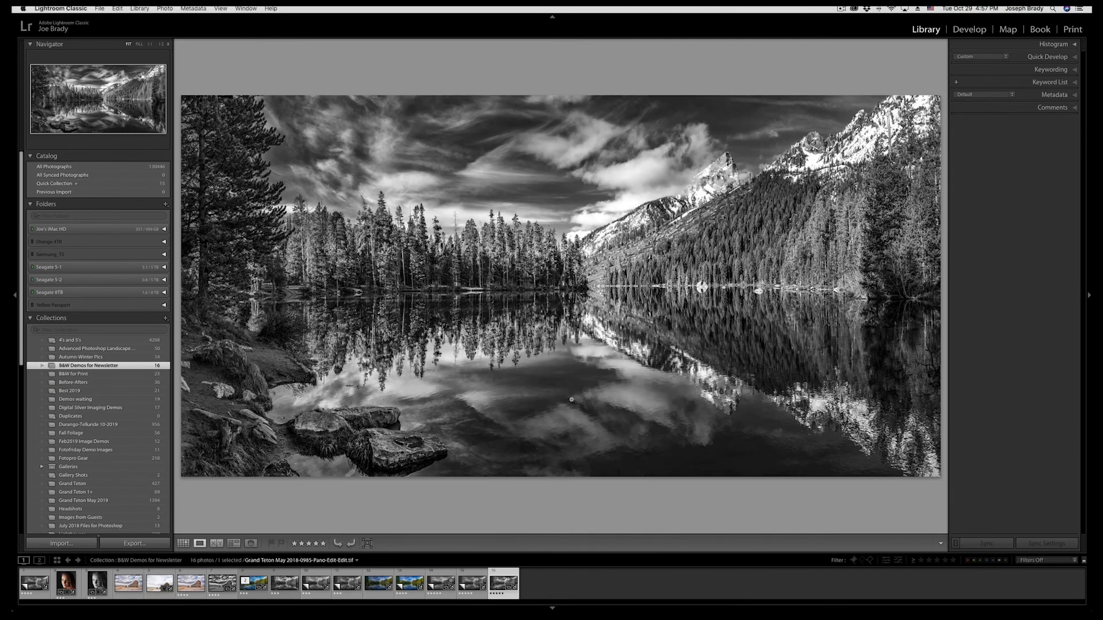
{"action": "left_click", "coordinate": [135, 543]}
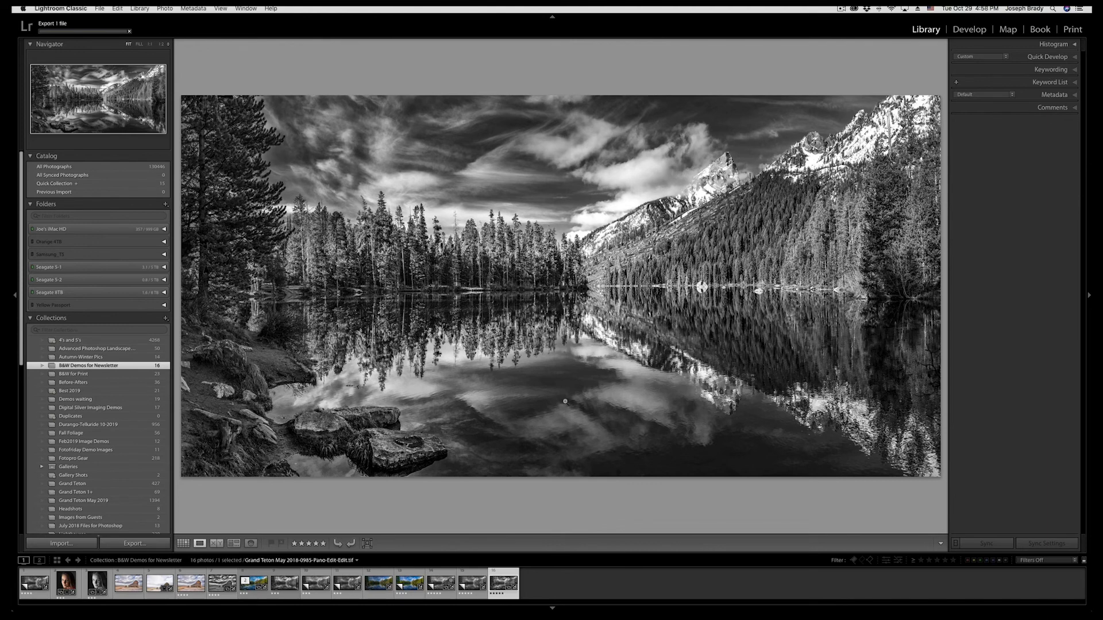
{"action": "left_click", "coordinate": [473, 585]}
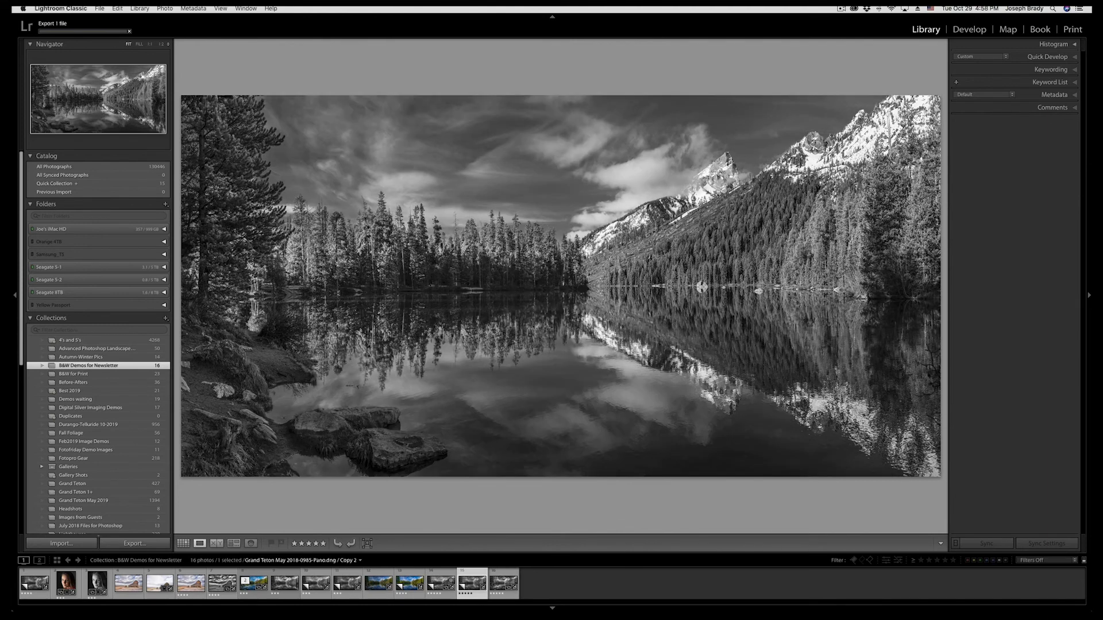
{"action": "left_click", "coordinate": [505, 591]}
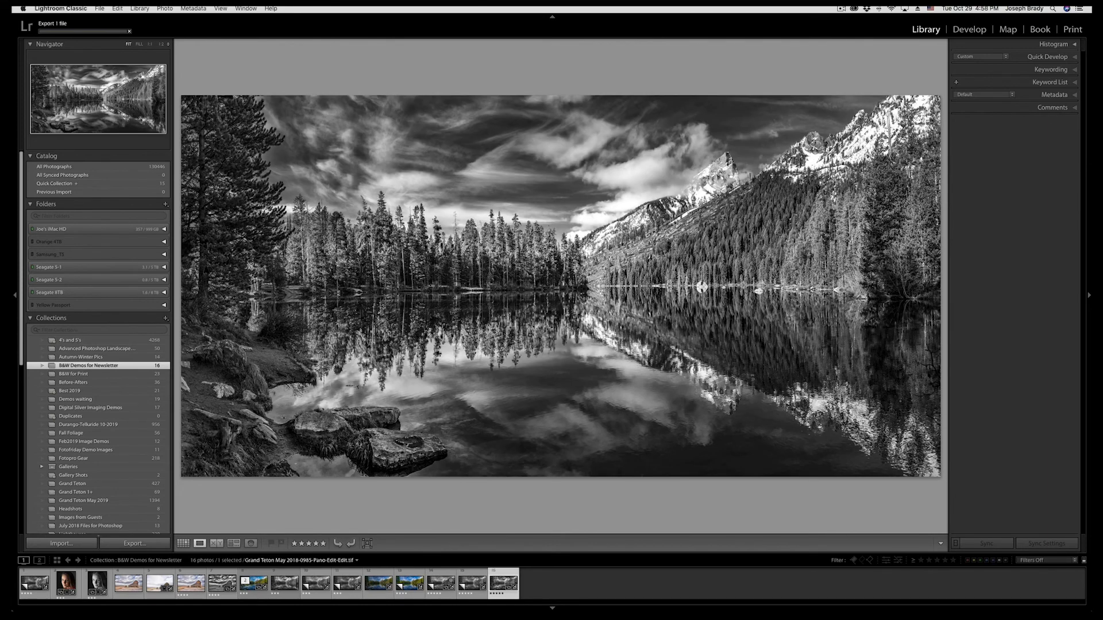